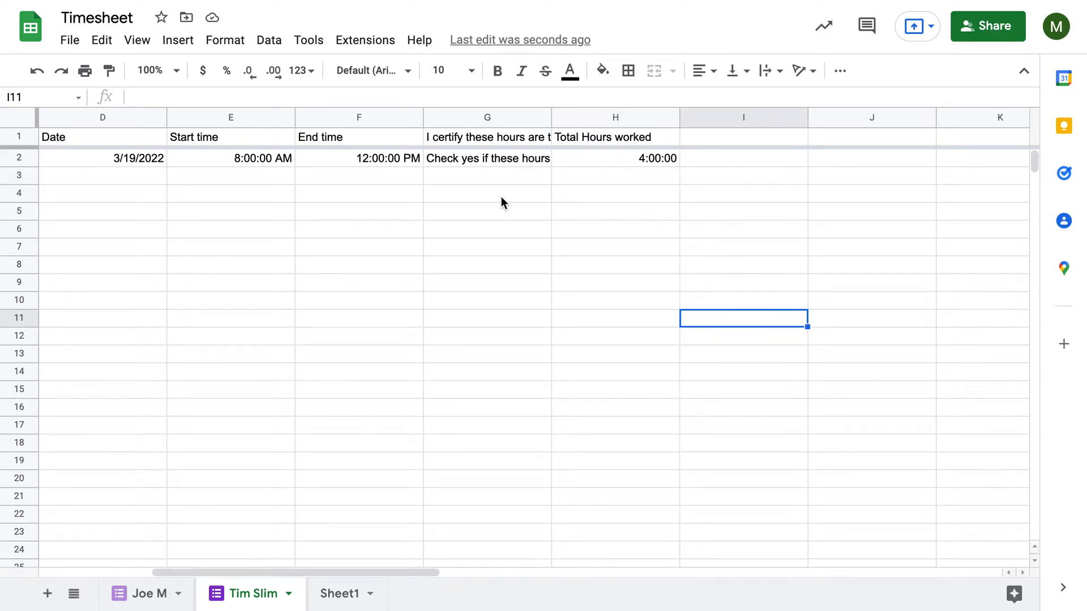
Switch to the other response sheet holding the Regular 8:00 AM–5:00 PM entry
{"action": "scroll", "scroll_direction": "left", "scroll_amount": 3}
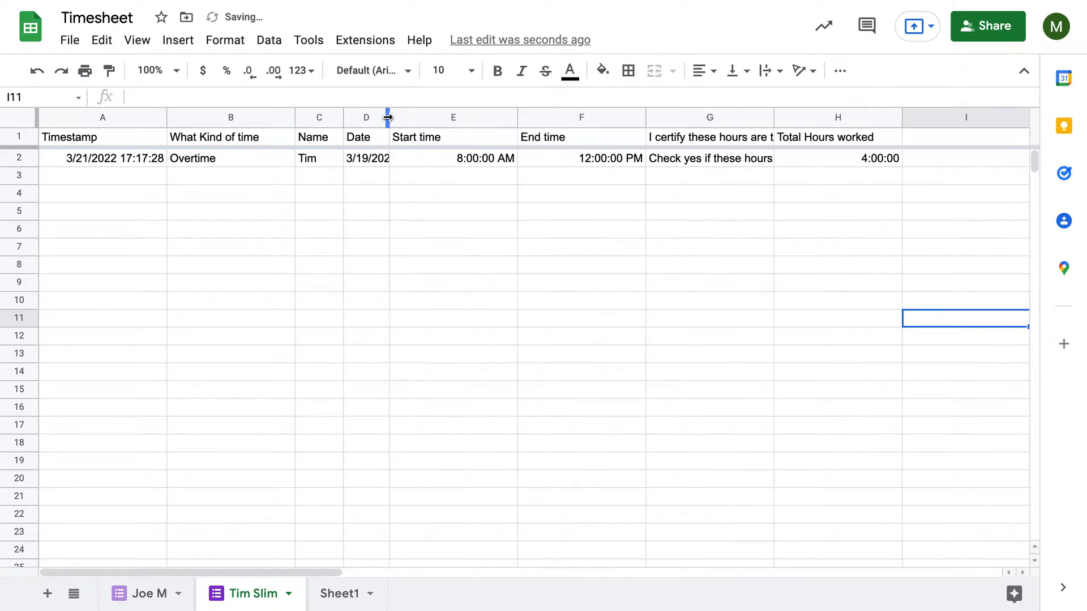
{"action": "mouse_move", "coordinate": [409, 117]}
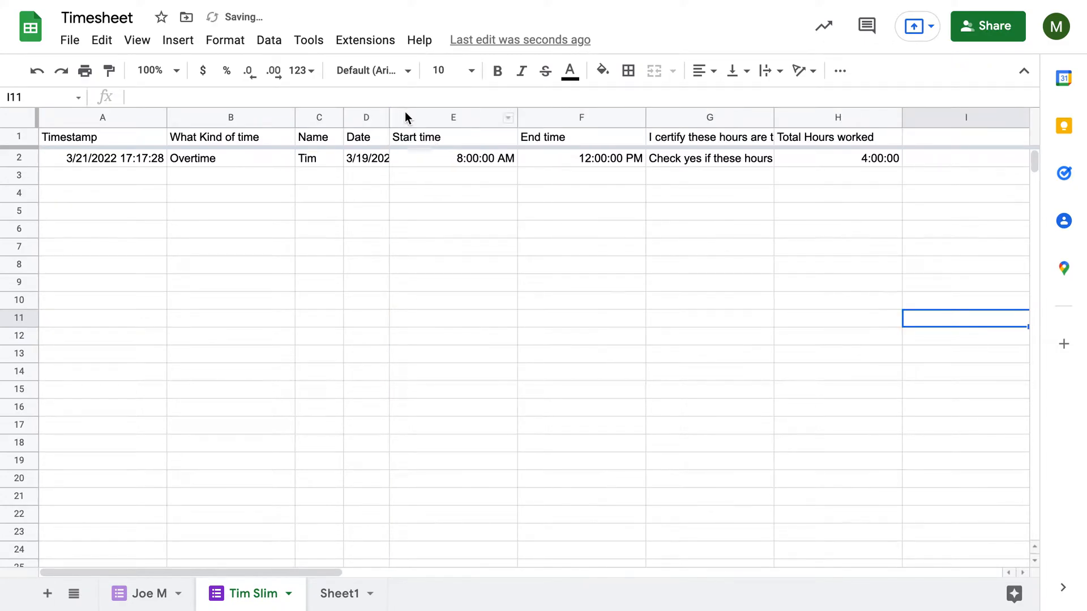
{"action": "mouse_move", "coordinate": [269, 39]}
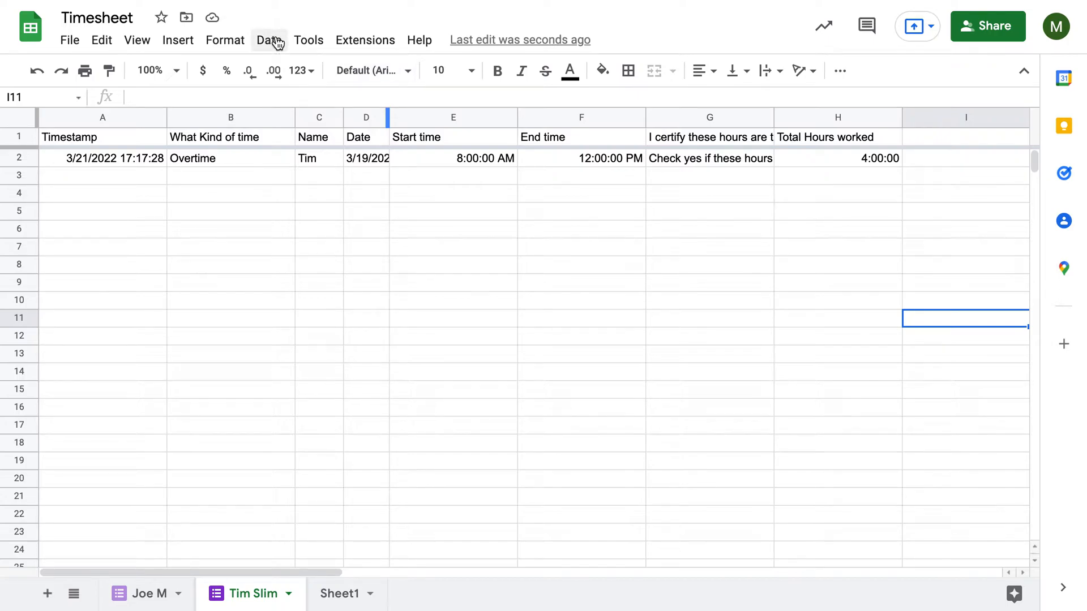
{"action": "mouse_move", "coordinate": [277, 483]}
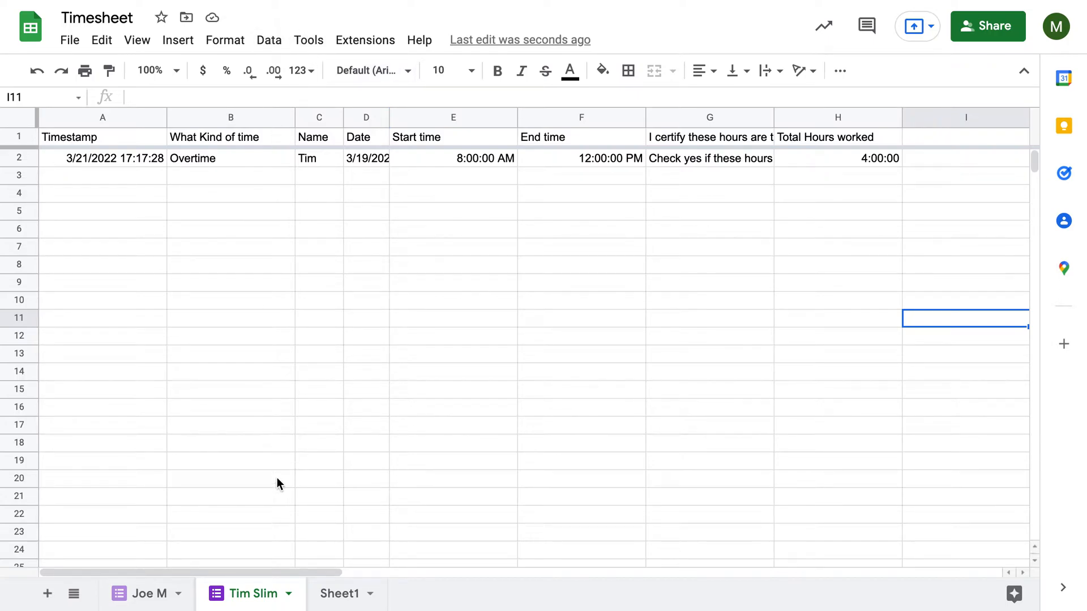
{"action": "mouse_move", "coordinate": [193, 577]}
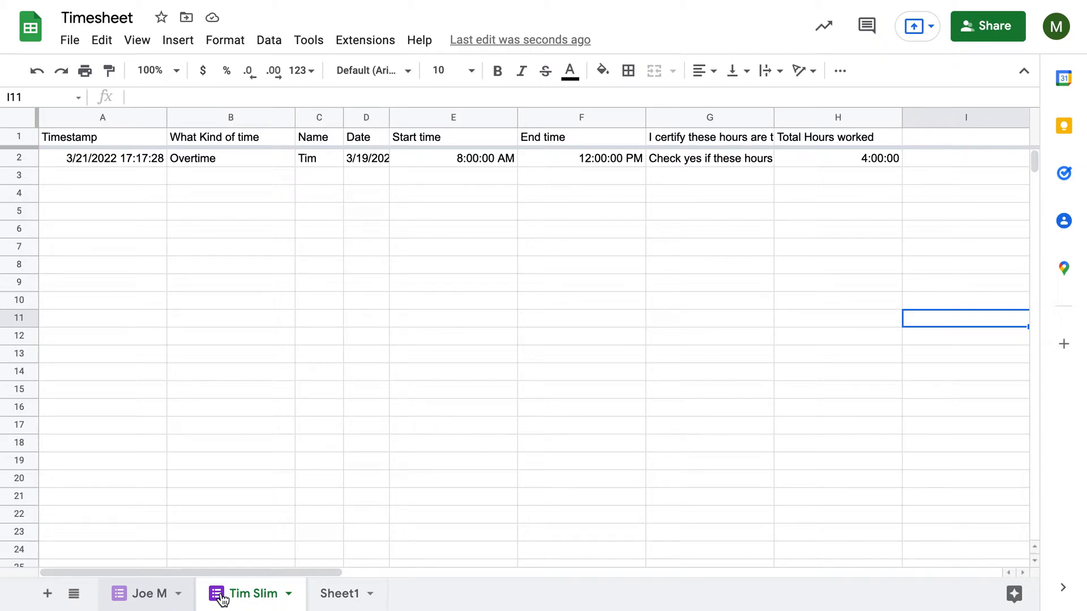
{"action": "mouse_move", "coordinate": [133, 601]}
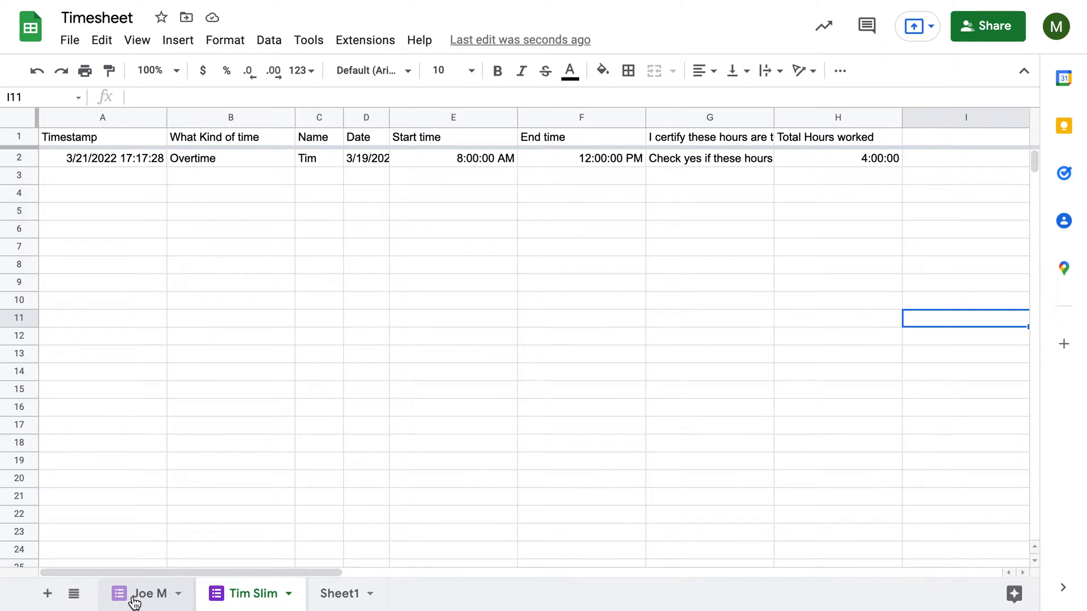
{"action": "left_click", "coordinate": [147, 593]}
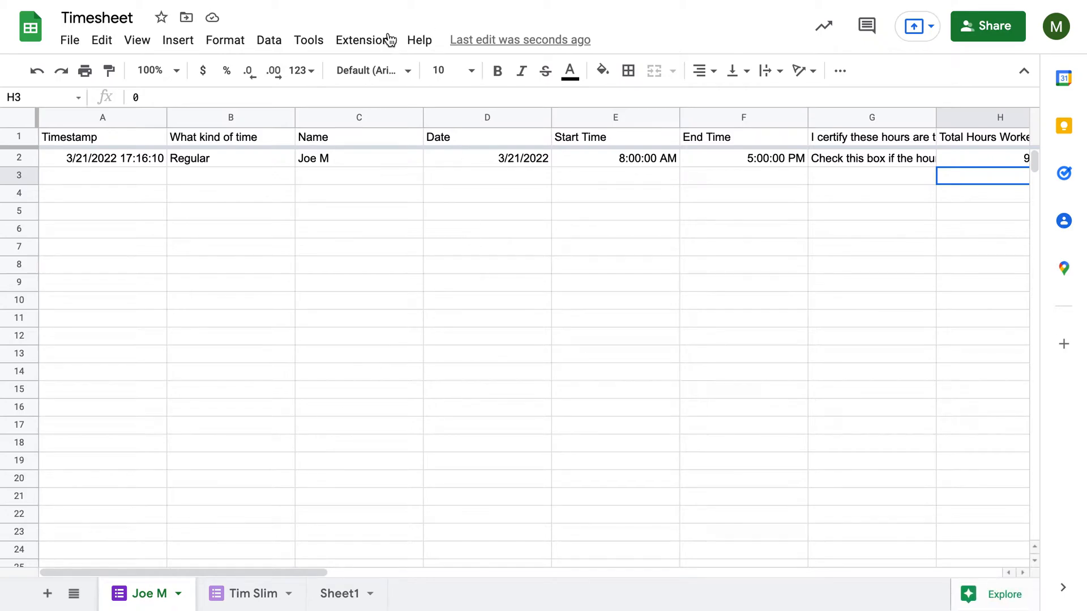
Create a new linked form via Tools and go to add its questions
{"action": "left_click", "coordinate": [224, 39]}
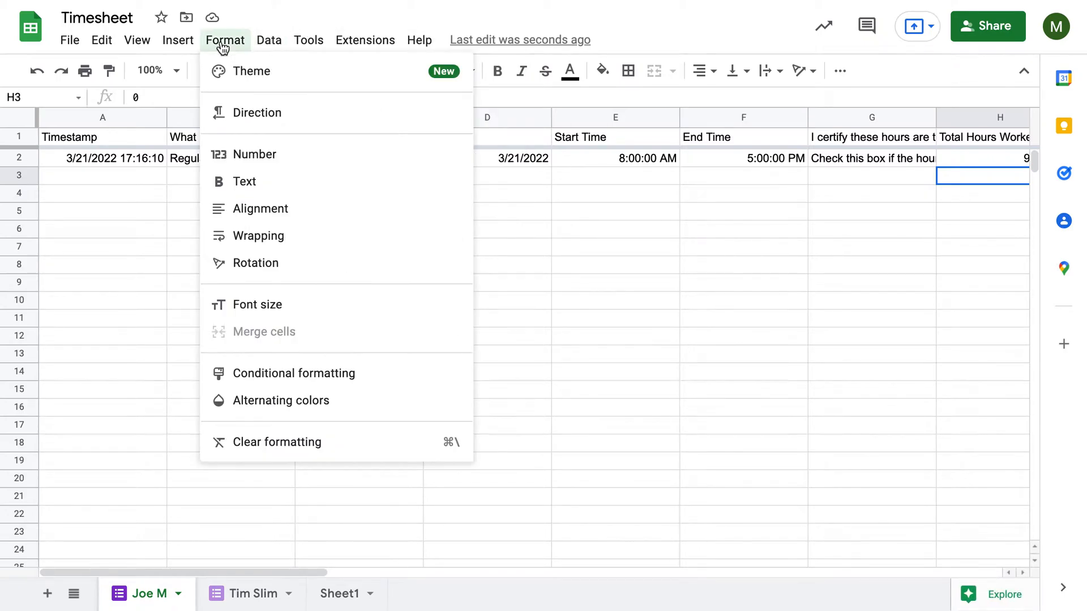
{"action": "left_click", "coordinate": [308, 40]}
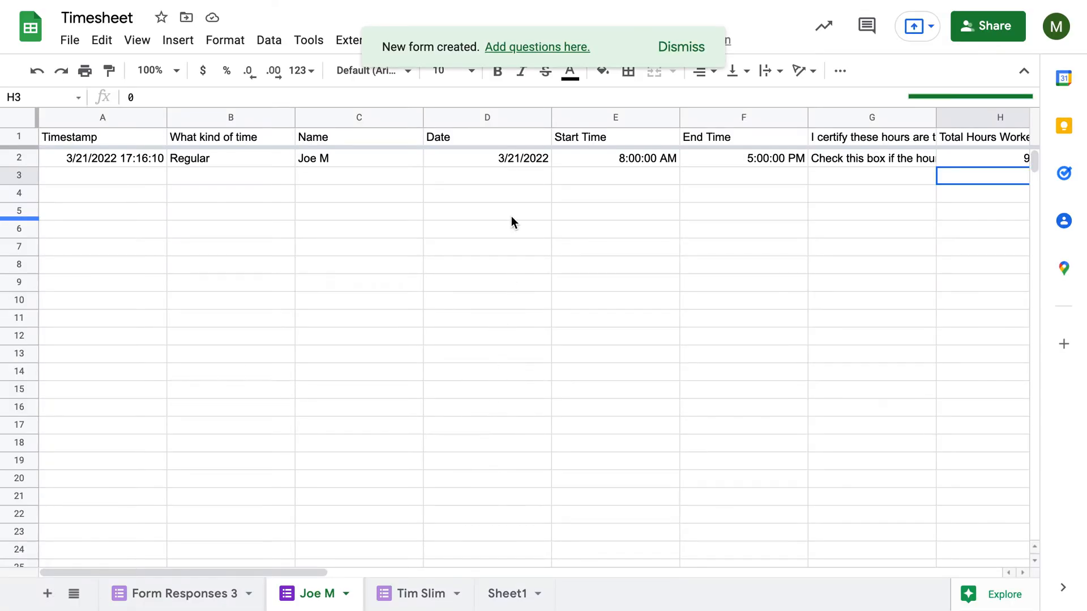
{"action": "mouse_move", "coordinate": [523, 63]}
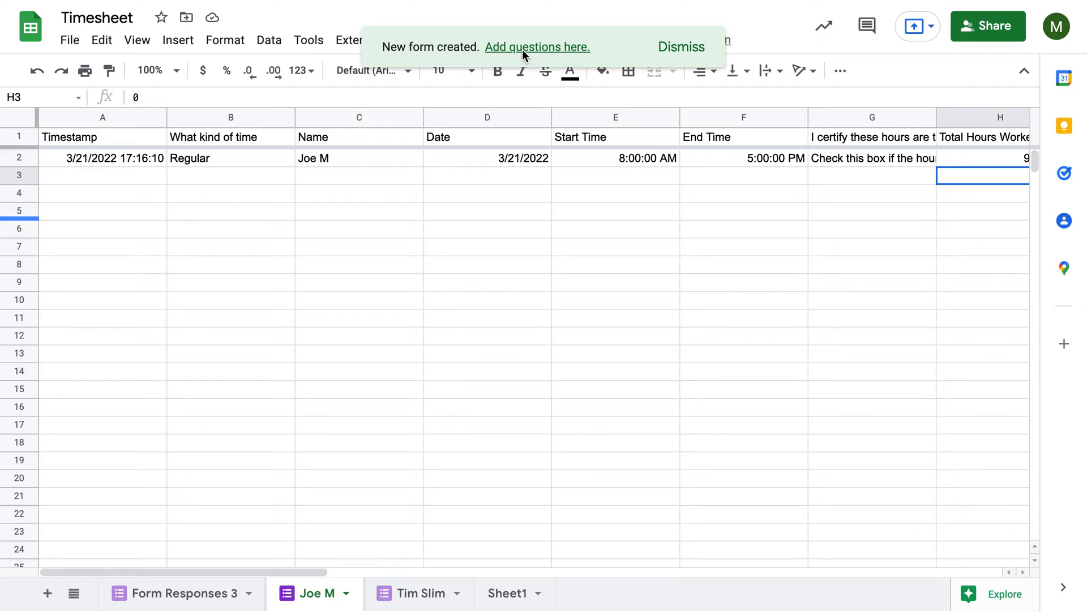
{"action": "left_click", "coordinate": [680, 46]}
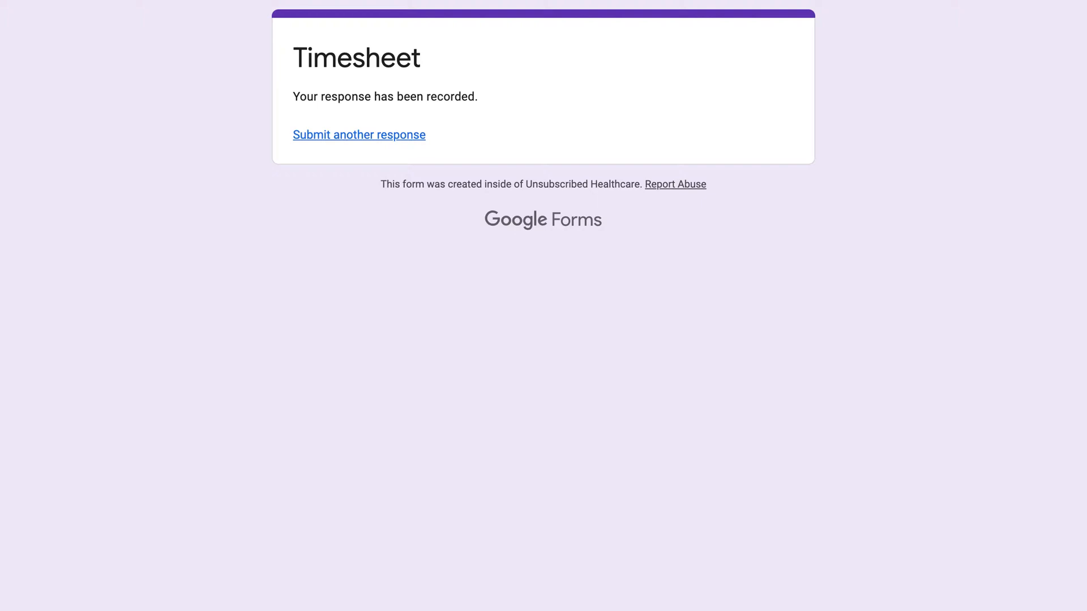
{"action": "mouse_move", "coordinate": [358, 134]}
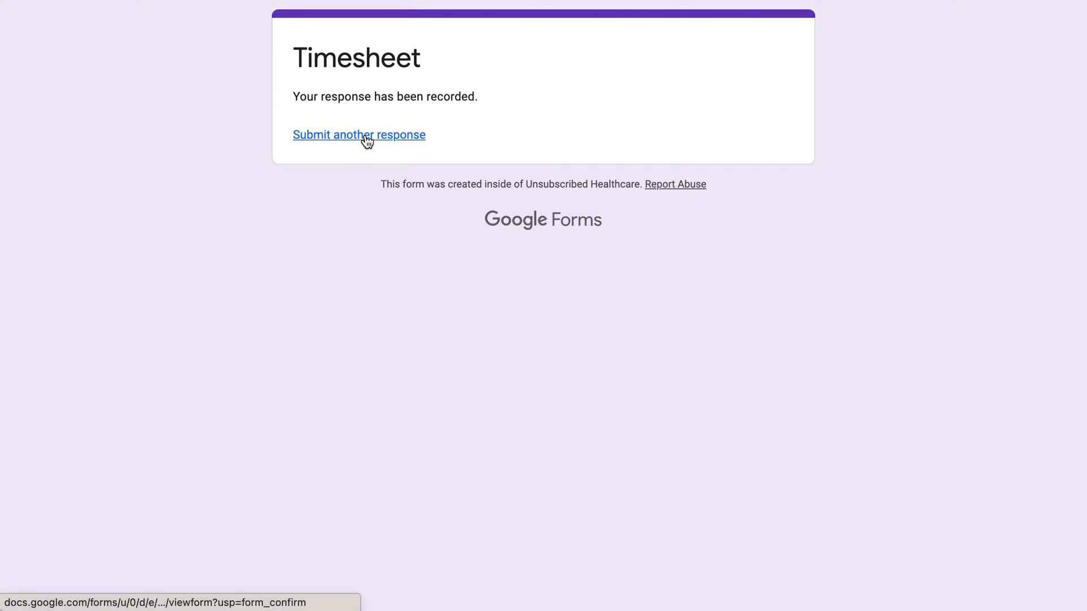
Open the Timesheet form editor showing its default untitled multiple-choice question
{"action": "left_click", "coordinate": [359, 134]}
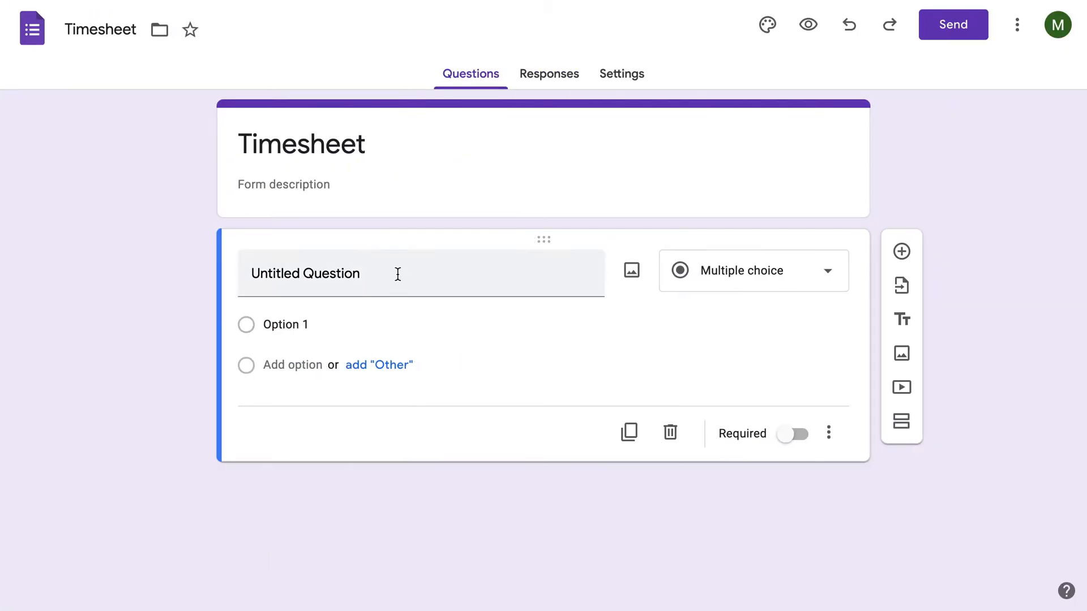
Title the first question 'What kind of time' and make it a Dropdown
{"action": "triple_click", "coordinate": [303, 272]}
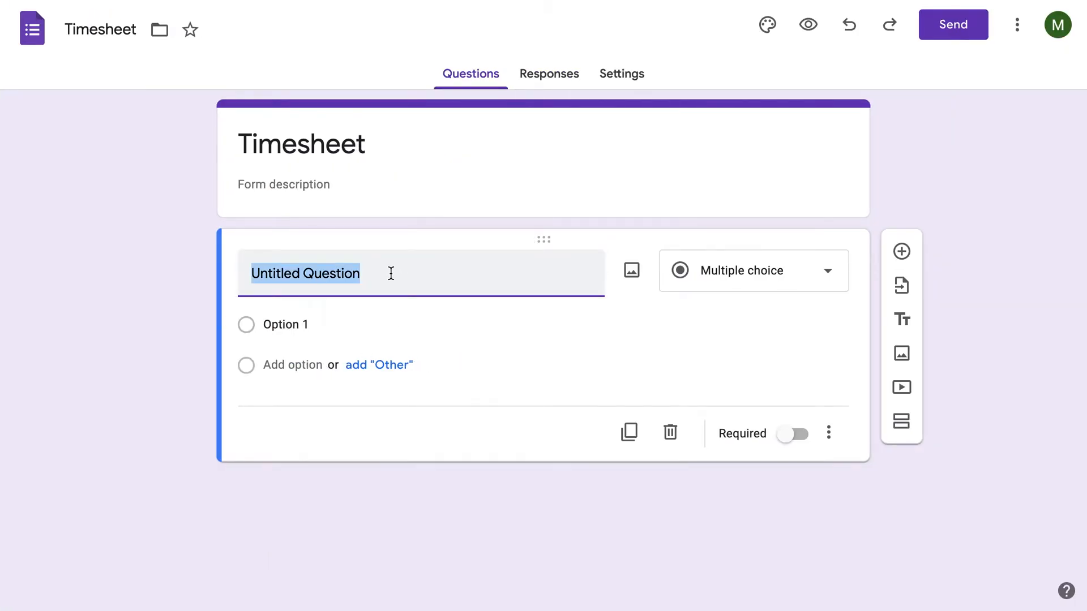
{"action": "type", "text": "What Ki"}
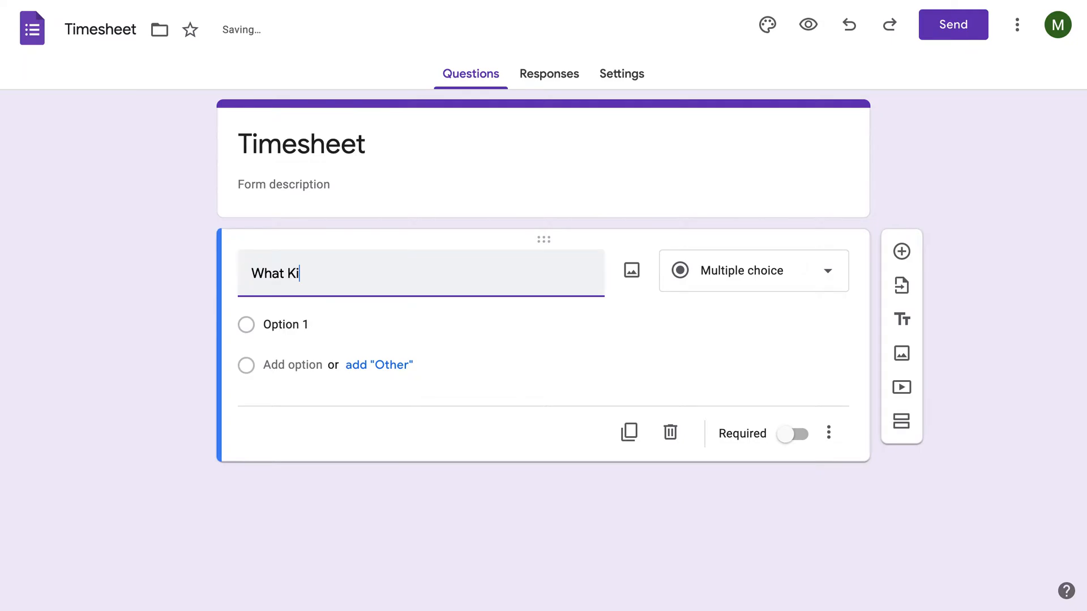
{"action": "type", "text": "n"}
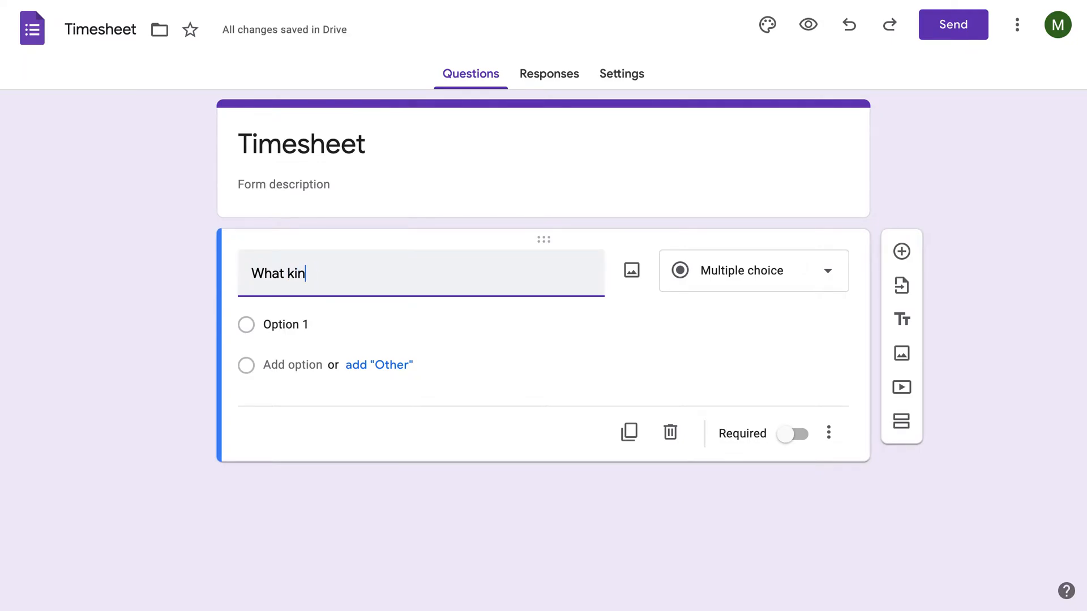
{"action": "type", "text": "d of time"}
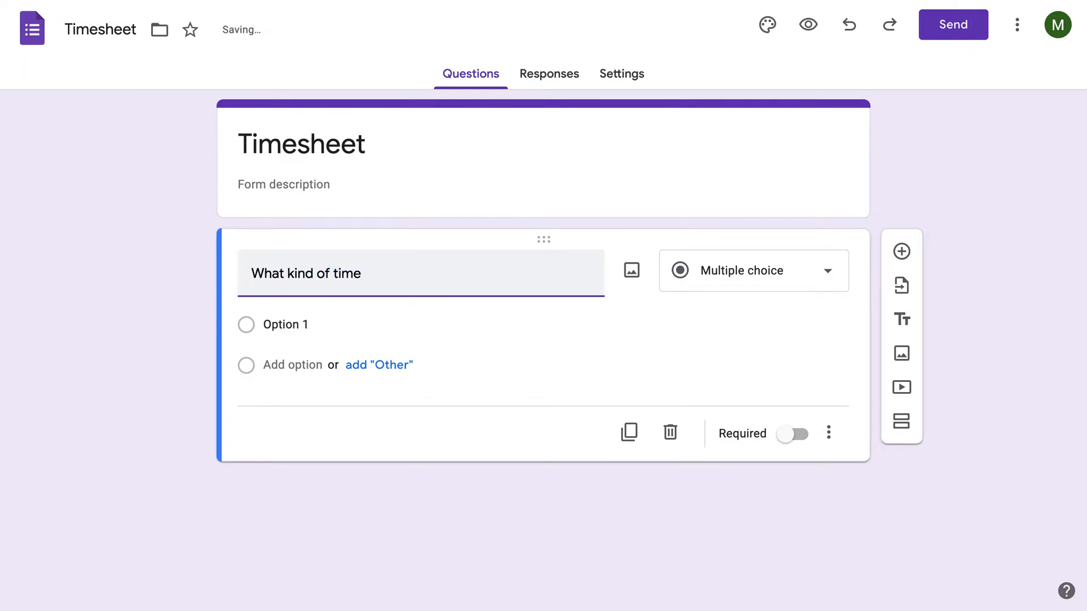
{"action": "left_click", "coordinate": [751, 271]}
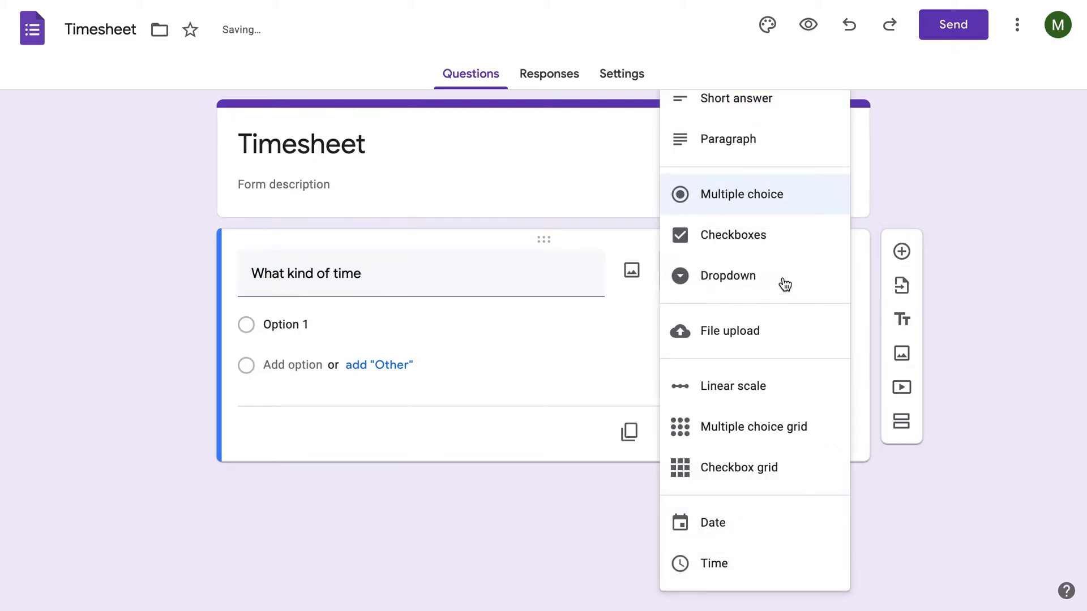
{"action": "left_click", "coordinate": [727, 275]}
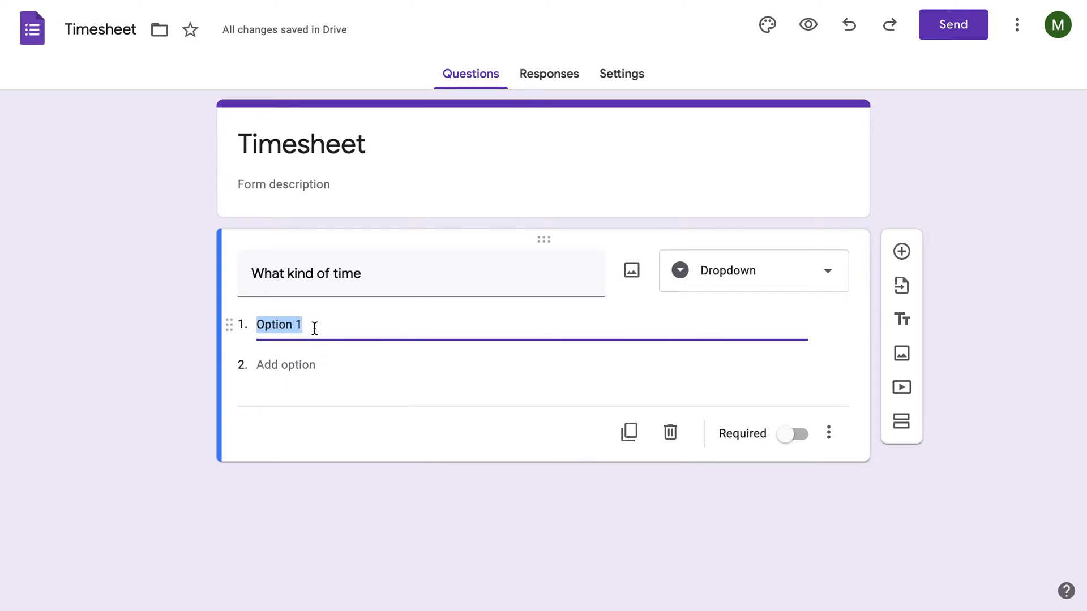
Enter dropdown choices Regular, Overtime, Sick, Vacation, Holiday, Unpaid and Other
{"action": "type", "text": "Regular"}
{"action": "type", "text": "S"}
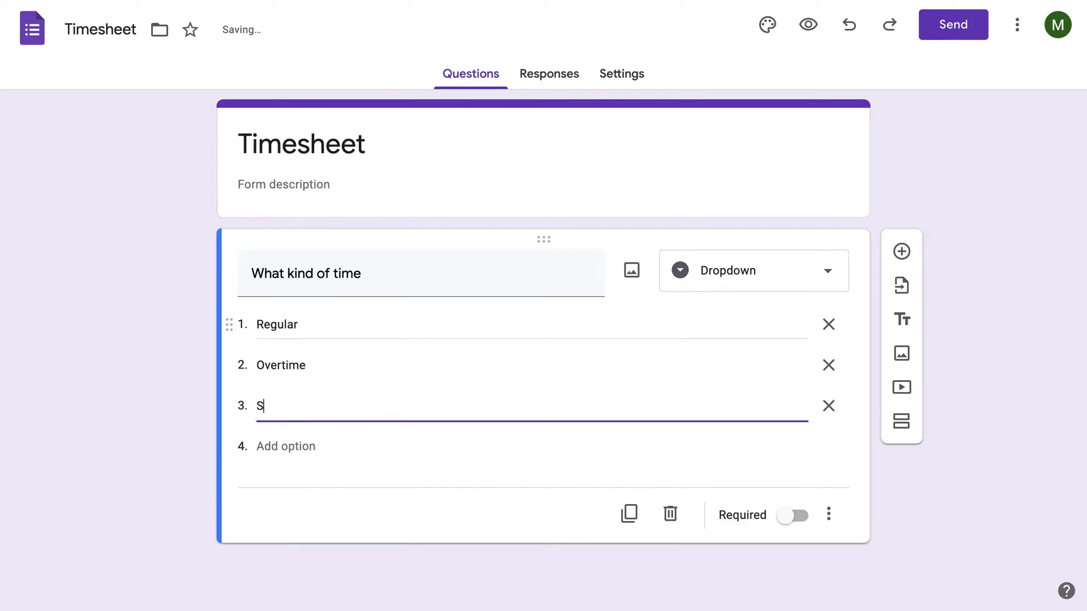
{"action": "type", "text": "ick"}
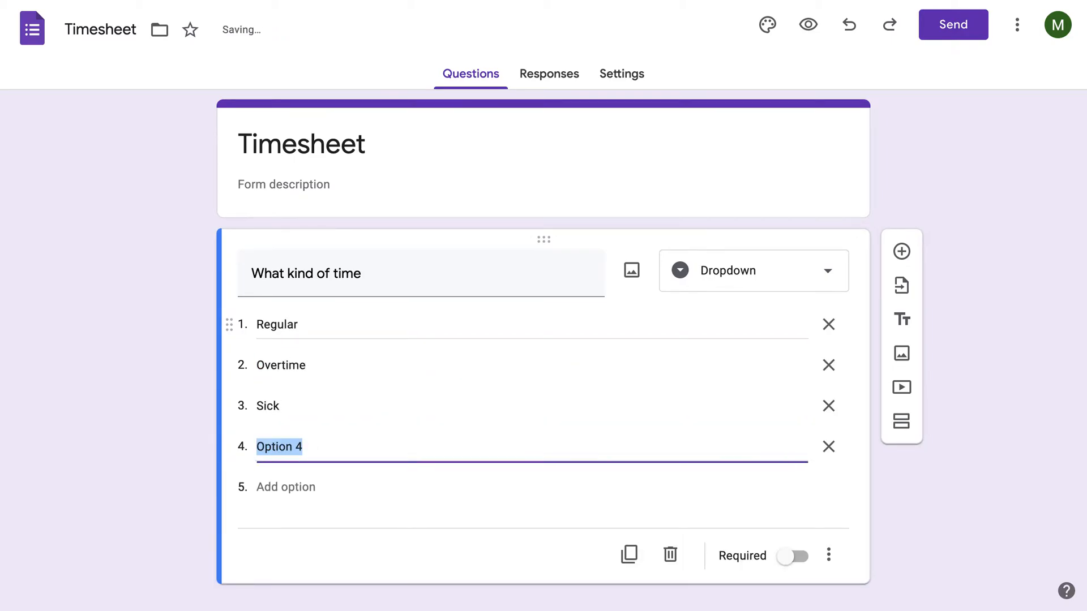
{"action": "type", "text": "Vacation"}
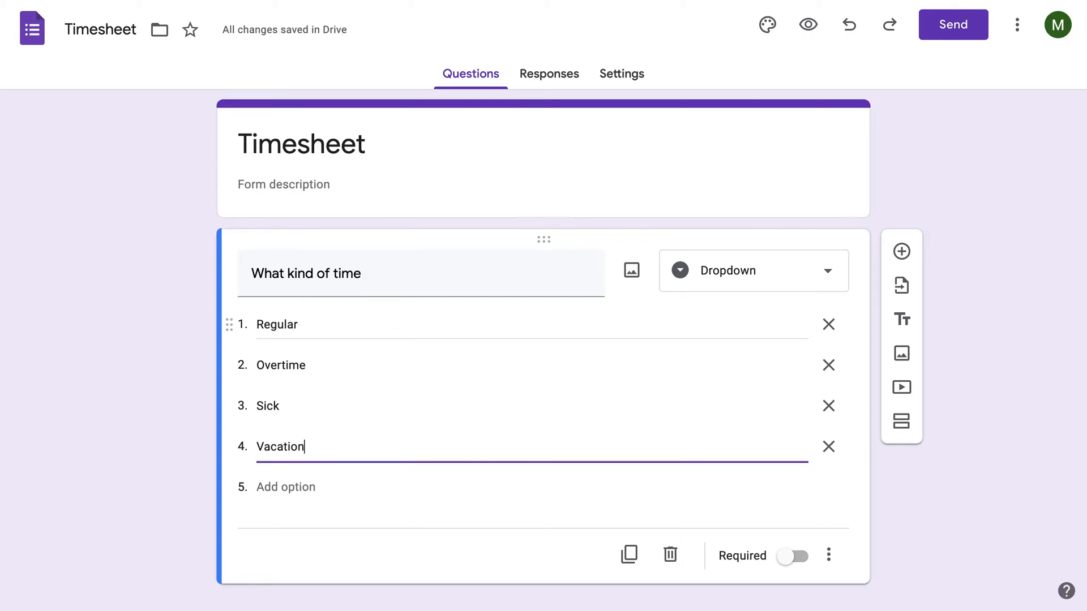
{"action": "type", "text": "Holiday"}
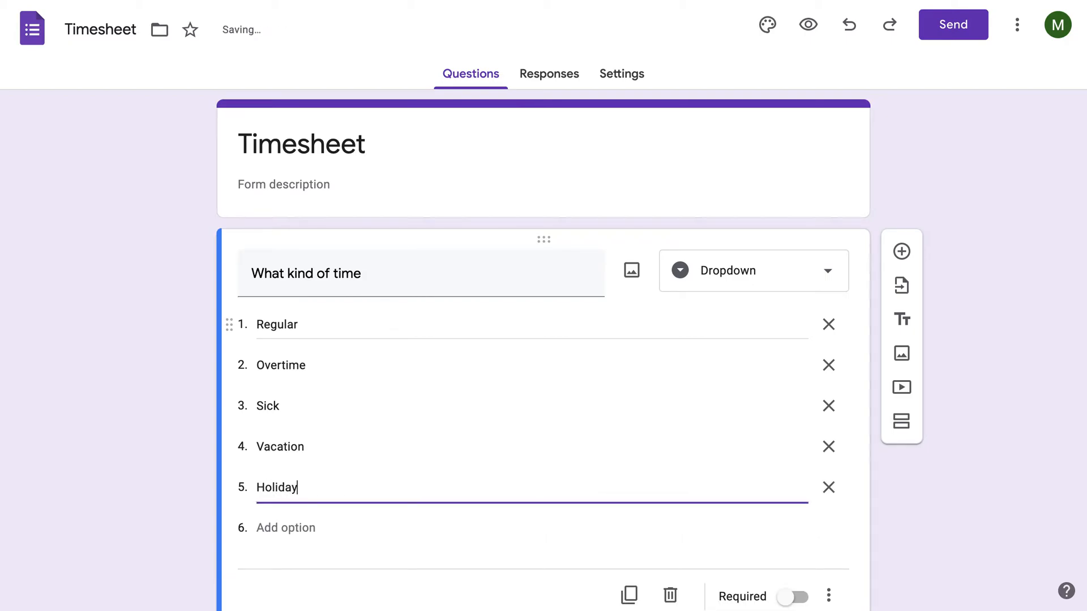
{"action": "type", "text": "Unpai"}
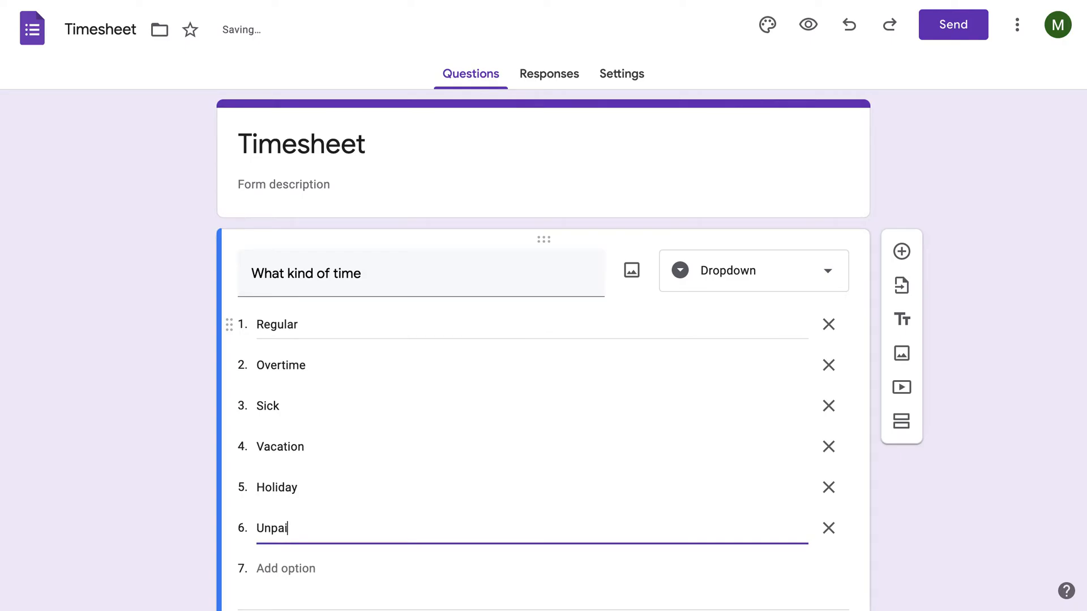
{"action": "type", "text": "Oth"}
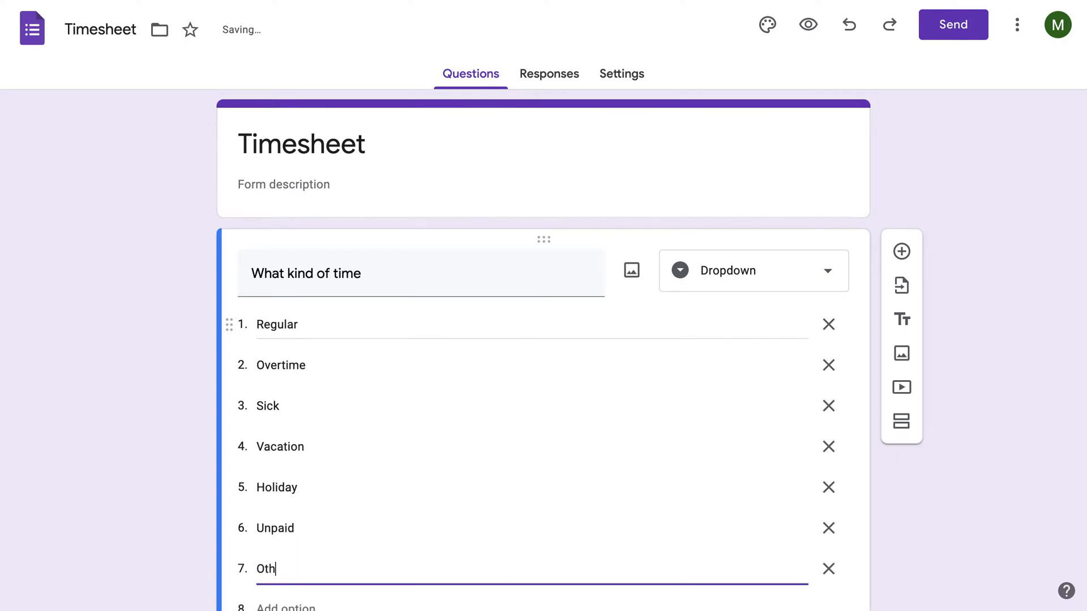
{"action": "type", "text": "er"}
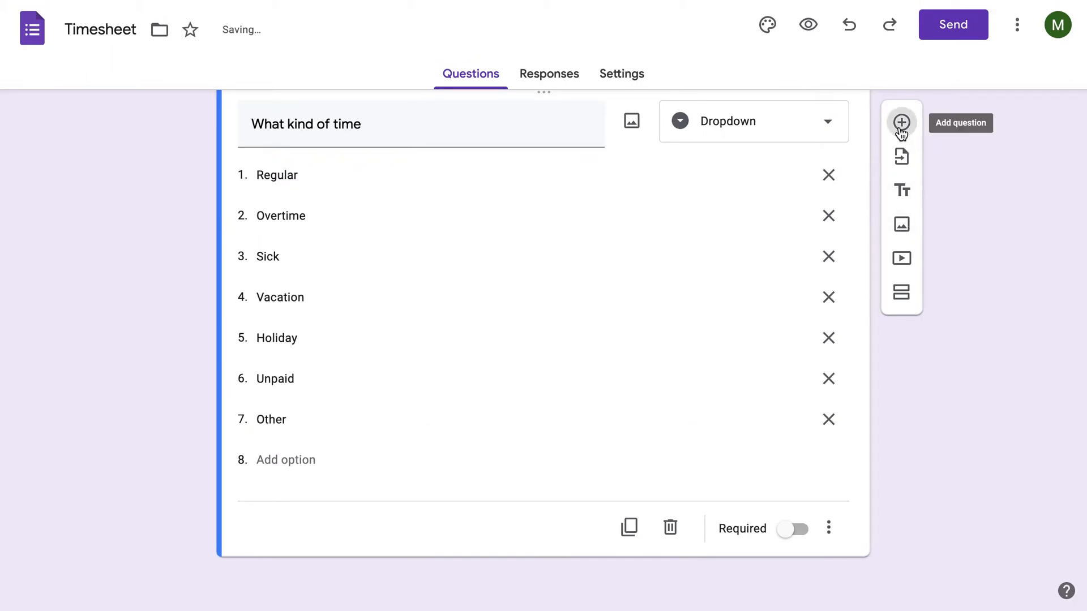
Add Name, Date (date type), Start Time and End Time (time type) questions
{"action": "left_click", "coordinate": [901, 121]}
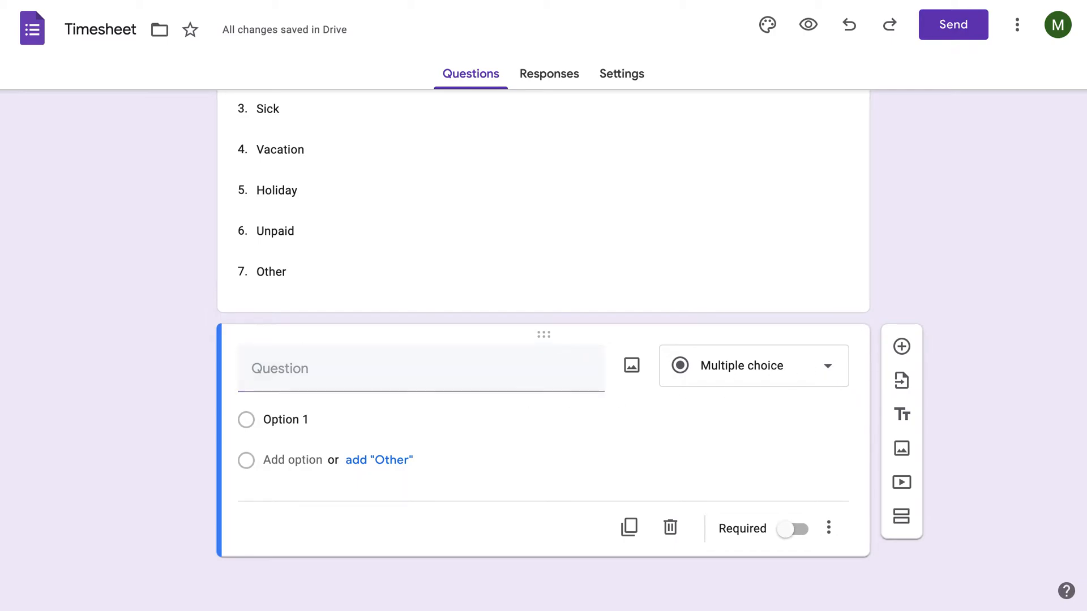
{"action": "mouse_move", "coordinate": [394, 387]}
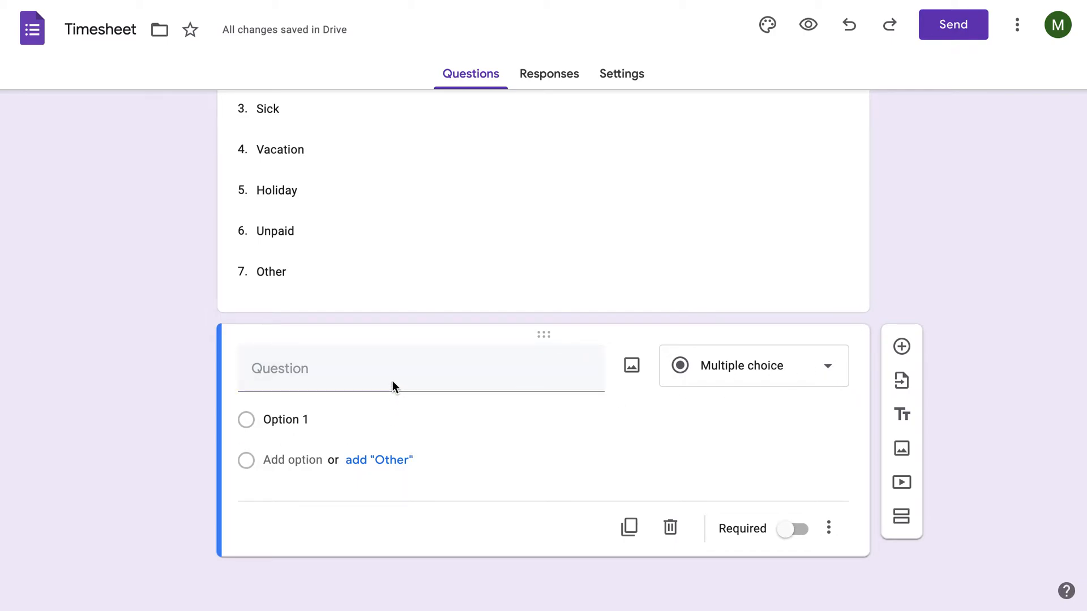
{"action": "type", "text": "Name"}
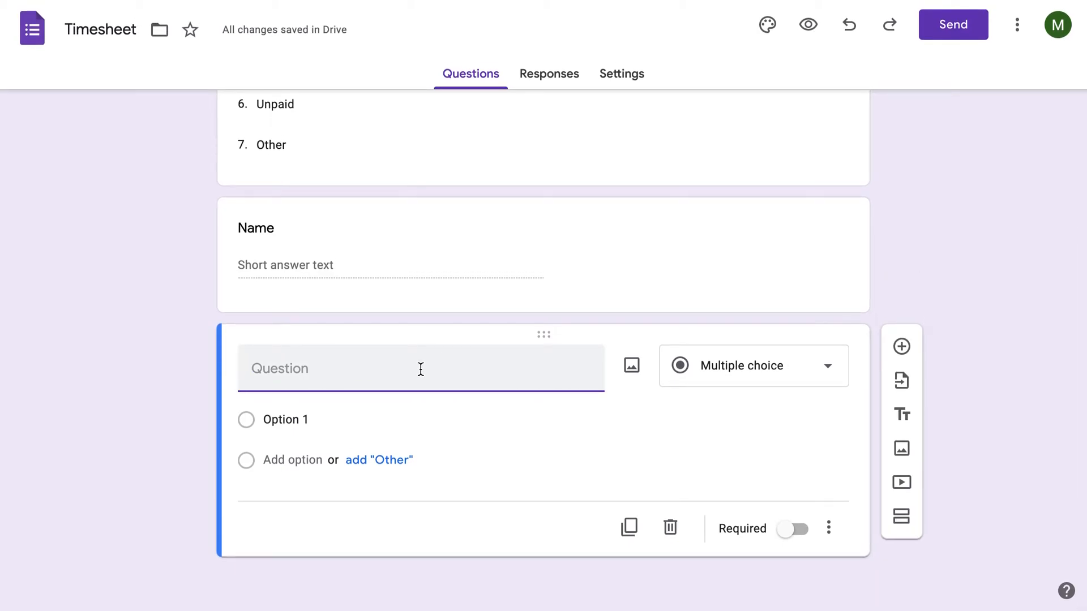
{"action": "type", "text": "Date"}
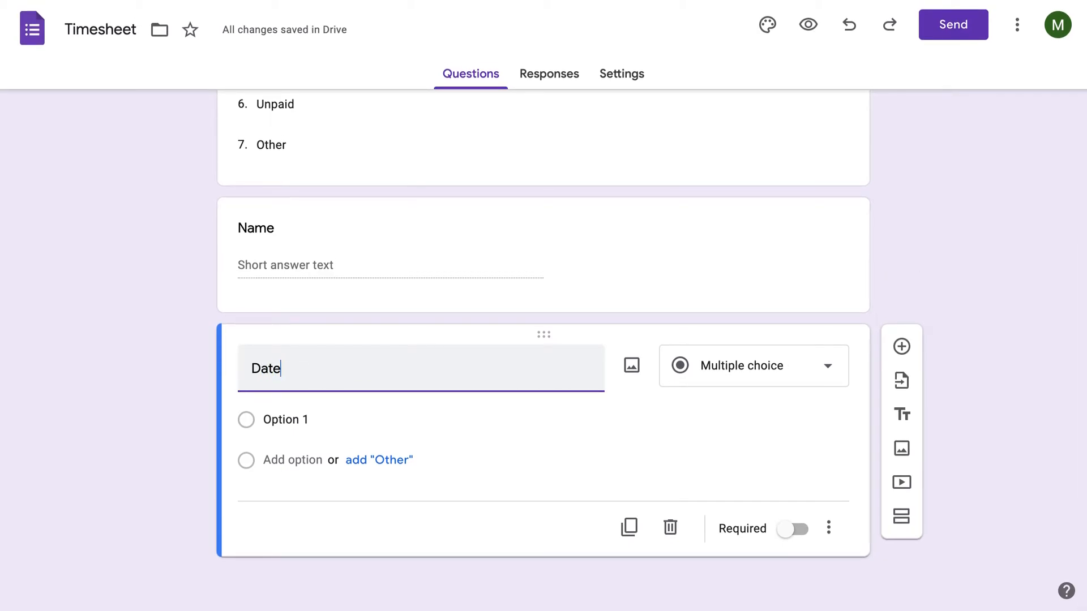
{"action": "left_click", "coordinate": [752, 366]}
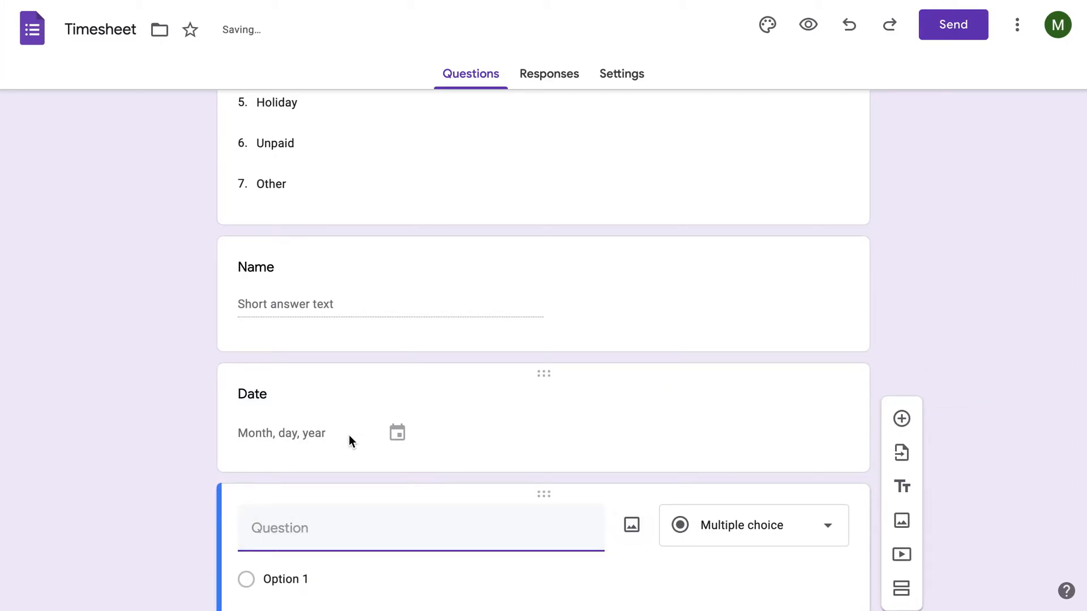
{"action": "type", "text": "Start Time"}
{"action": "type", "text": "En"}
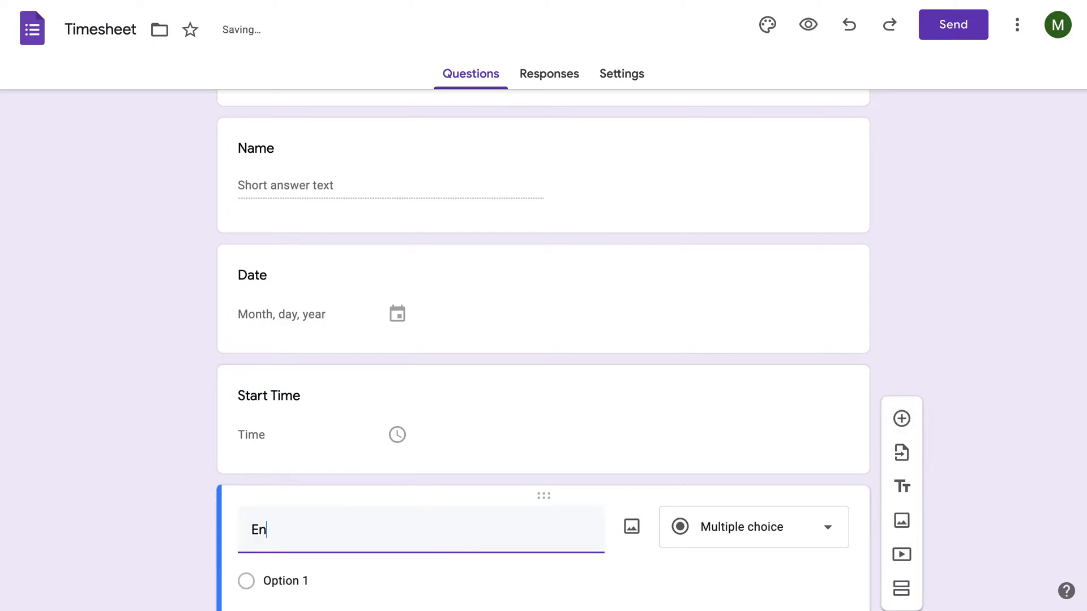
{"action": "type", "text": "d Time"}
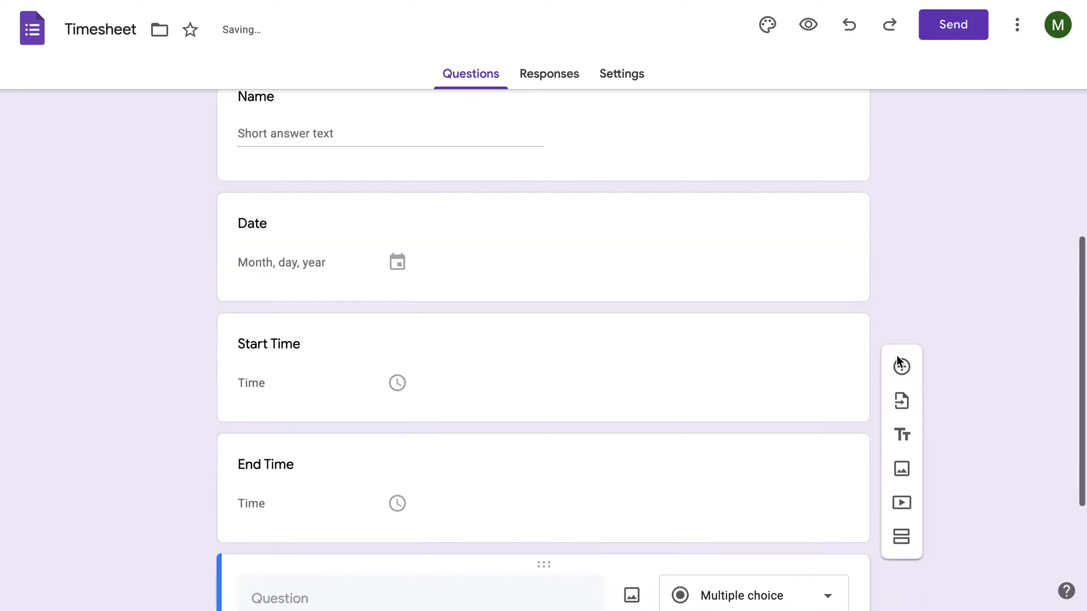
Add 'I certify that these hours are true to the best of my knowledge' as a Checkboxes question
{"action": "scroll", "scroll_direction": "down", "scroll_amount": 3}
{"action": "type", "text": "I certi"}
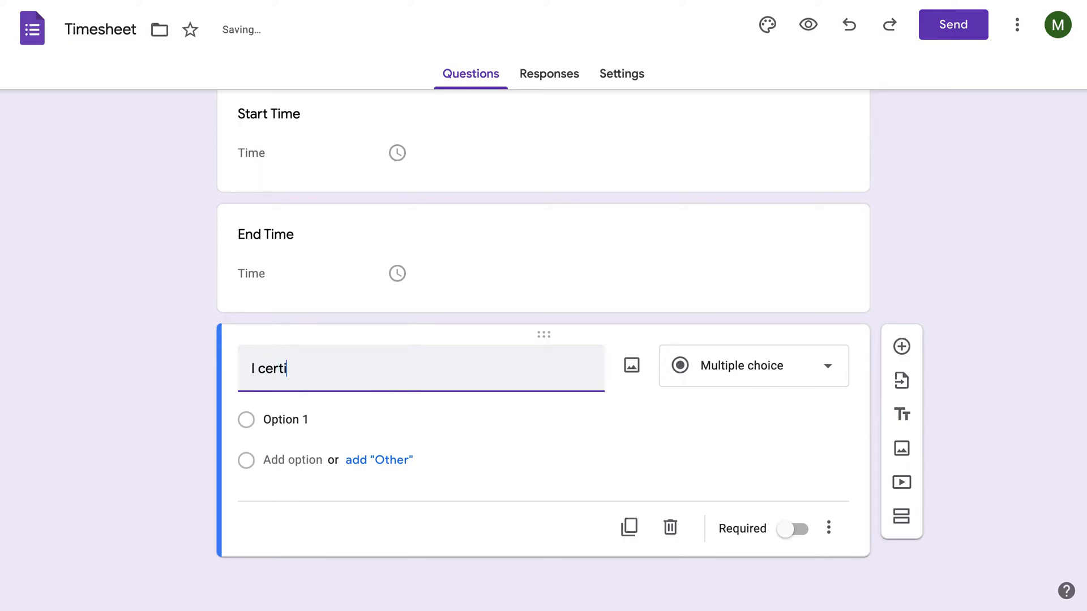
{"action": "type", "text": "fy"}
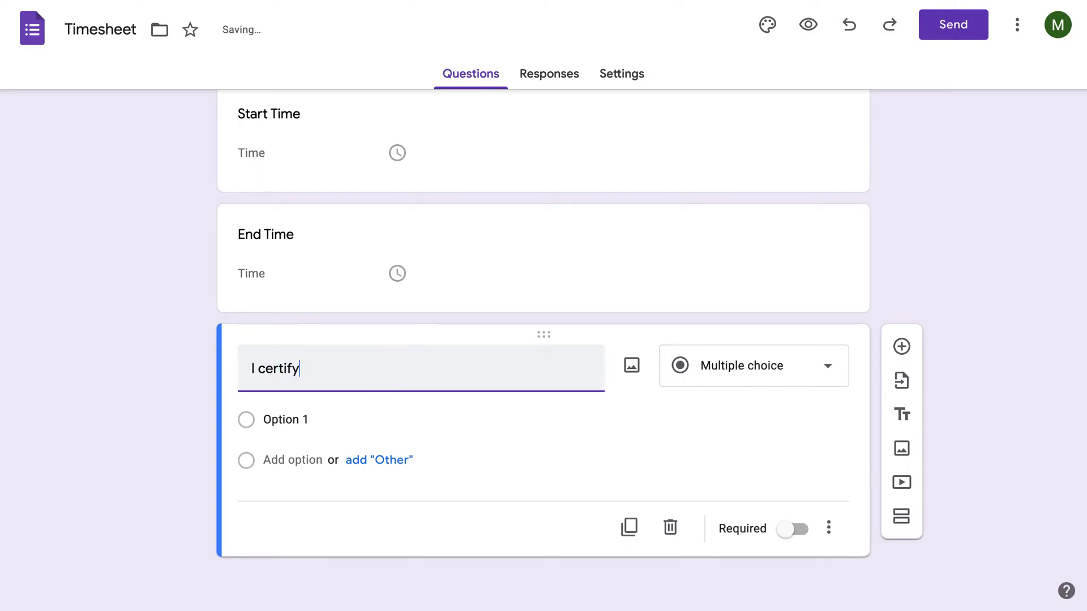
{"action": "type", "text": "that thes"}
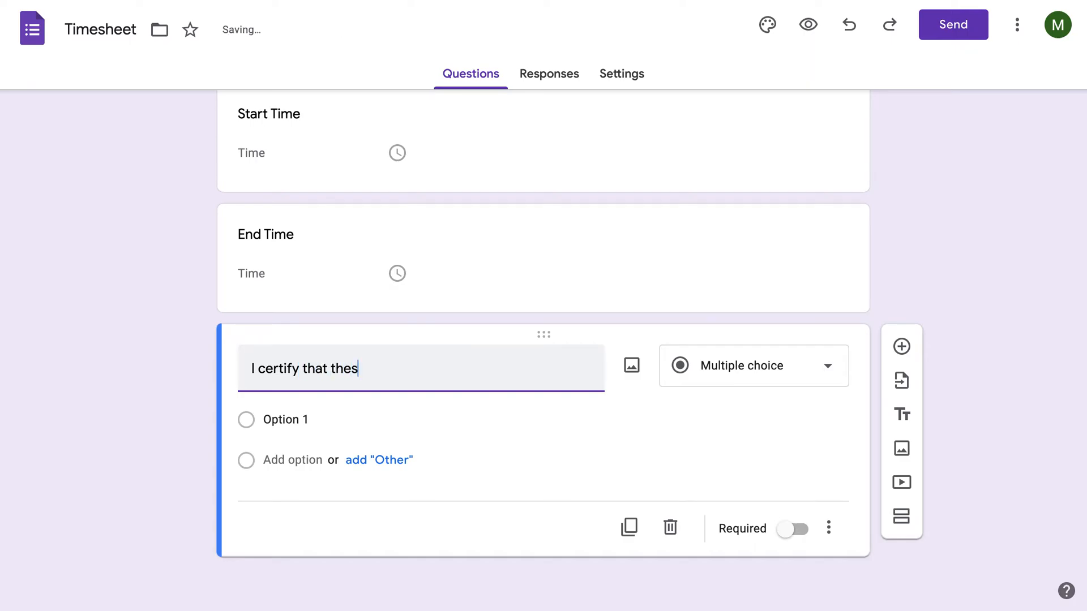
{"action": "type", "text": "e hours are"}
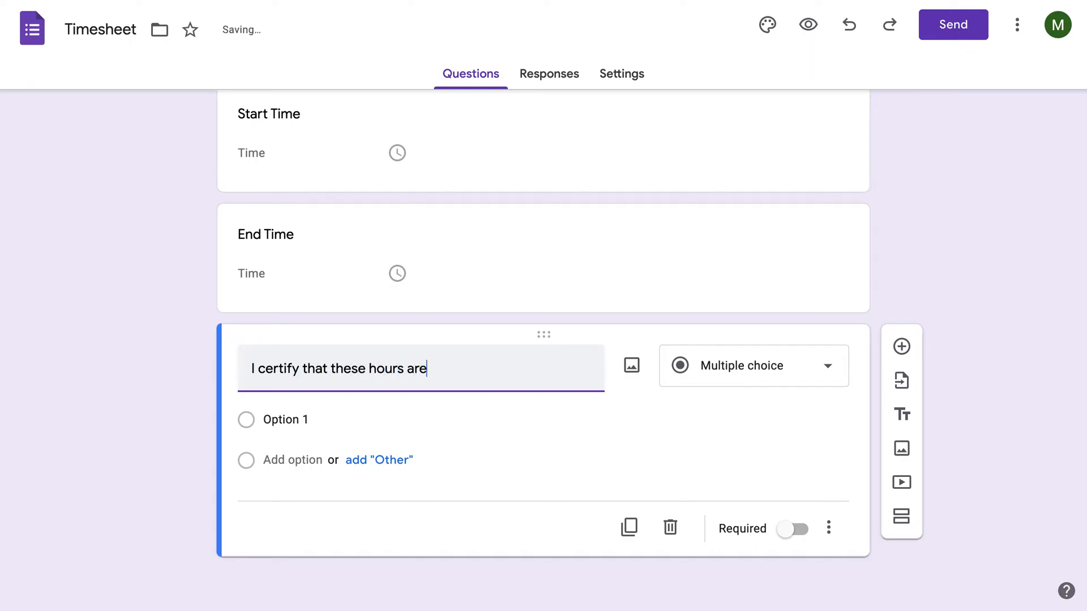
{"action": "type", "text": "true to the"}
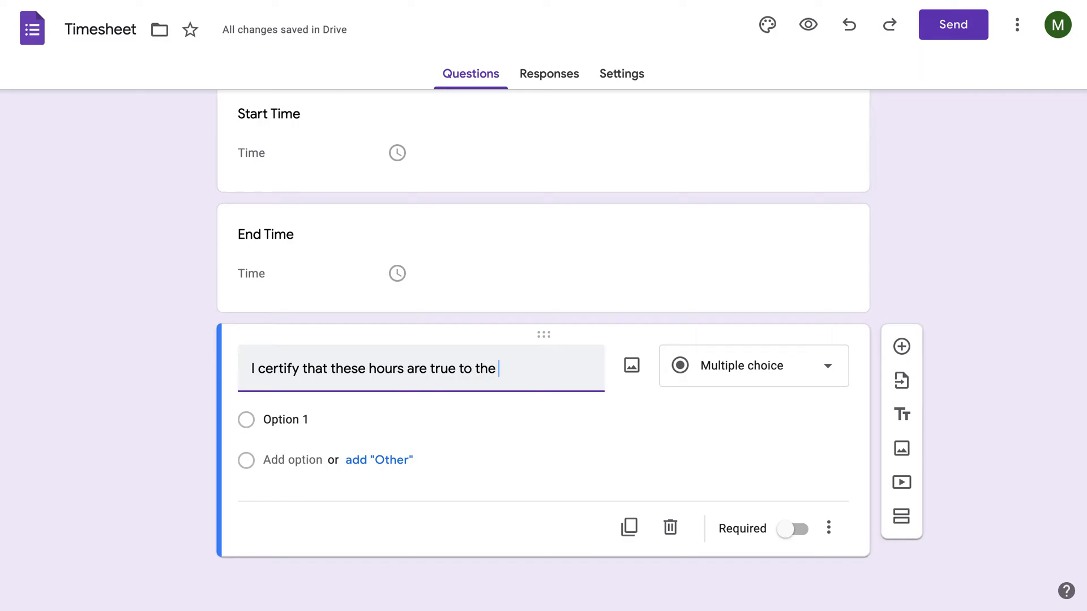
{"action": "type", "text": "best of my"}
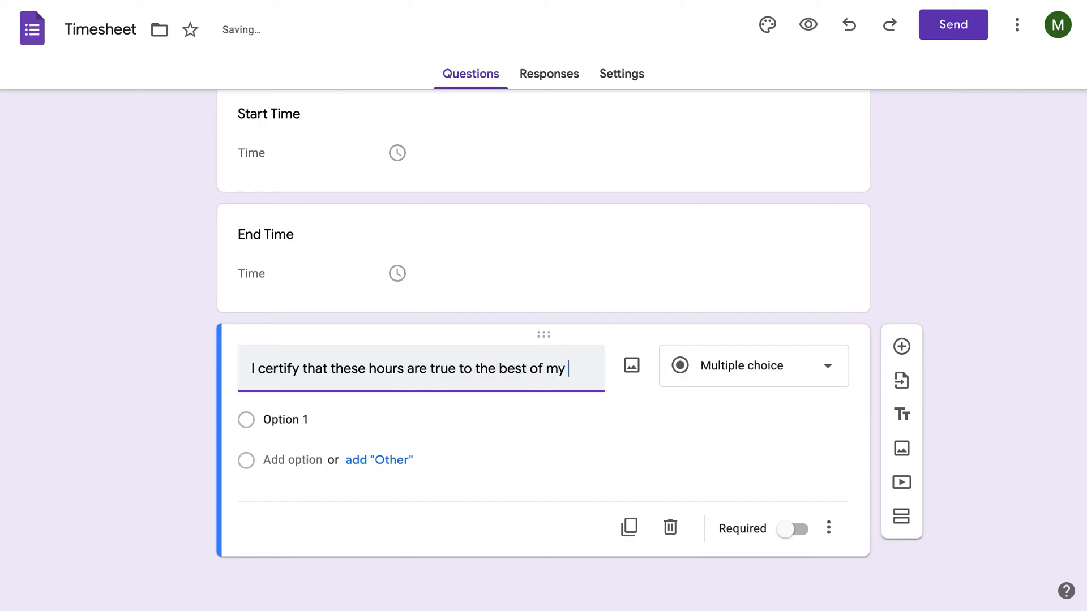
{"action": "type", "text": "know"}
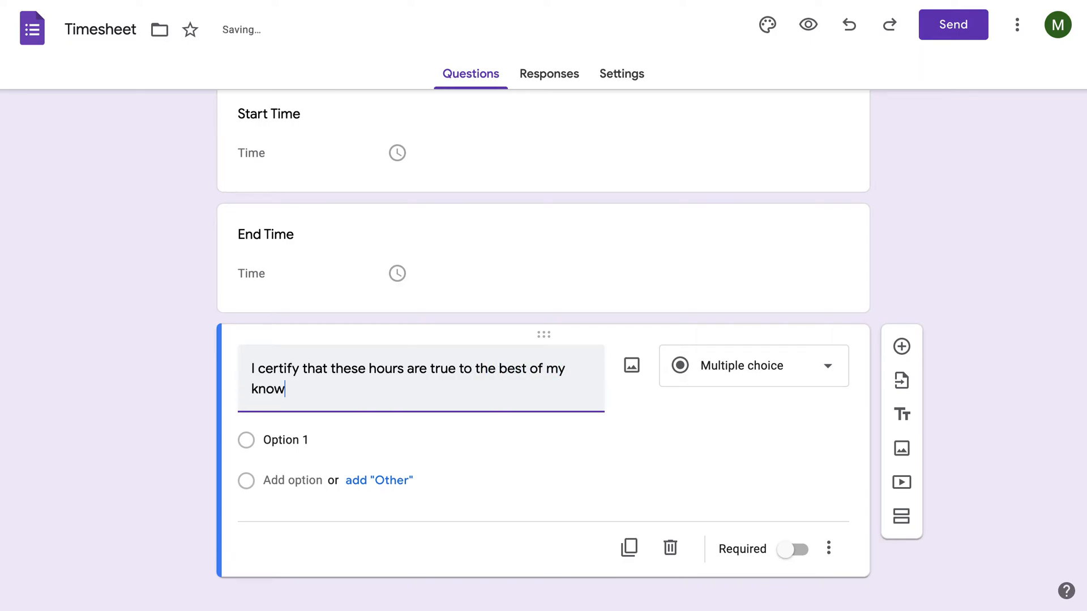
{"action": "type", "text": "ledge"}
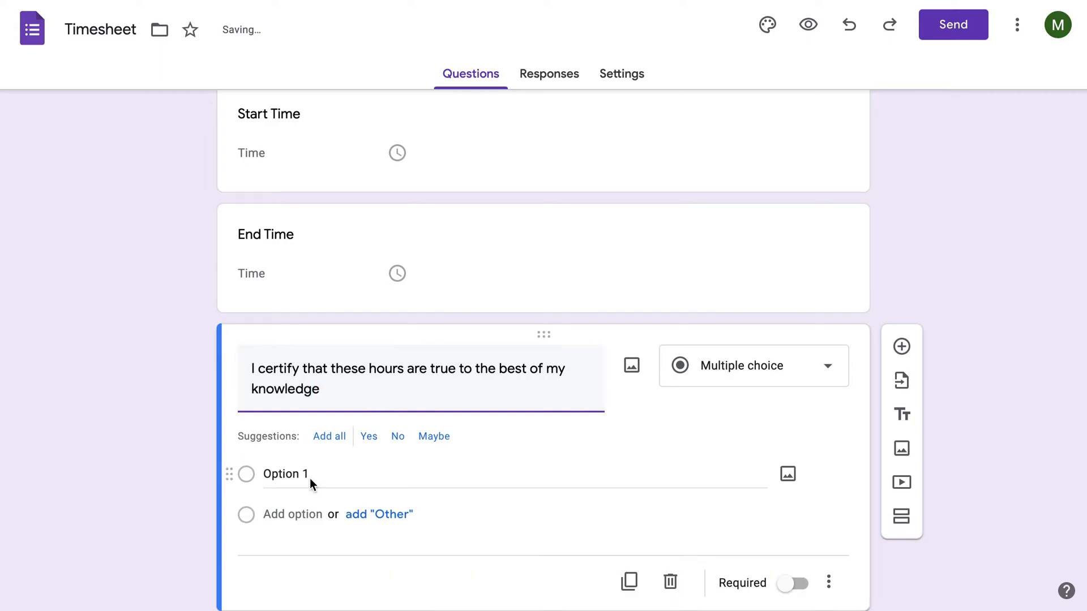
{"action": "left_click", "coordinate": [752, 366]}
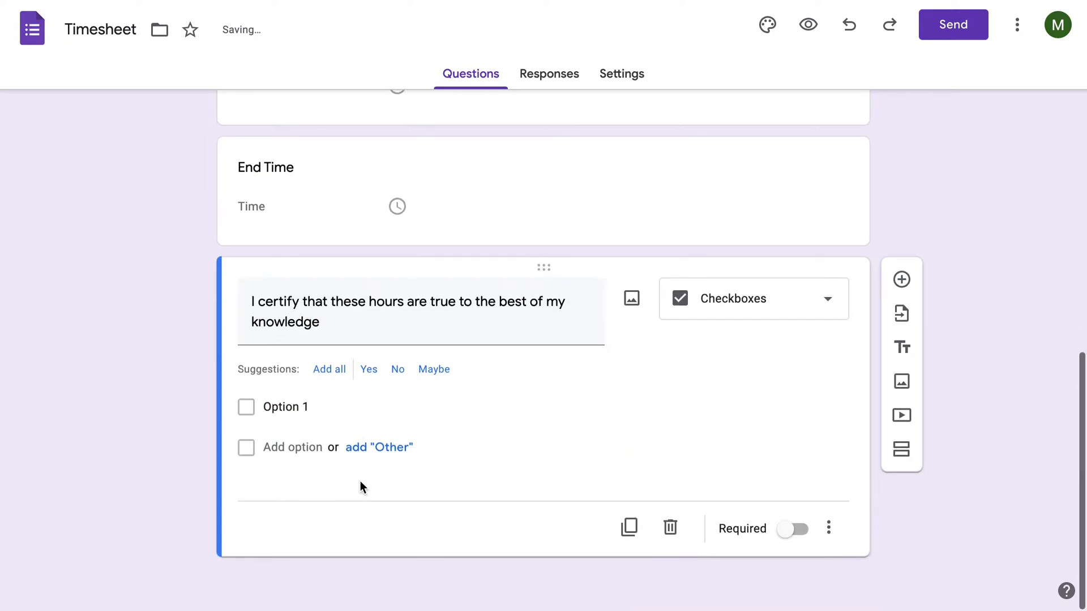
Give it the option 'Check this box if the hours are true' and toggle Required
{"action": "type", "text": "Che"}
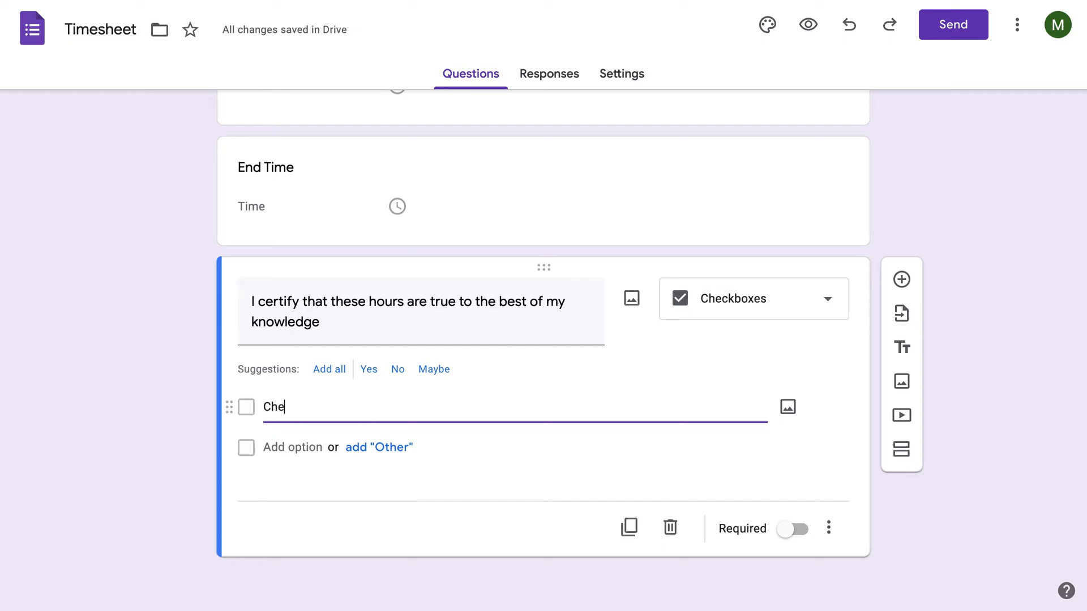
{"action": "type", "text": "ck this bo"}
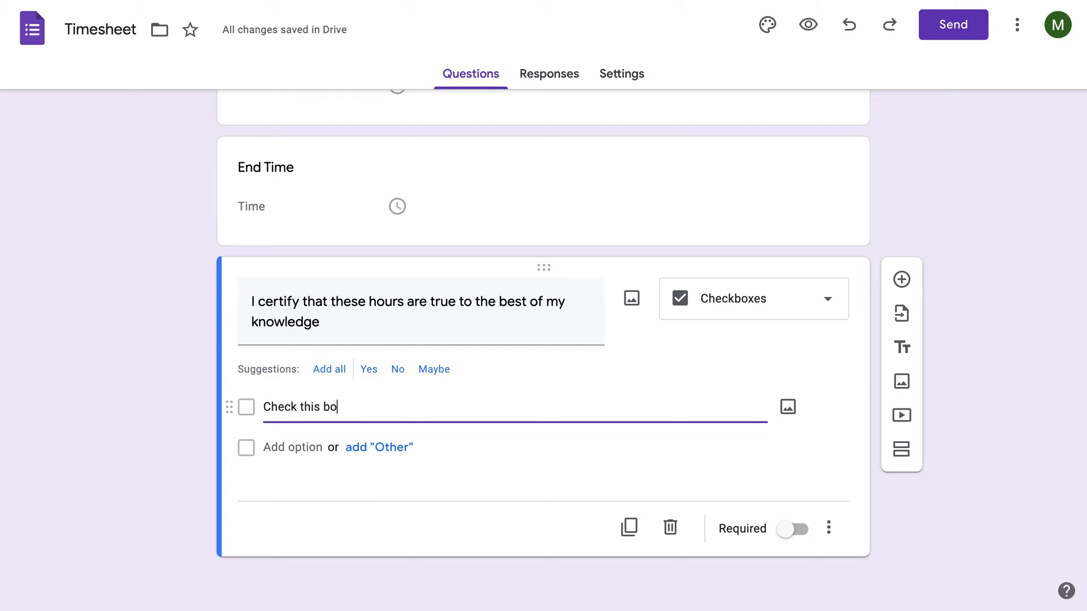
{"action": "type", "text": "x if the hou"}
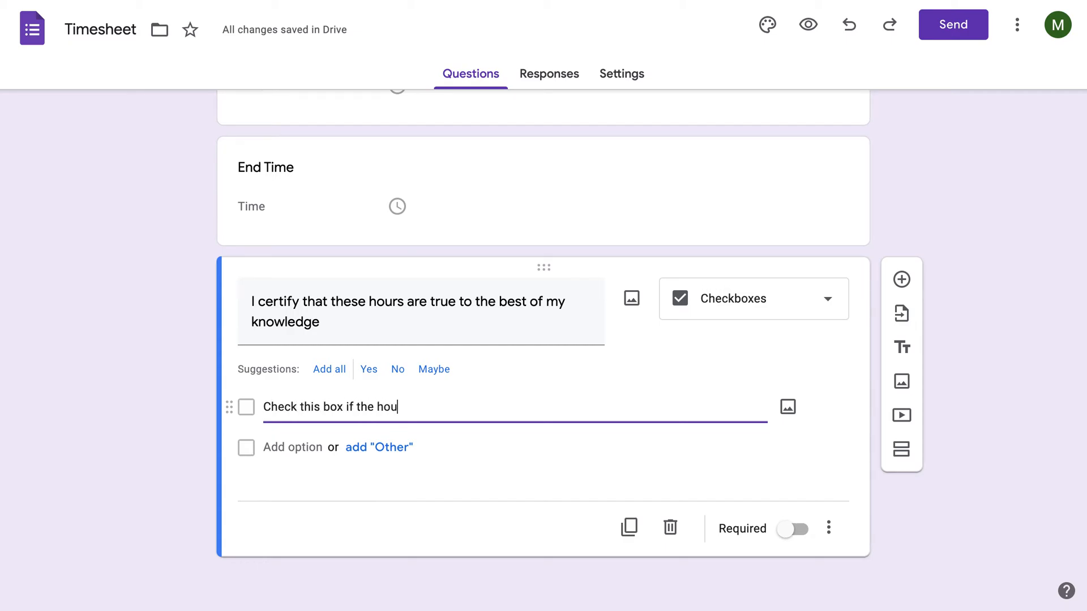
{"action": "type", "text": "rs are true"}
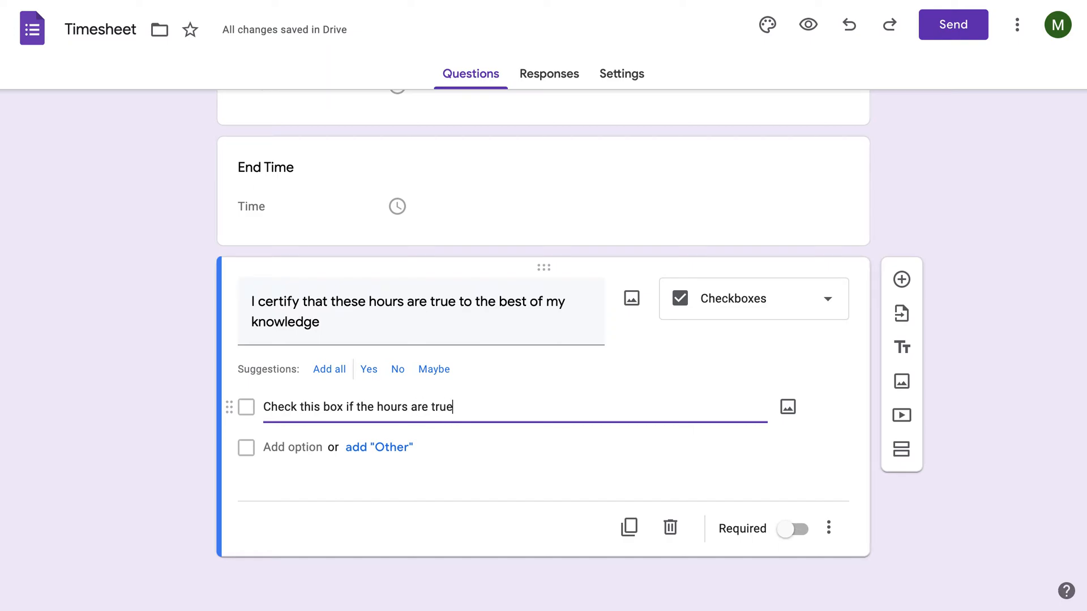
{"action": "mouse_move", "coordinate": [862, 375]}
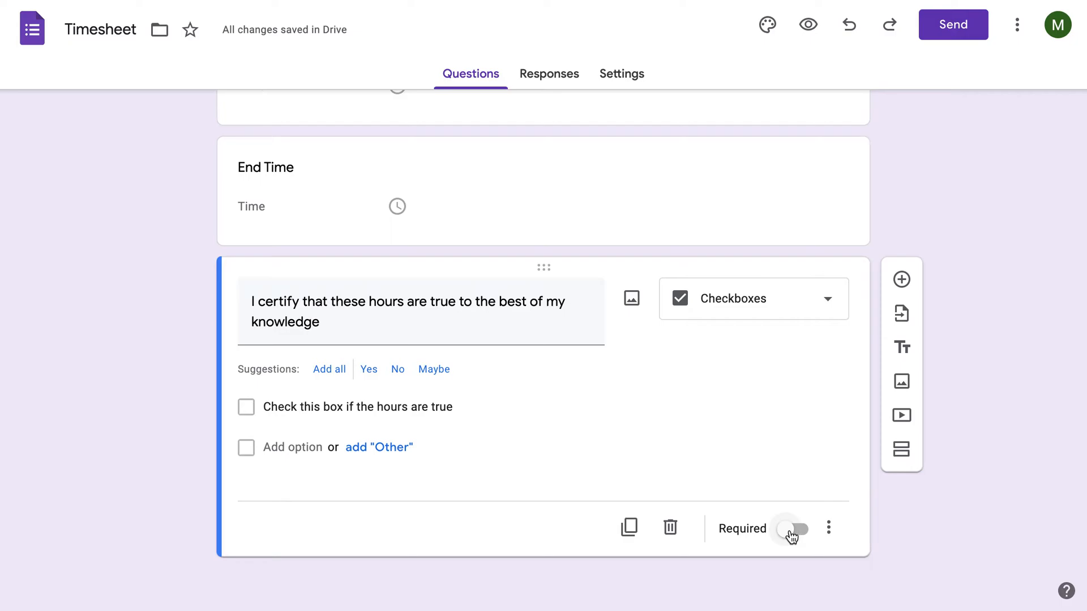
{"action": "left_click", "coordinate": [793, 529]}
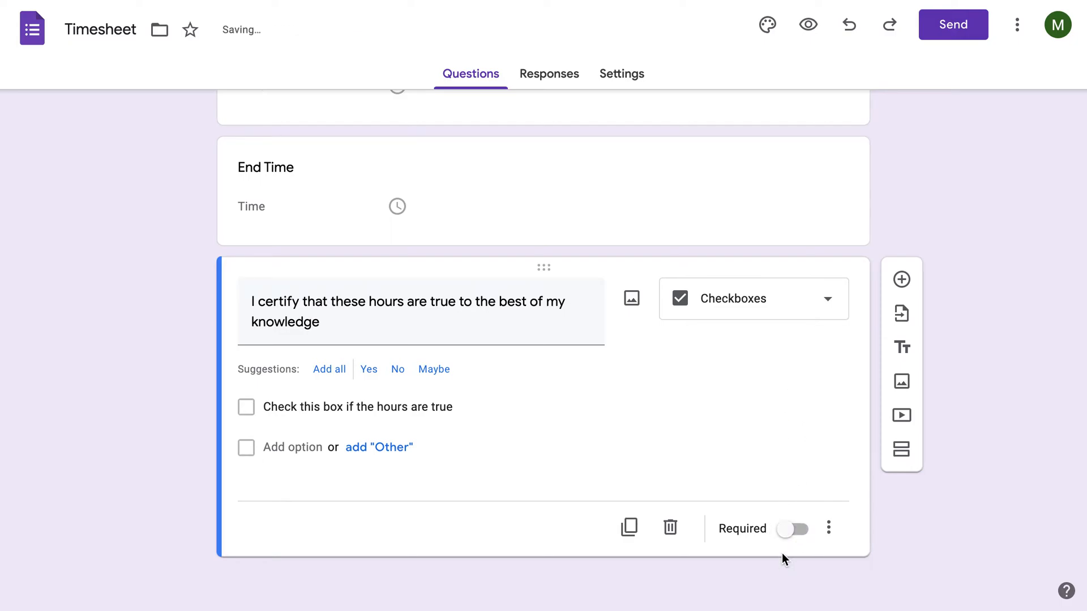
{"action": "left_click", "coordinate": [792, 529]}
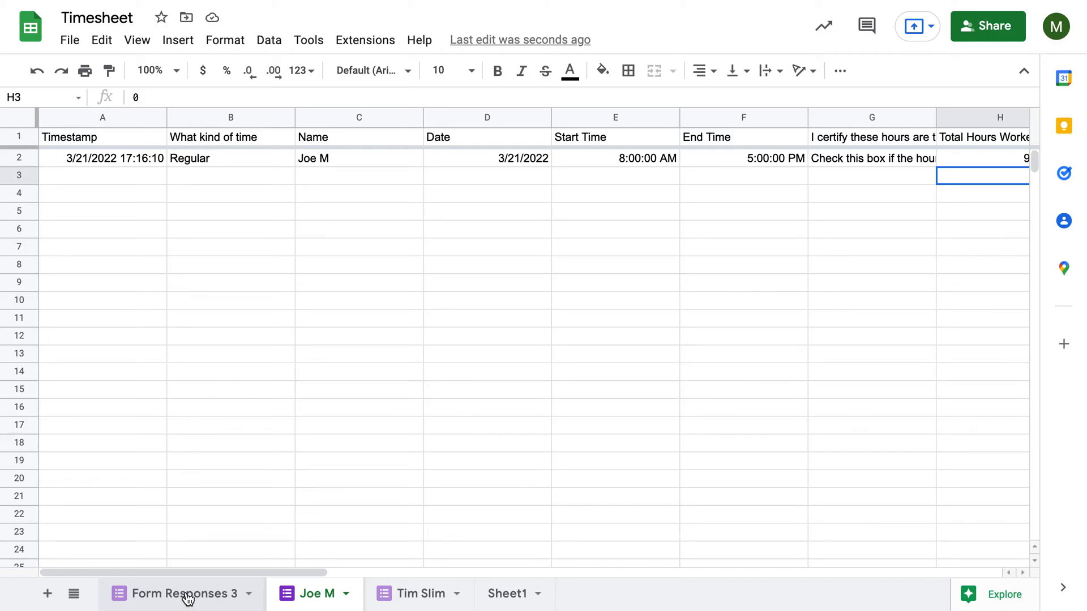
Rename the new form responses sheet to Bob
{"action": "right_click", "coordinate": [181, 593]}
{"action": "type", "text": "Bob"}
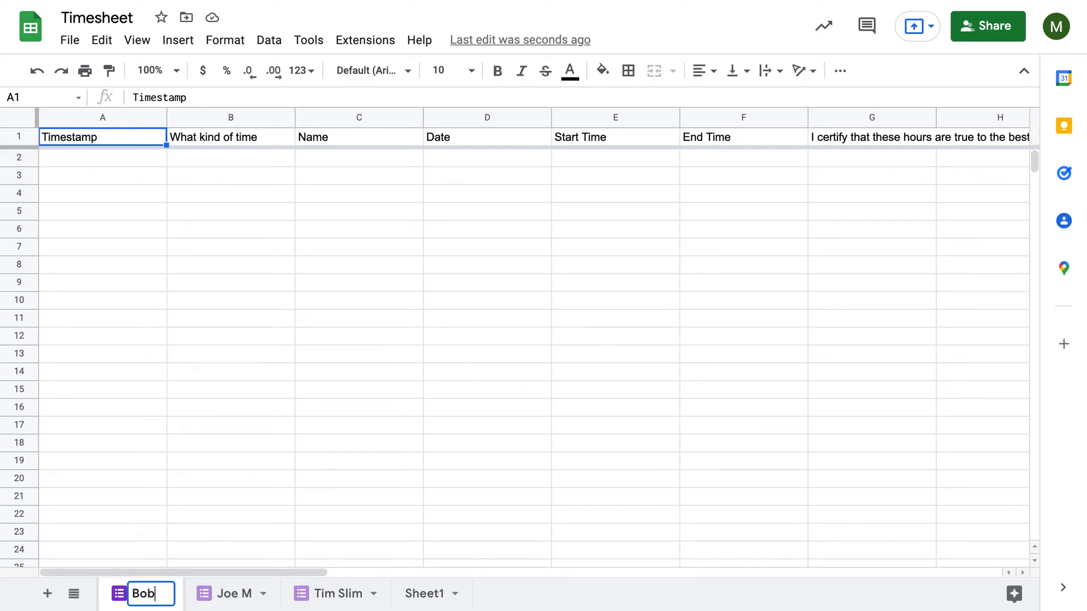
{"action": "left_click", "coordinate": [742, 192]}
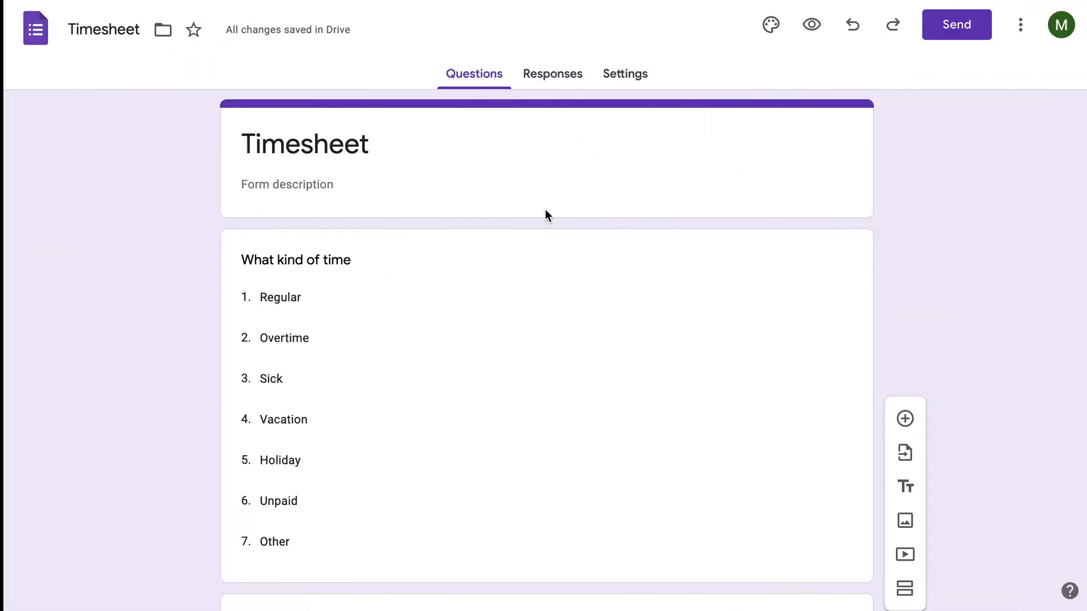
{"action": "left_click", "coordinate": [295, 260]}
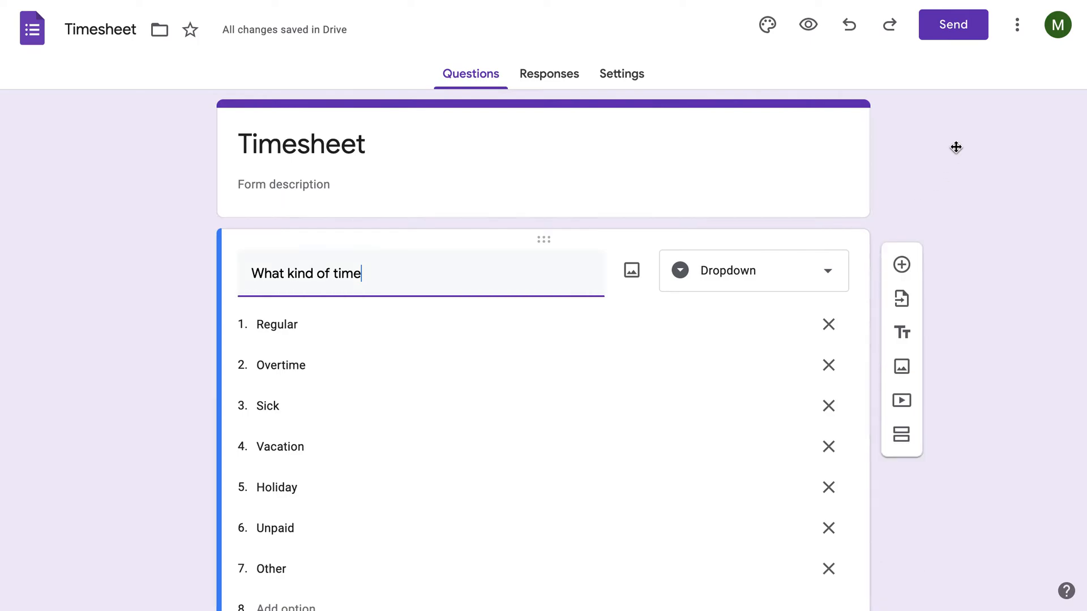
{"action": "left_click", "coordinate": [952, 24]}
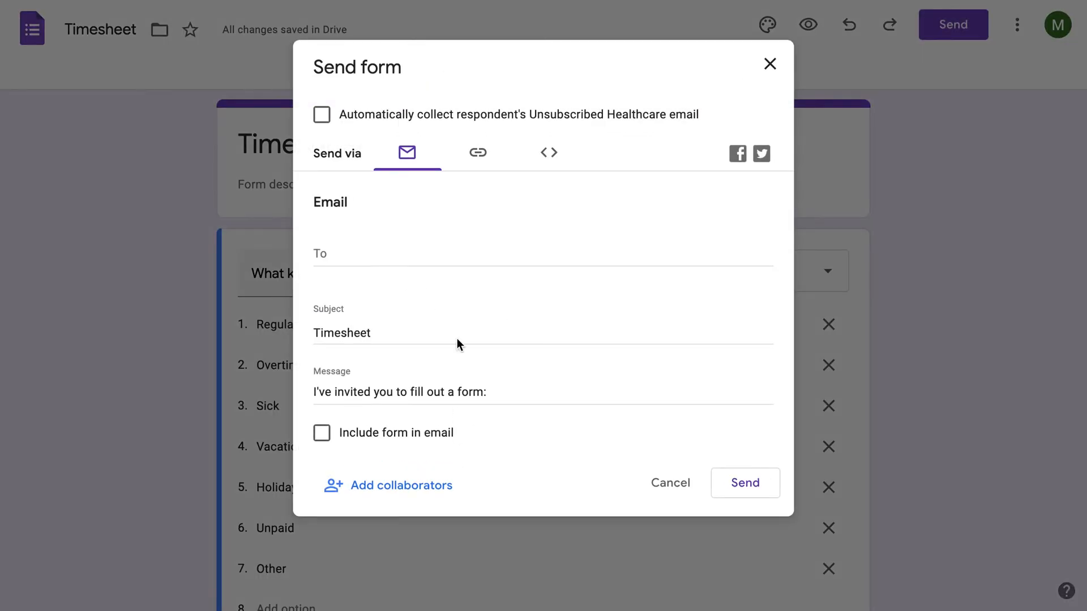
{"action": "left_click", "coordinate": [477, 152]}
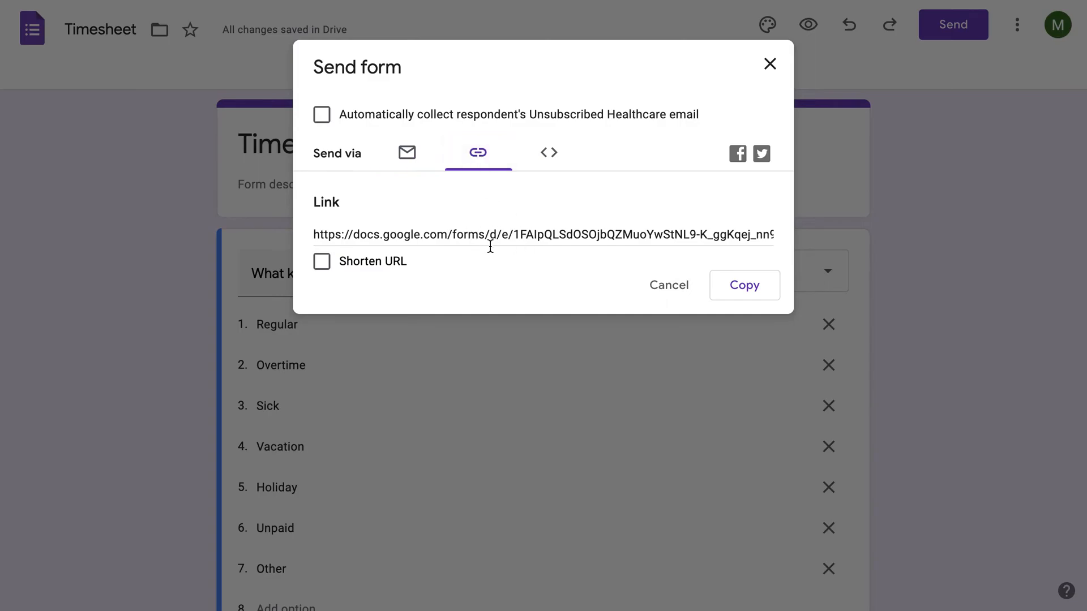
{"action": "mouse_move", "coordinate": [775, 60]}
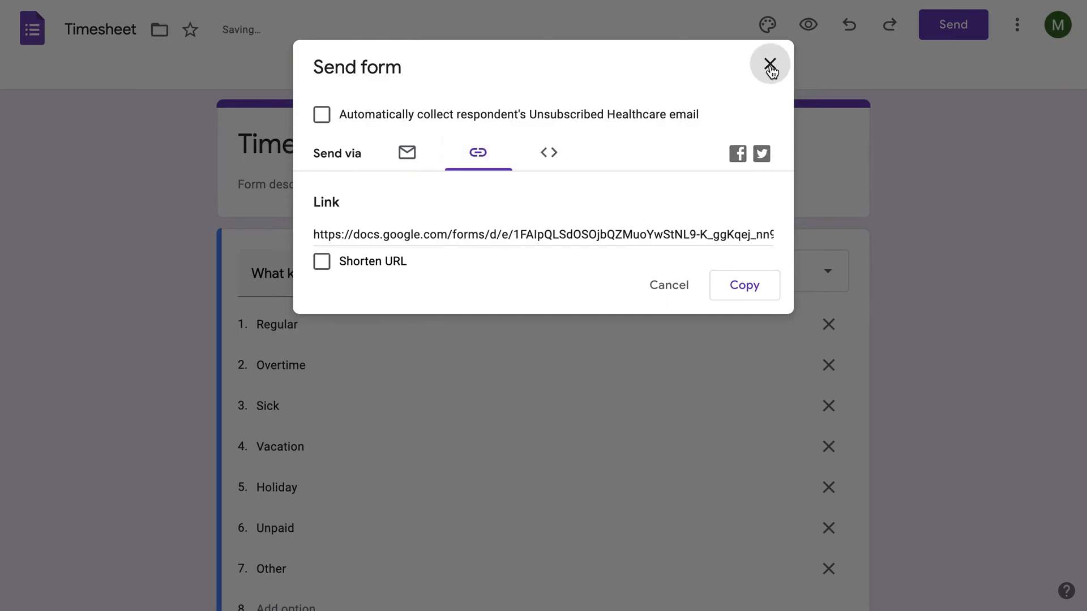
{"action": "left_click", "coordinate": [768, 64]}
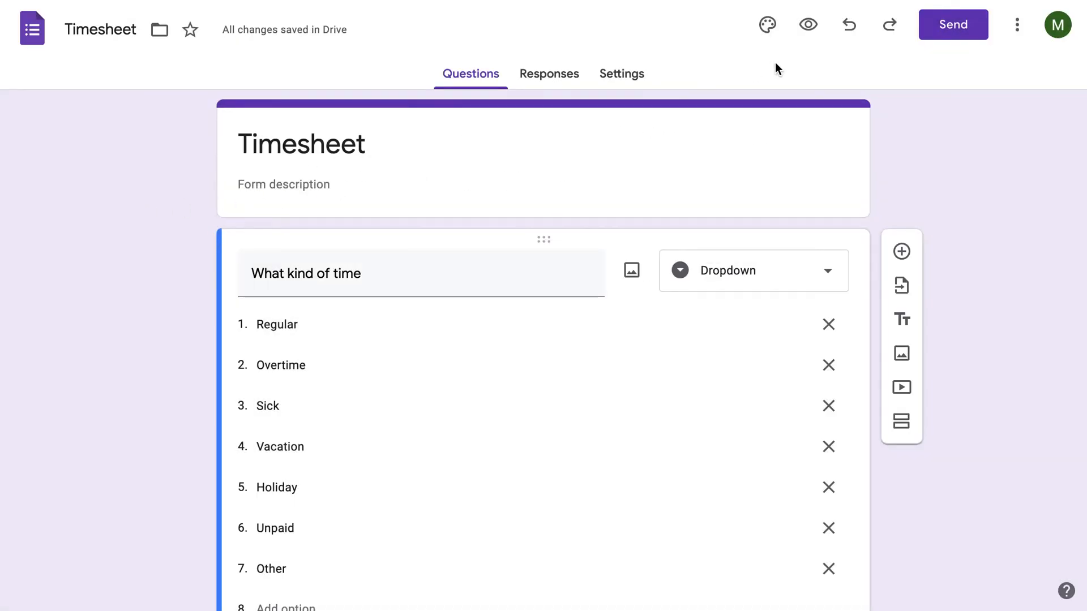
Preview the form and fill in Regular time dated 03/21/2022
{"action": "left_click", "coordinate": [807, 24]}
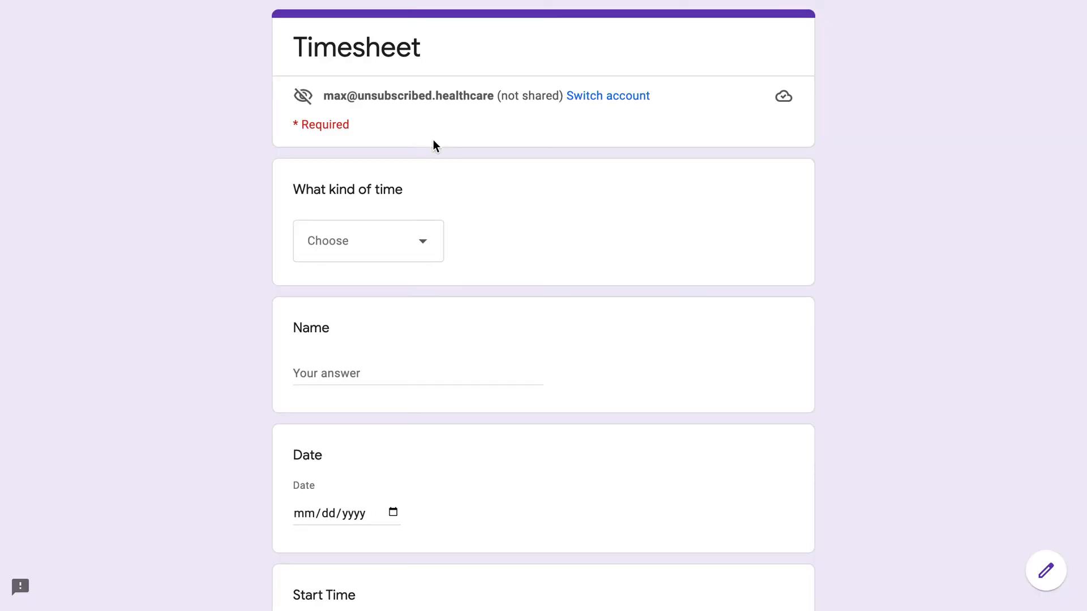
{"action": "left_click", "coordinate": [368, 240]}
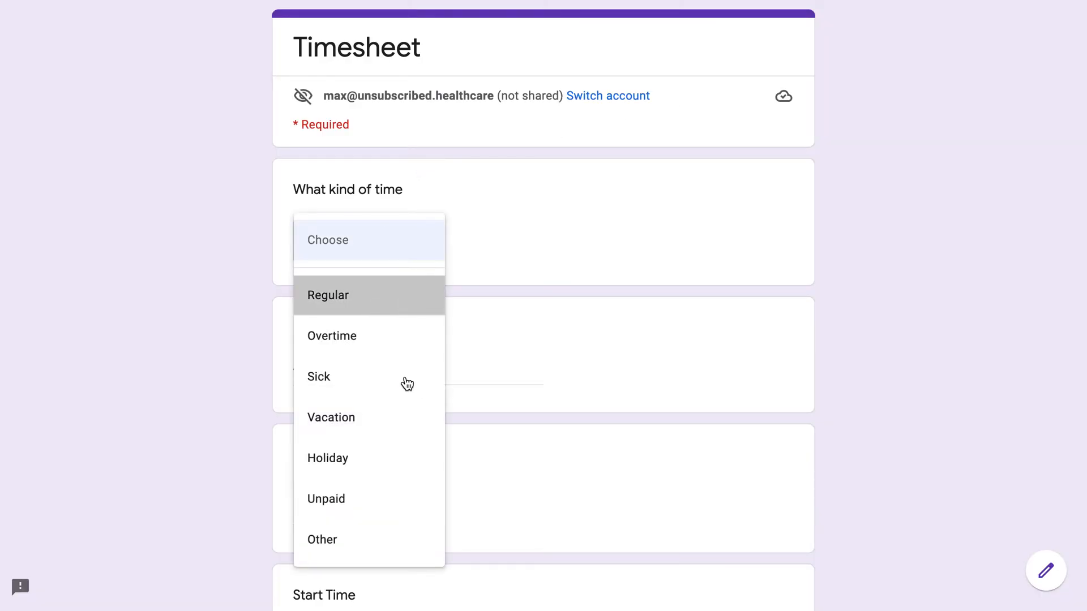
{"action": "left_click", "coordinate": [328, 295]}
{"action": "type", "text": "Bob"}
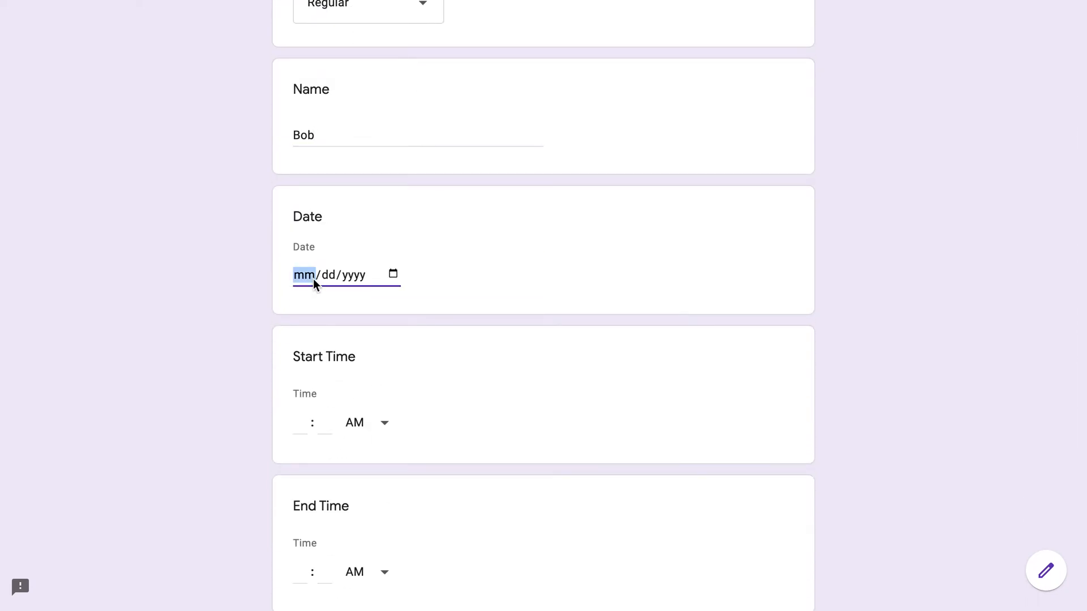
{"action": "left_click", "coordinate": [391, 275]}
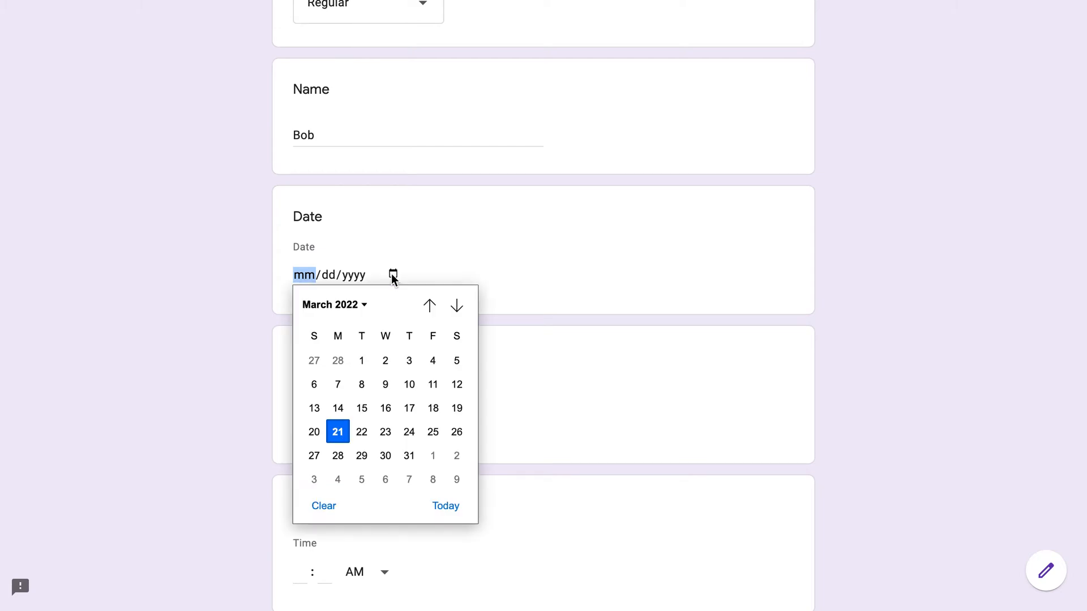
{"action": "left_click", "coordinate": [337, 432]}
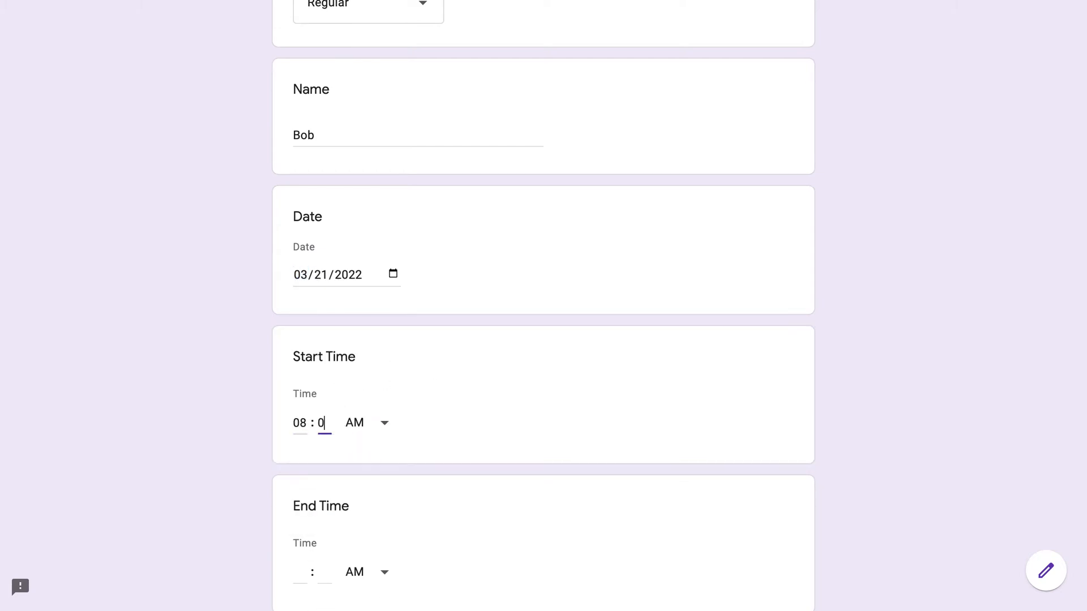
Enter 08:00 and 05:00 times, certify the hours and submit the response
{"action": "scroll", "scroll_direction": "down", "scroll_amount": 3}
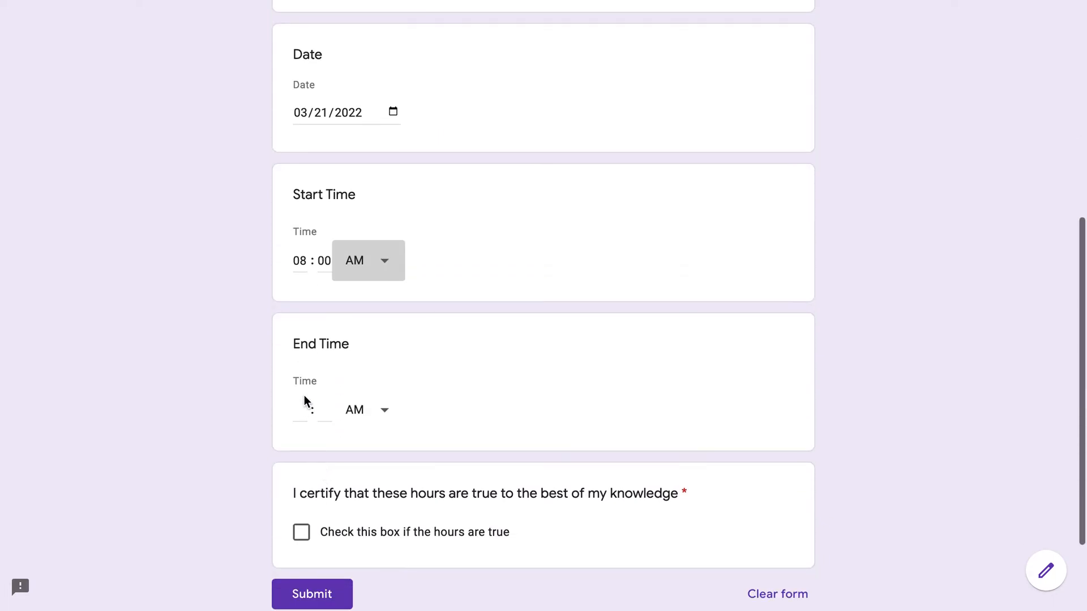
{"action": "type", "text": "5"}
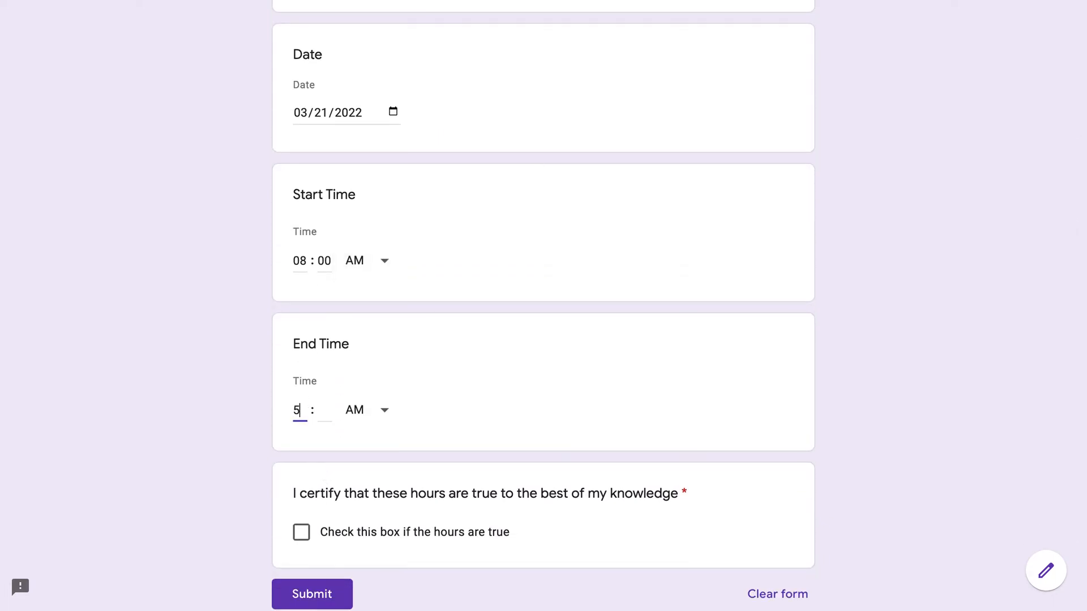
{"action": "left_click", "coordinate": [301, 531]}
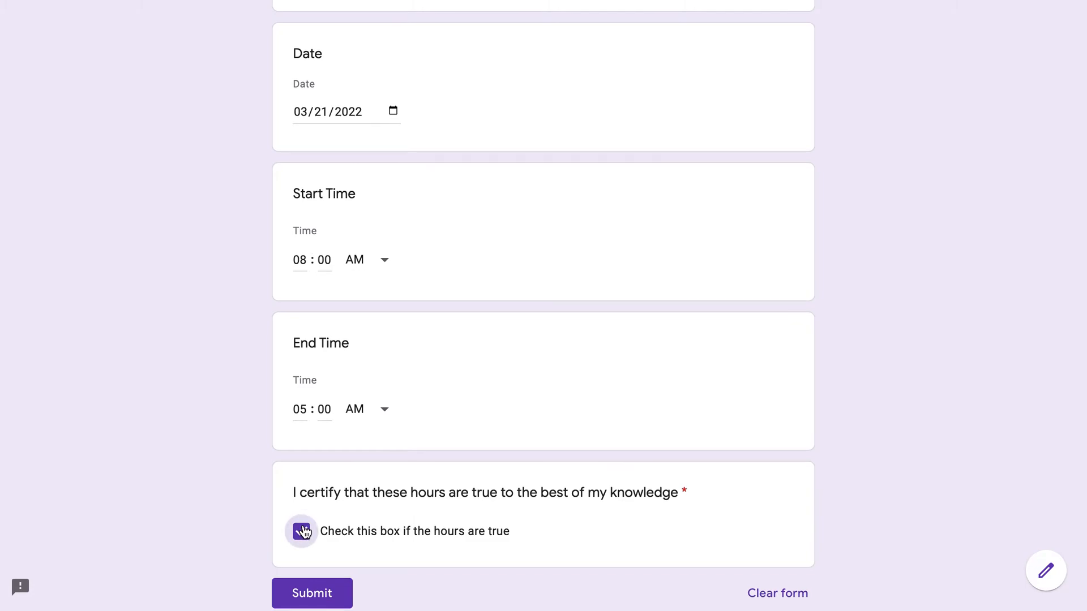
{"action": "left_click", "coordinate": [301, 531]}
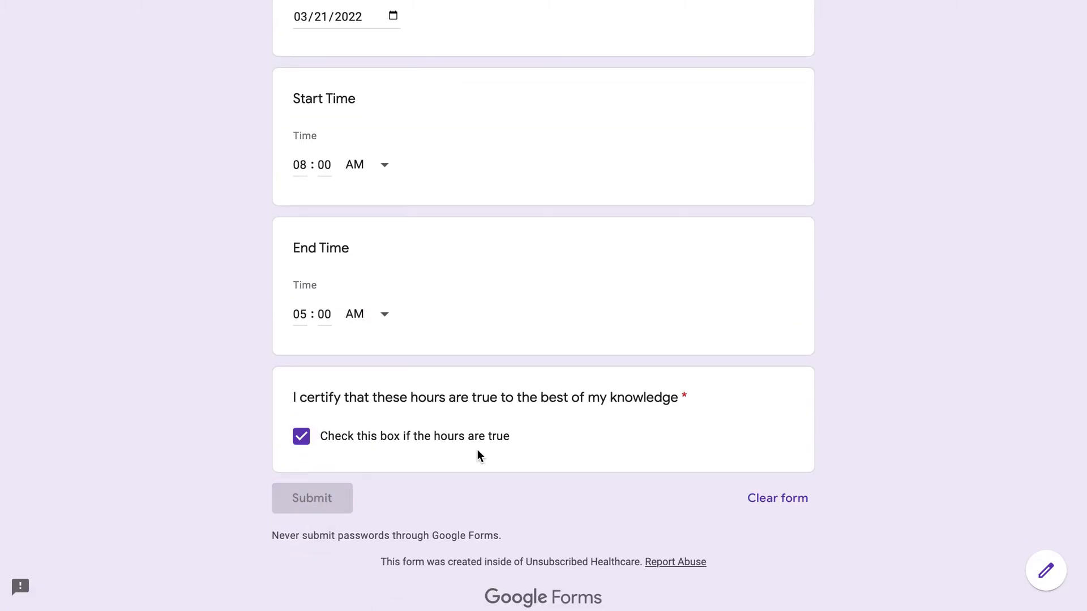
{"action": "left_click", "coordinate": [311, 498]}
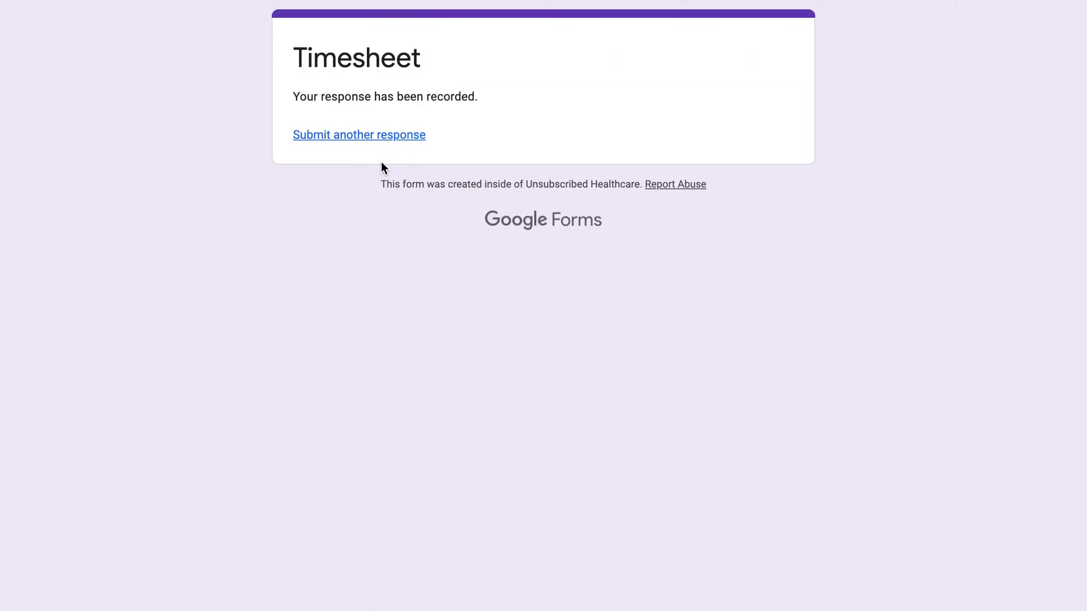
{"action": "mouse_move", "coordinate": [395, 136]}
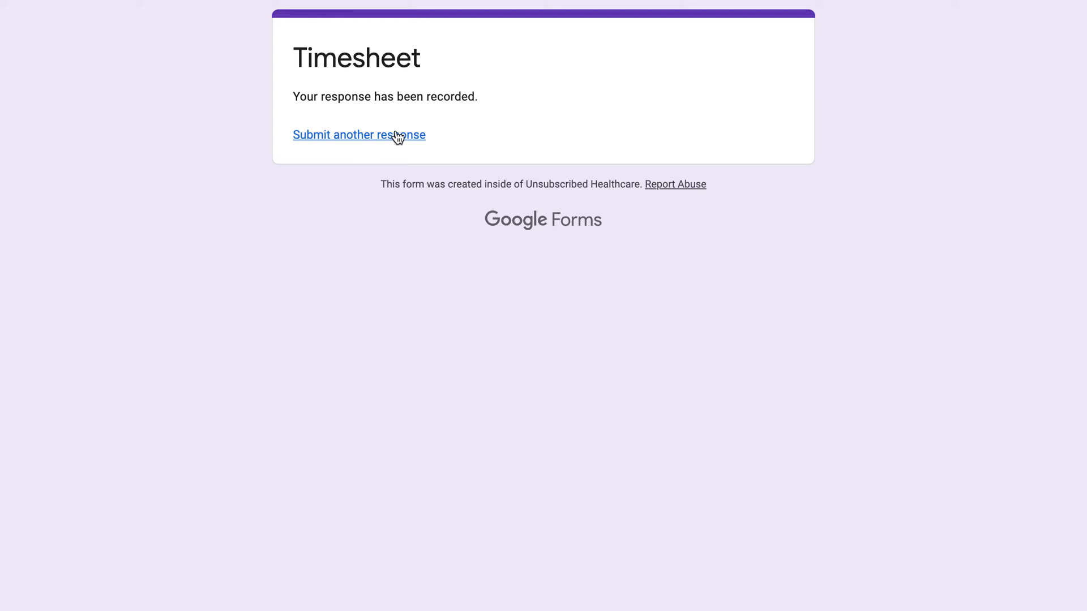
{"action": "left_click", "coordinate": [359, 135]}
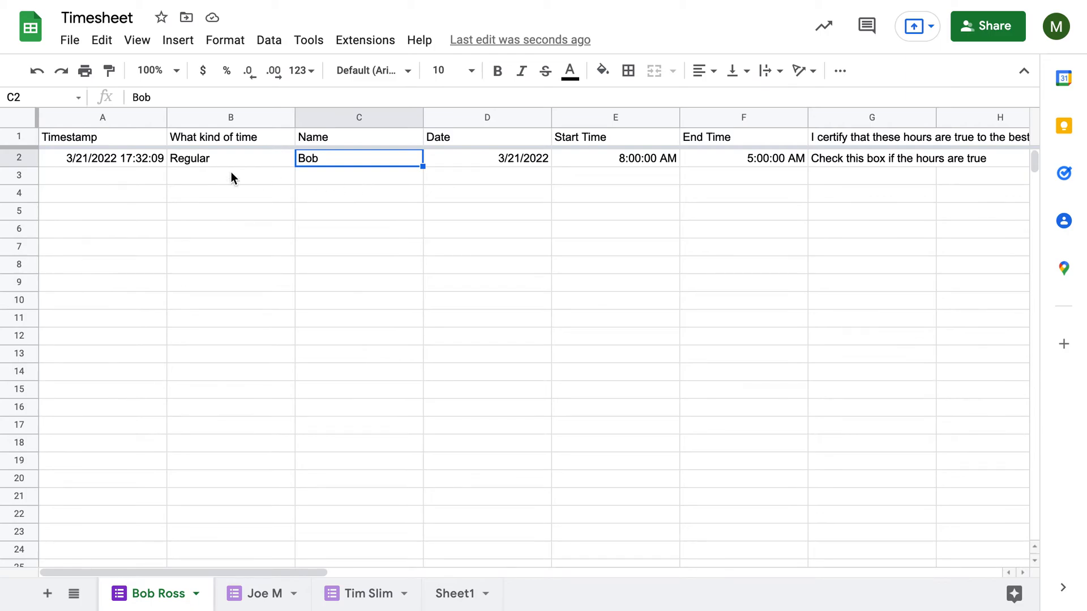
Correct Bob's recorded end time in F2 to 5:00:00 PM
{"action": "left_click", "coordinate": [103, 159]}
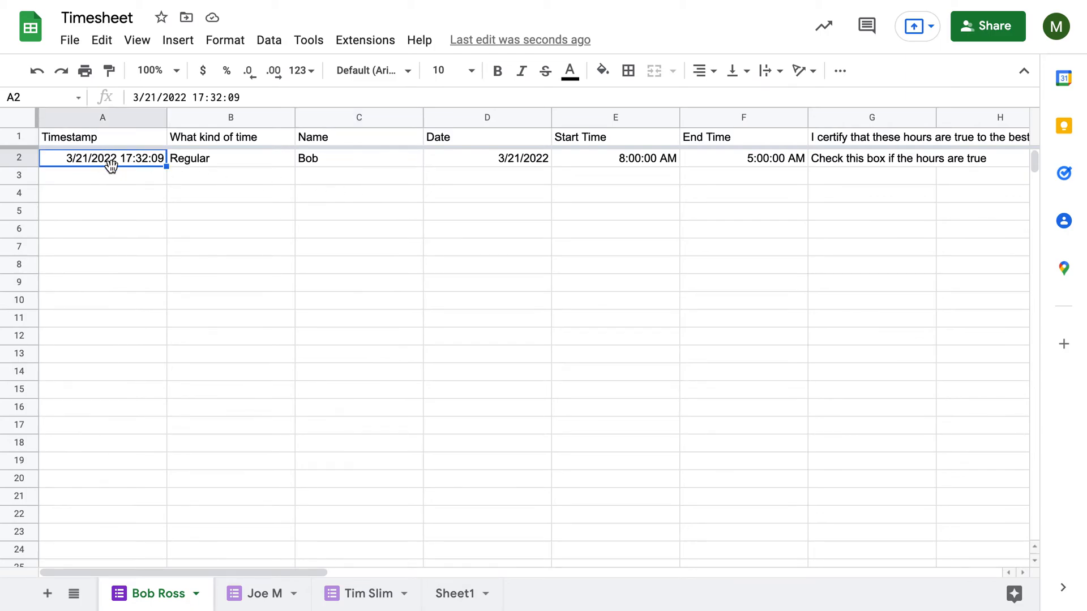
{"action": "left_click", "coordinate": [613, 158]}
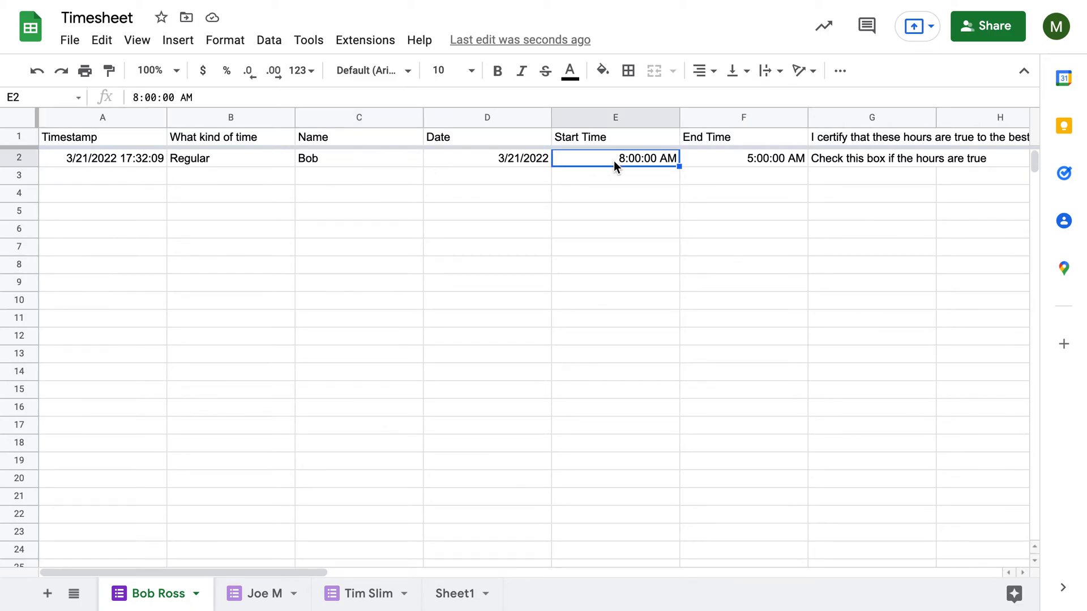
{"action": "left_click", "coordinate": [742, 158]}
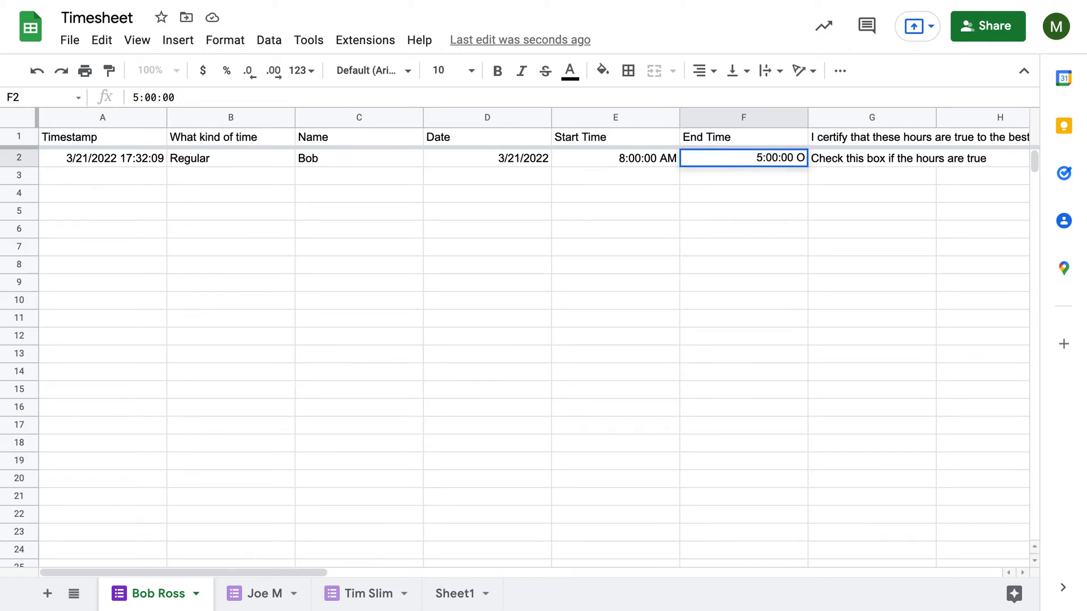
{"action": "key", "text": "Return"}
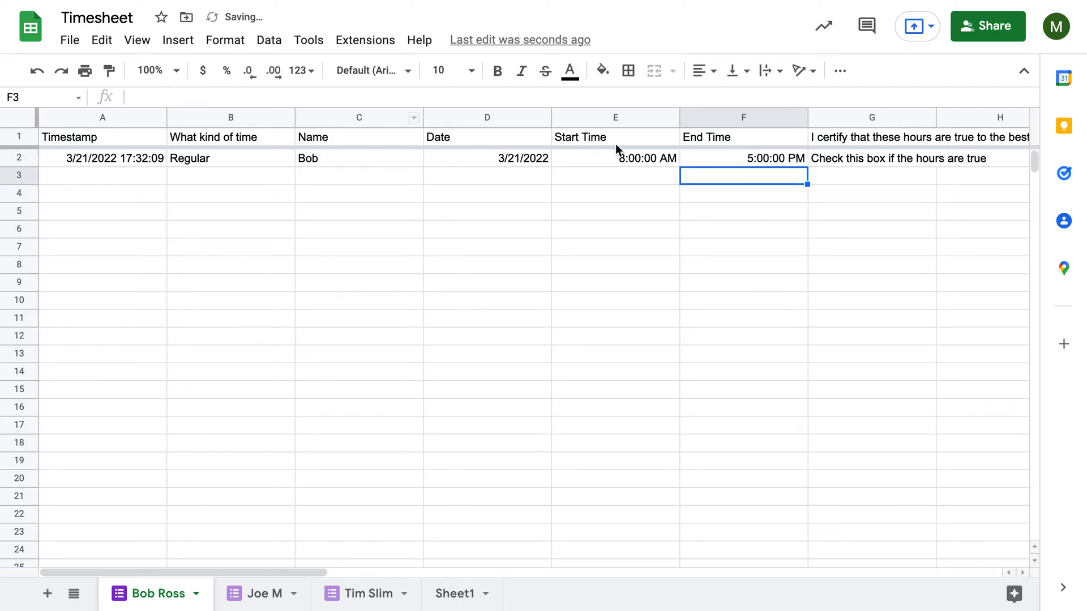
Add a 'Total Time worked' heading in H1
{"action": "scroll", "scroll_direction": "right", "scroll_amount": 3}
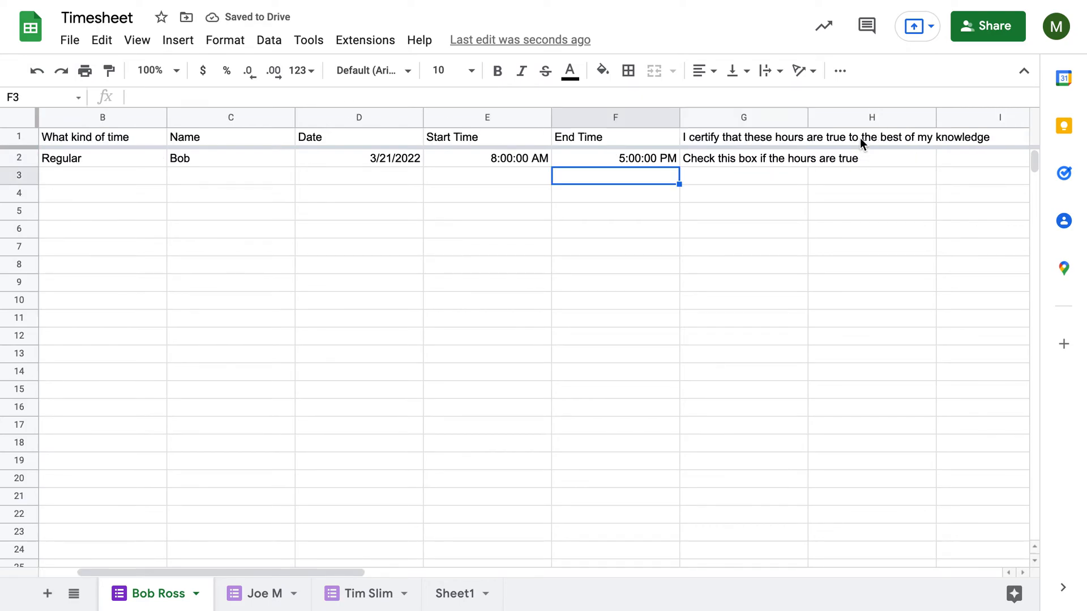
{"action": "left_click", "coordinate": [872, 137]}
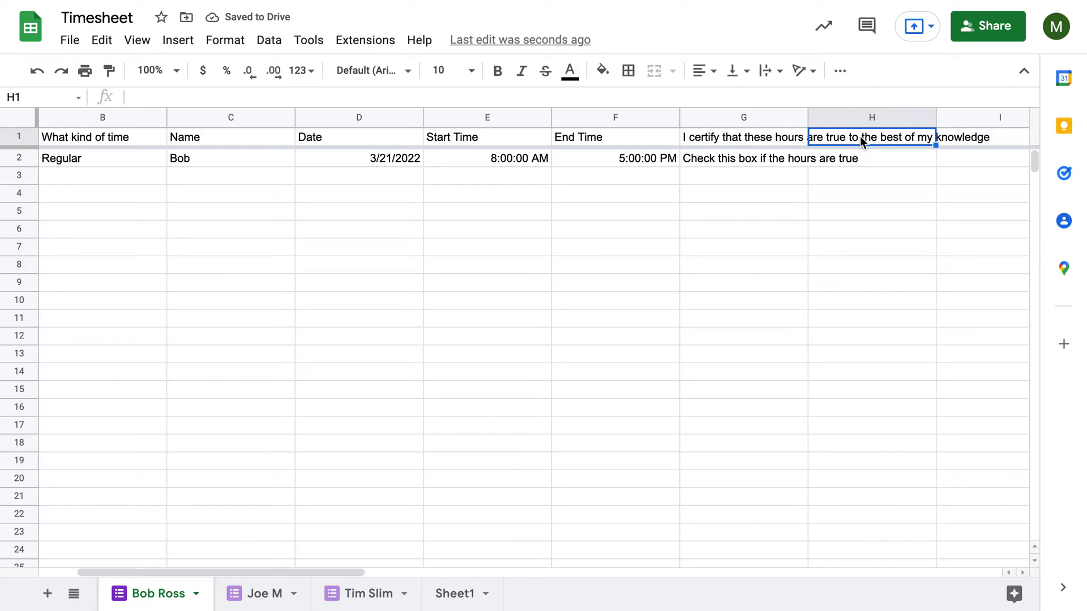
{"action": "type", "text": "Total Time worked"}
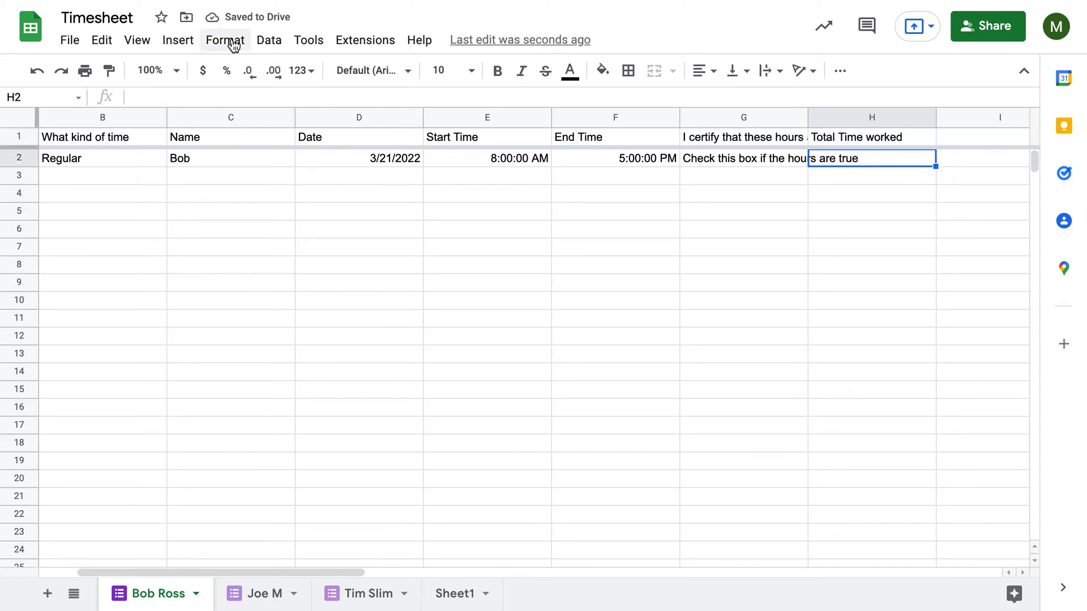
{"action": "left_click", "coordinate": [269, 40]}
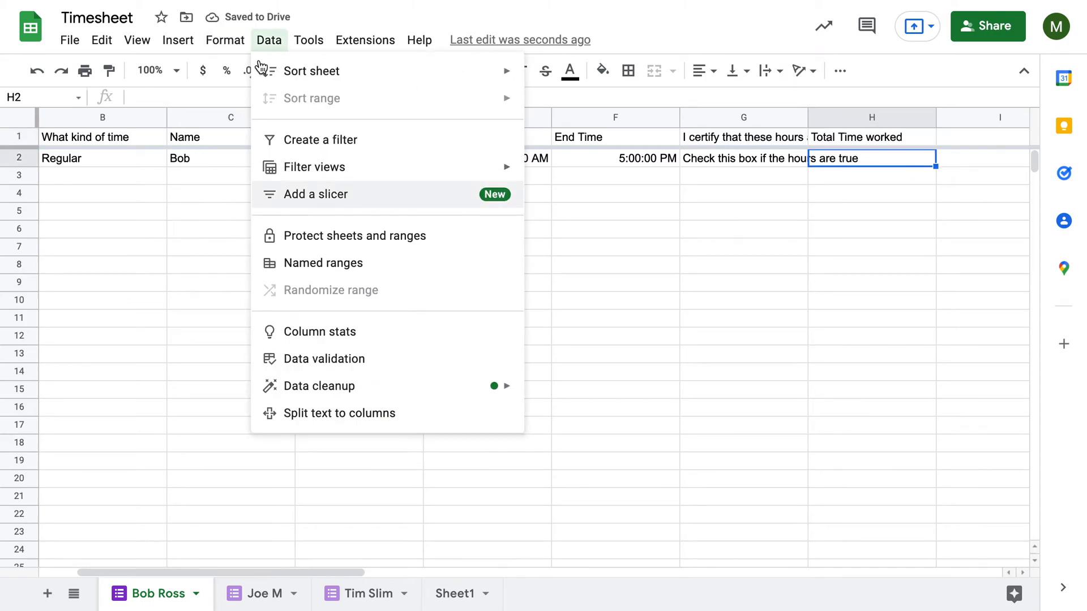
{"action": "left_click", "coordinate": [224, 39]}
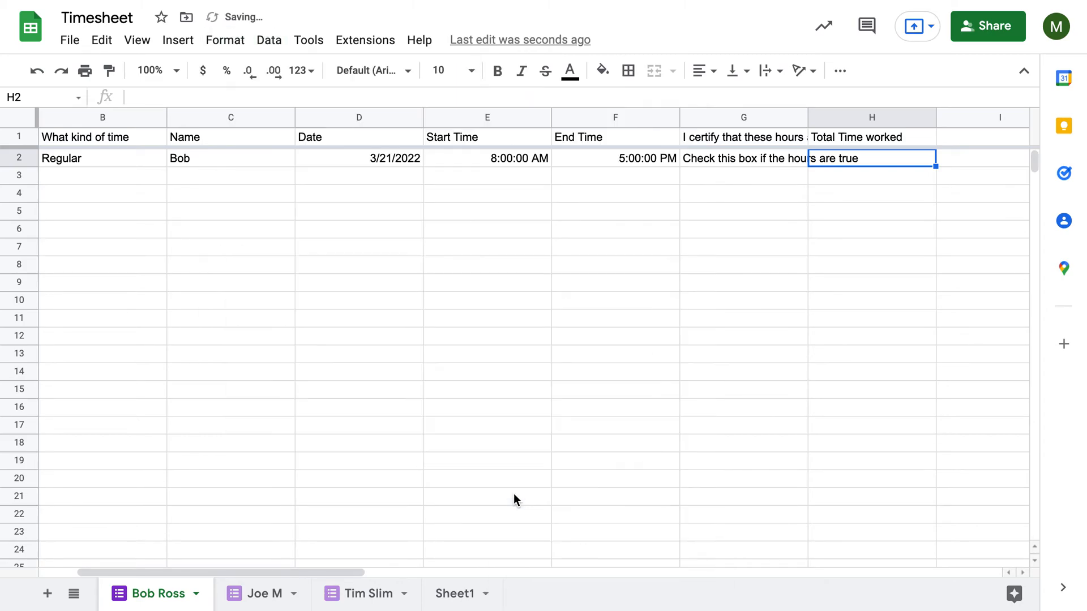
{"action": "mouse_move", "coordinate": [870, 165]}
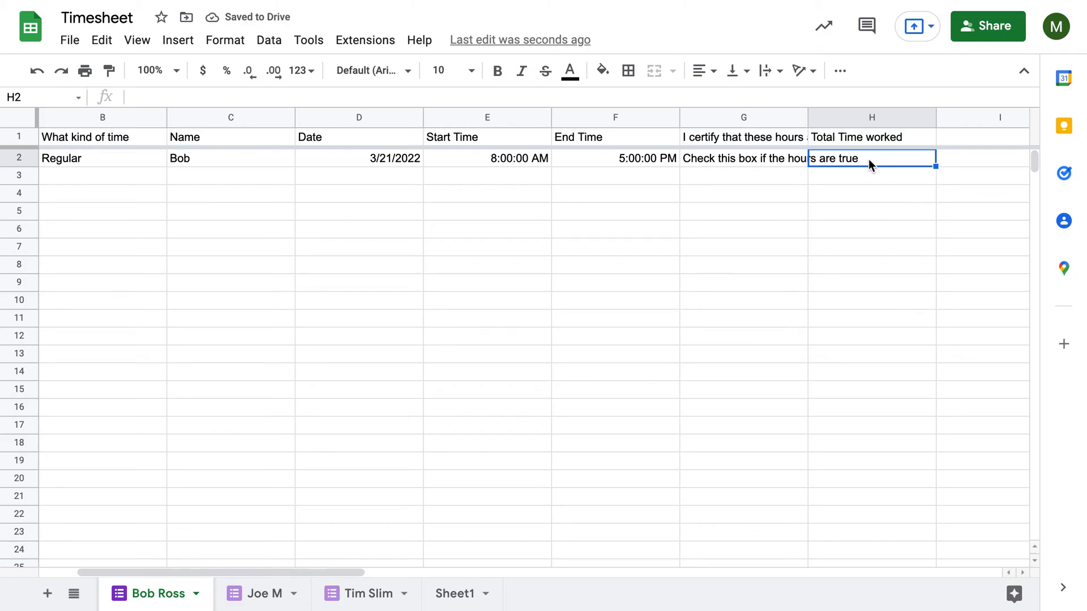
{"action": "type", "text": "="}
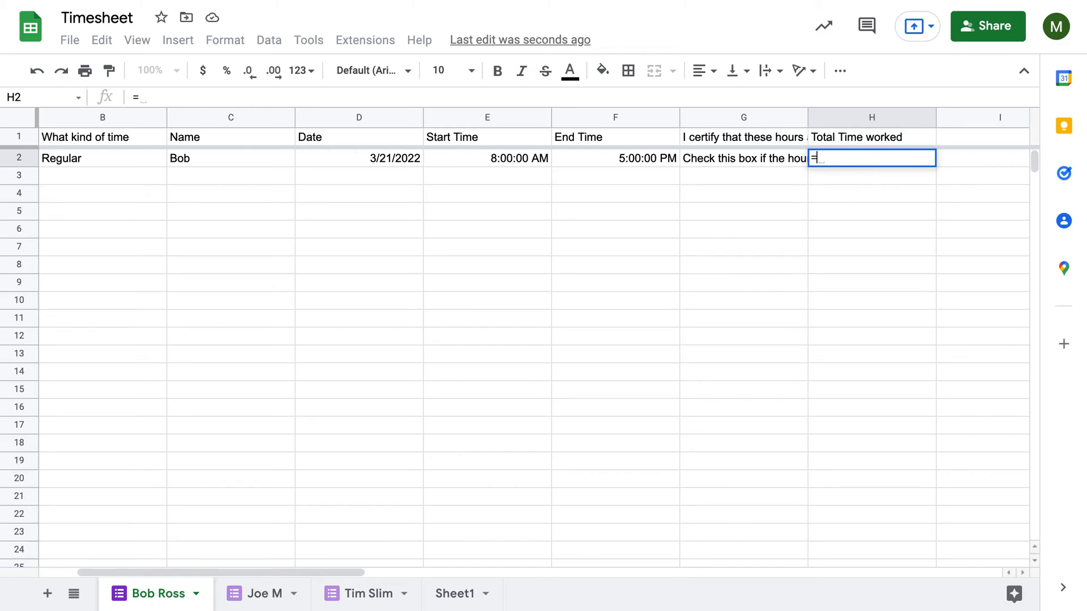
Make H2 =ARRAYFORMULA(F2-E2), still showing 9:00:00, and verify the formula
{"action": "type", "text": "ARRAYFORMULA("}
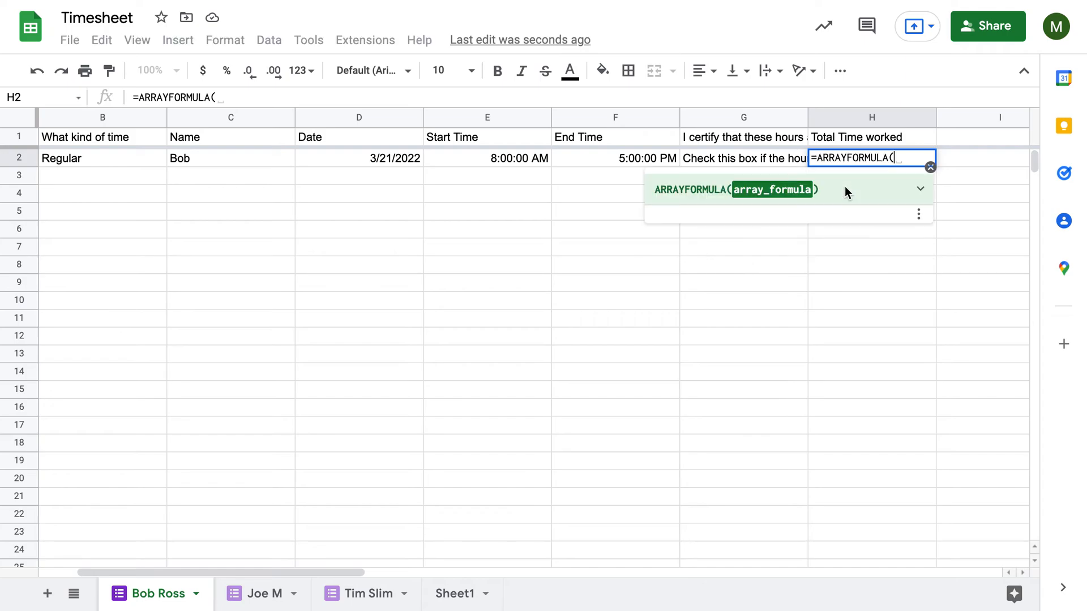
{"action": "mouse_move", "coordinate": [658, 168]}
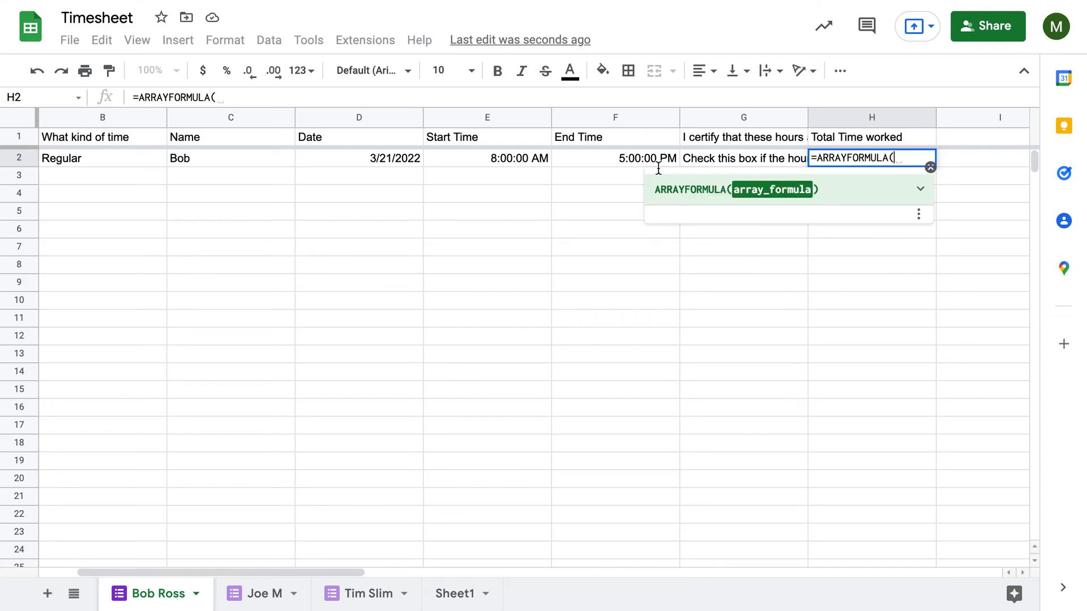
{"action": "mouse_move", "coordinate": [597, 165]}
{"action": "type", "text": "f2"}
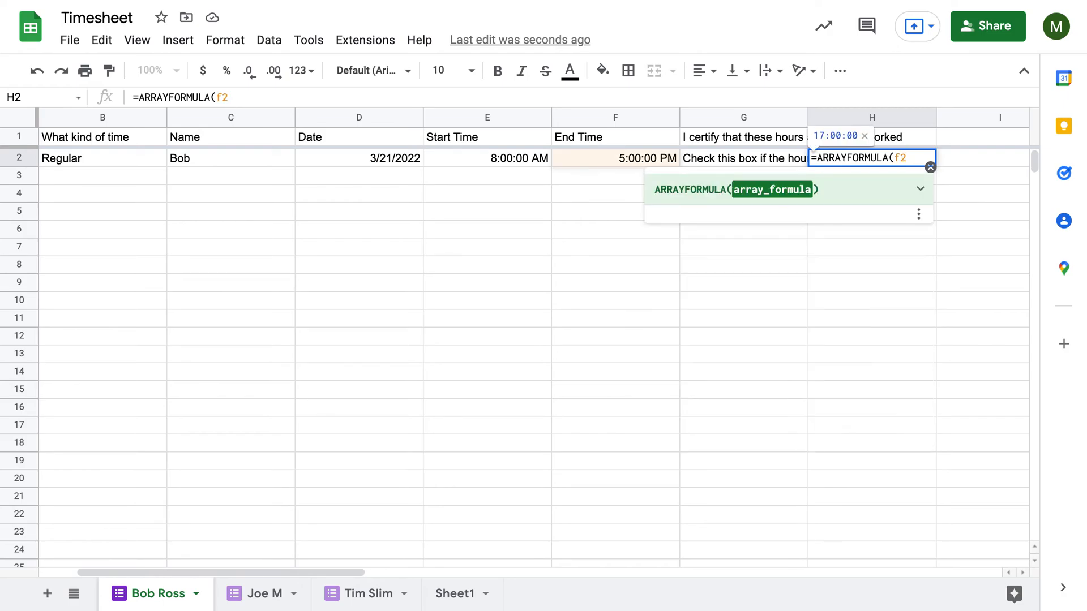
{"action": "type", "text": ":"}
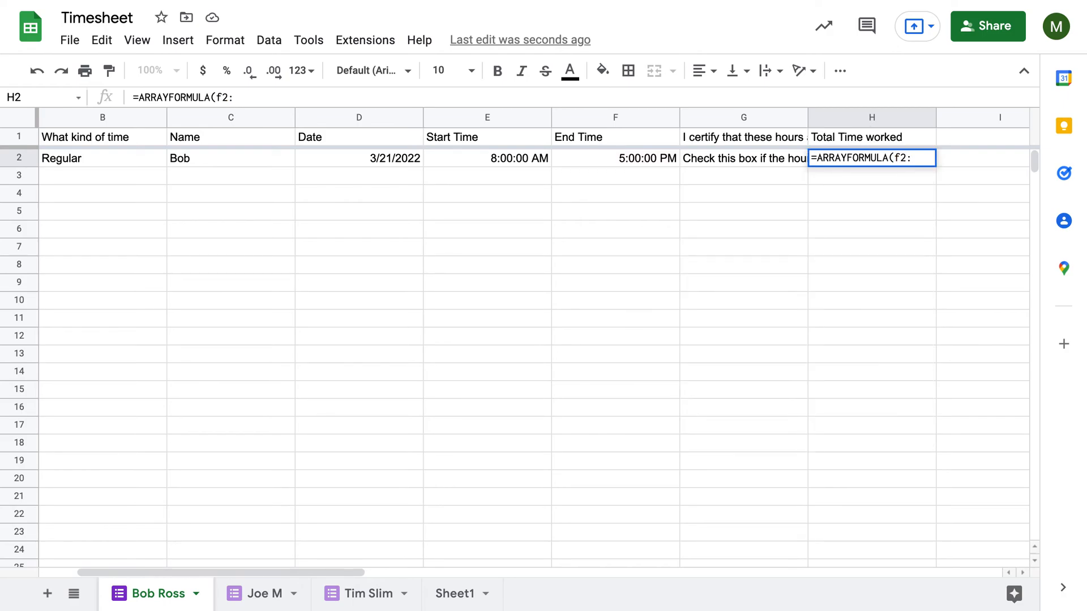
{"action": "type", "text": "f"}
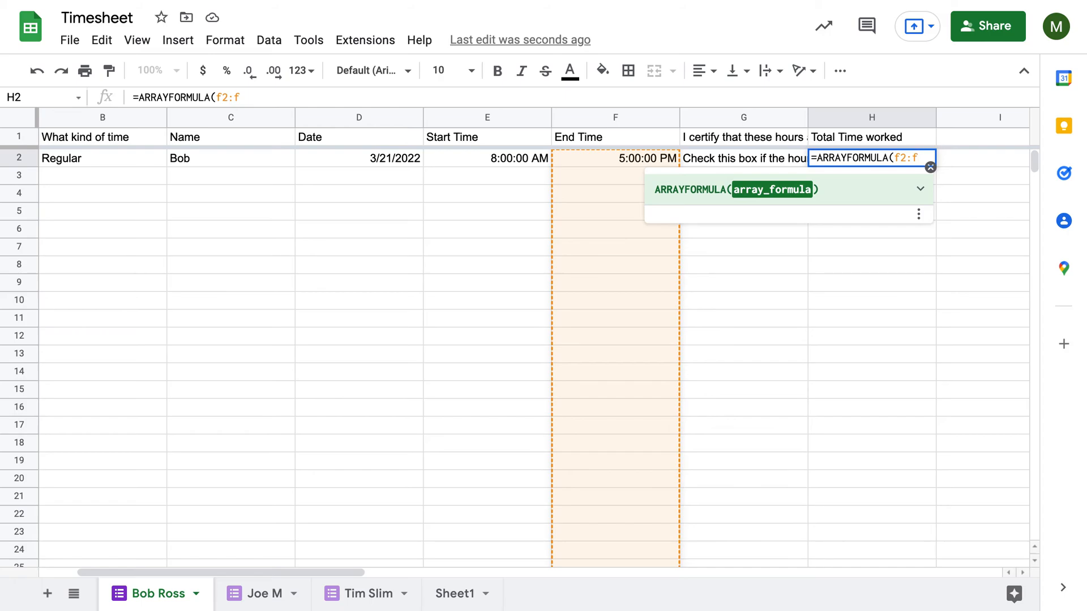
{"action": "key", "text": "Backspace"}
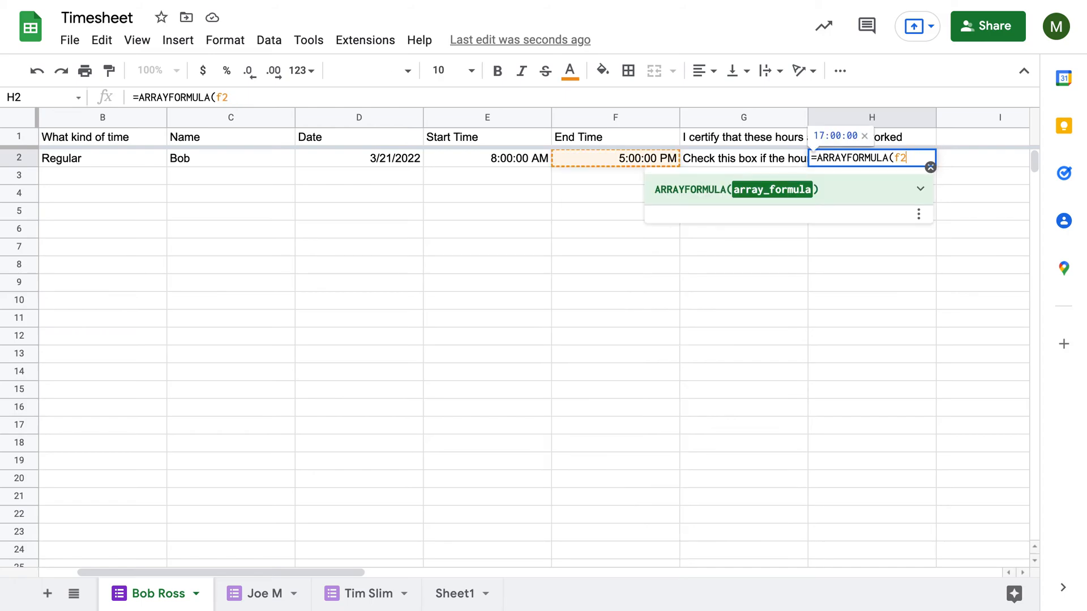
{"action": "type", "text": "-e2"}
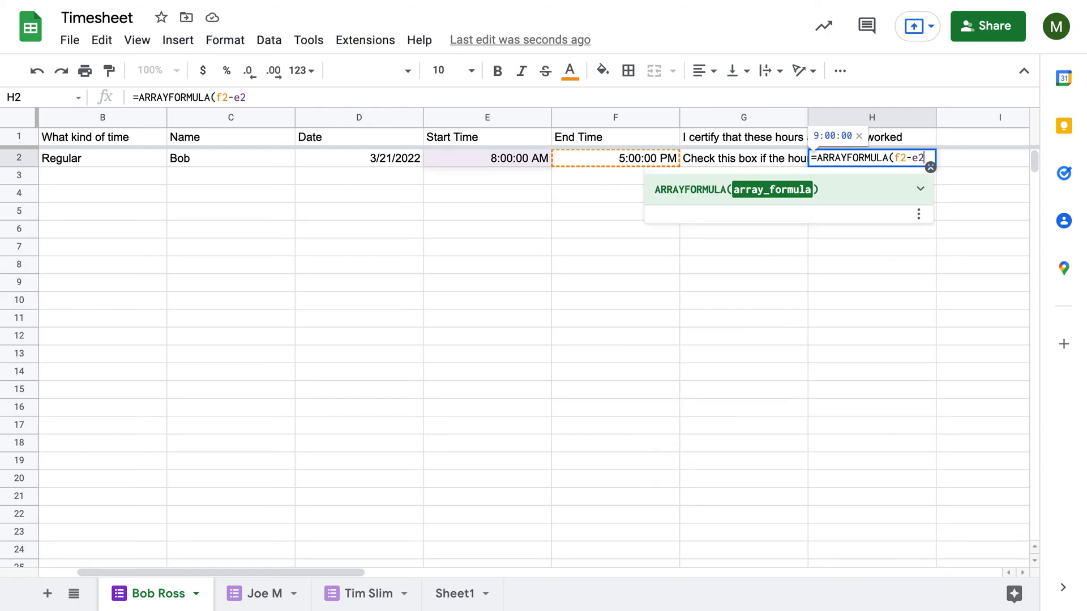
{"action": "key", "text": "Return"}
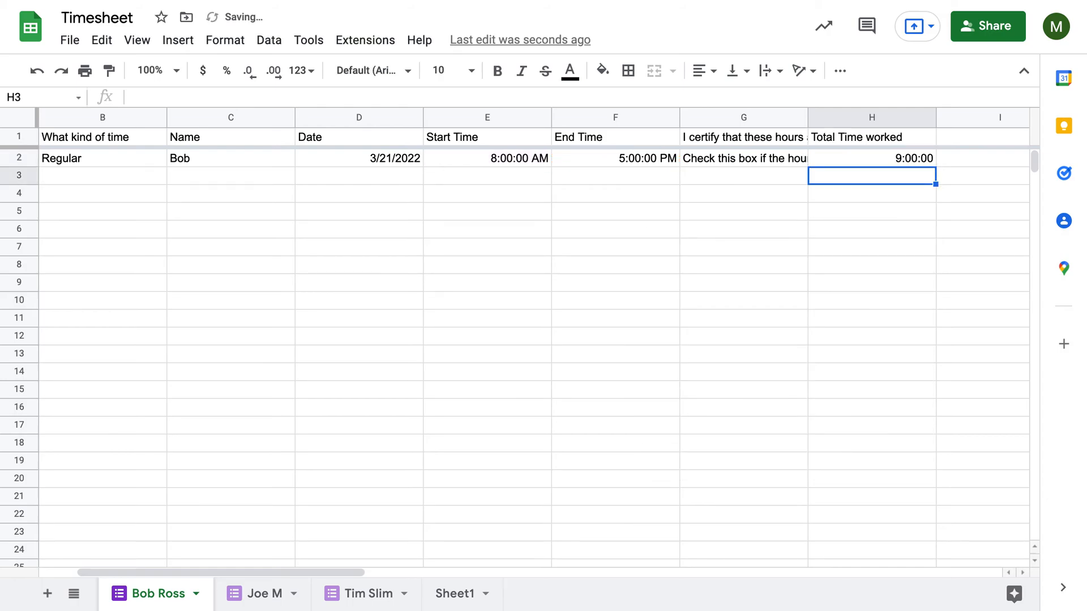
{"action": "left_click", "coordinate": [872, 158]}
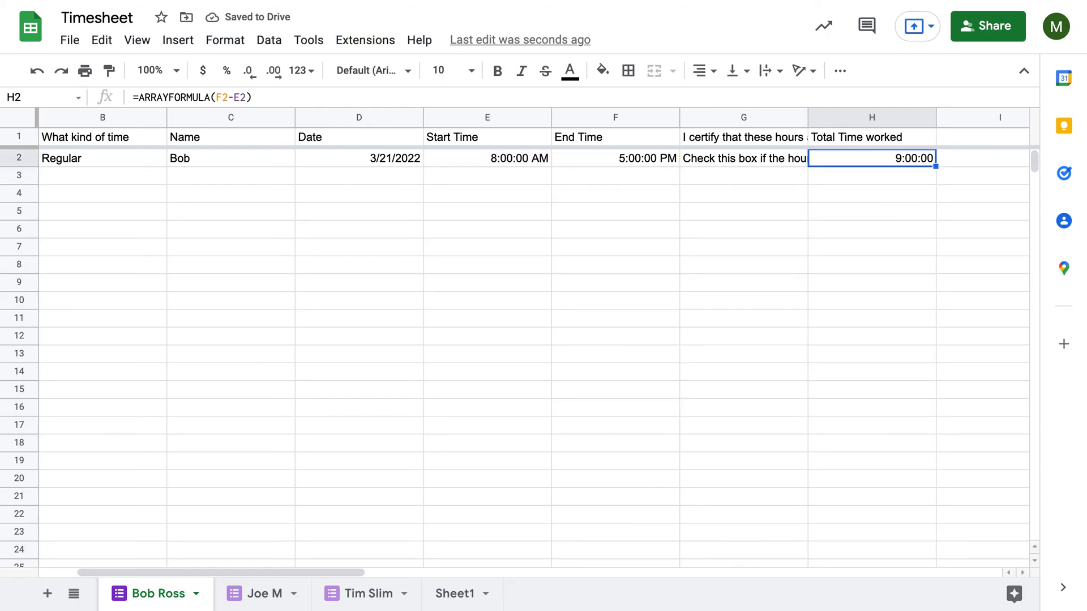
{"action": "key", "text": "enter"}
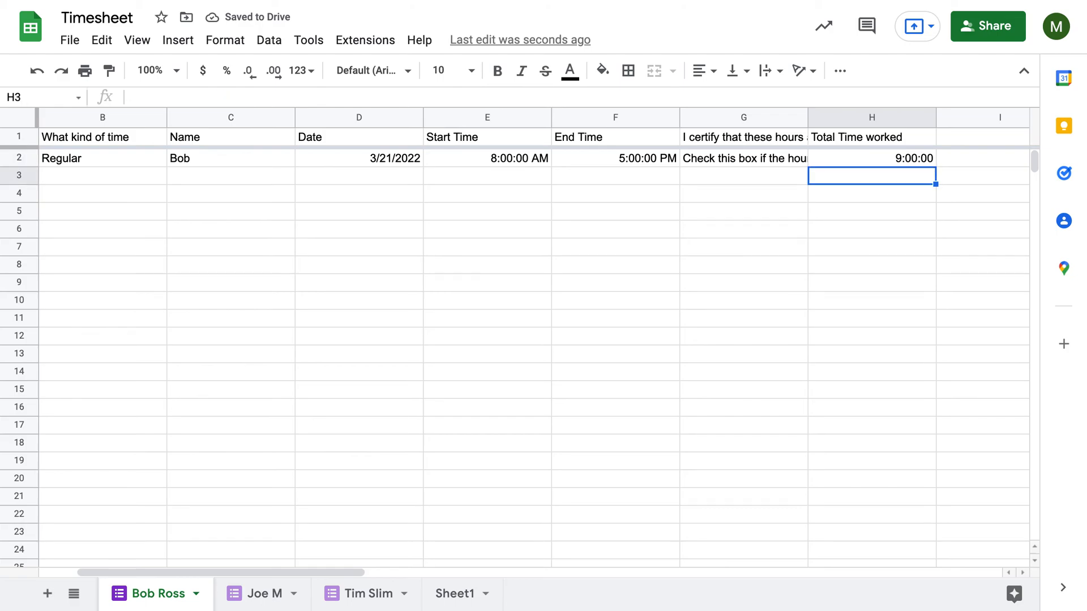
Change H2 to =ARRAYFORMULA(F2:F-E2:E) so End Time minus Start Time fills every row
{"action": "left_click", "coordinate": [872, 158]}
{"action": "type", "text": "=ARRAYFORMULA(F2:f-E2)"}
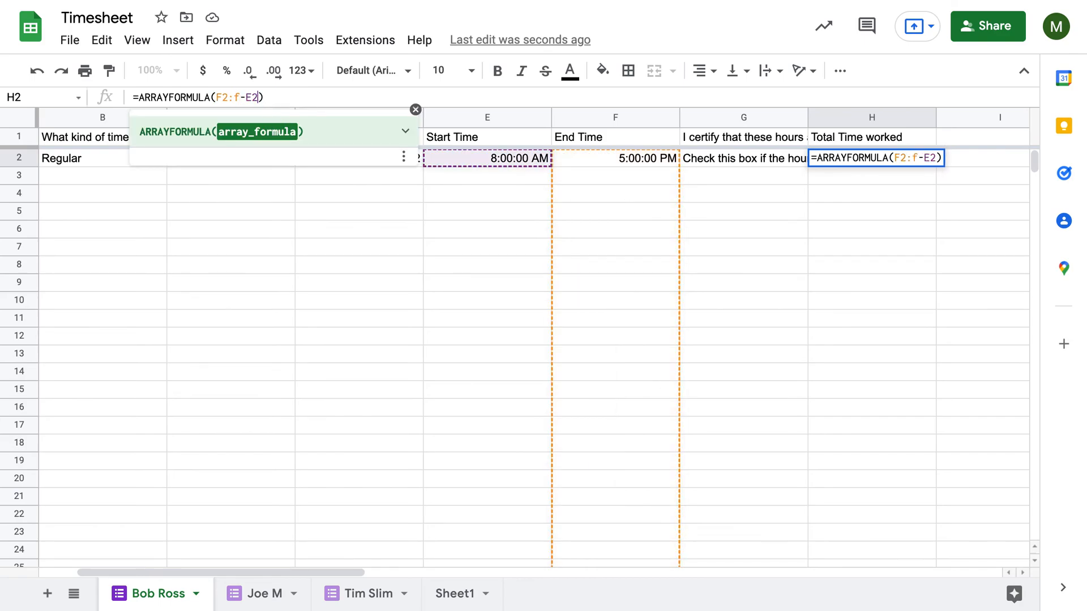
{"action": "key", "text": "Enter"}
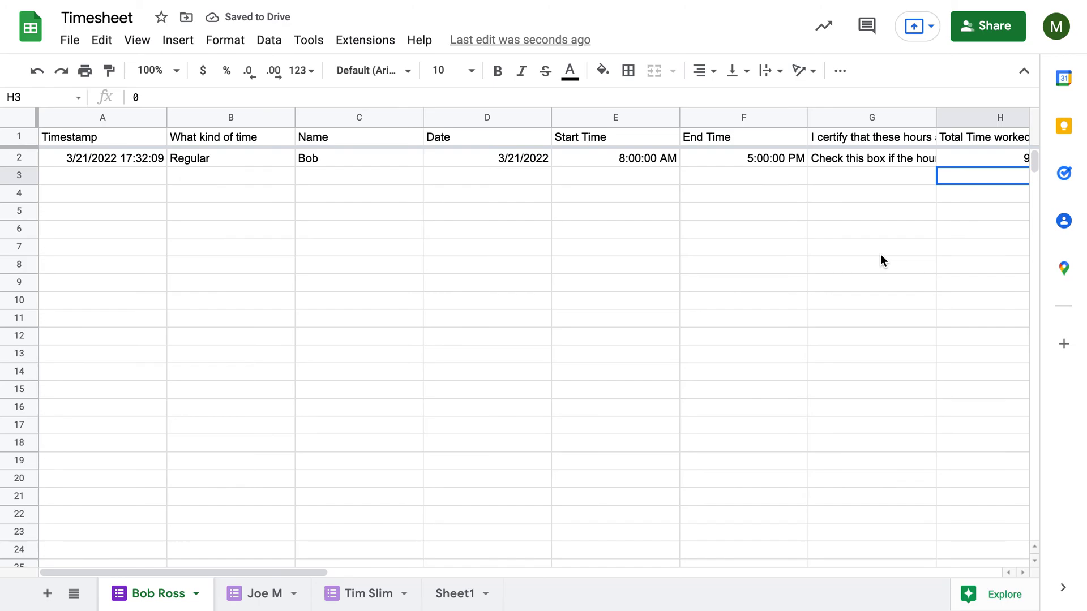
{"action": "mouse_move", "coordinate": [419, 462]}
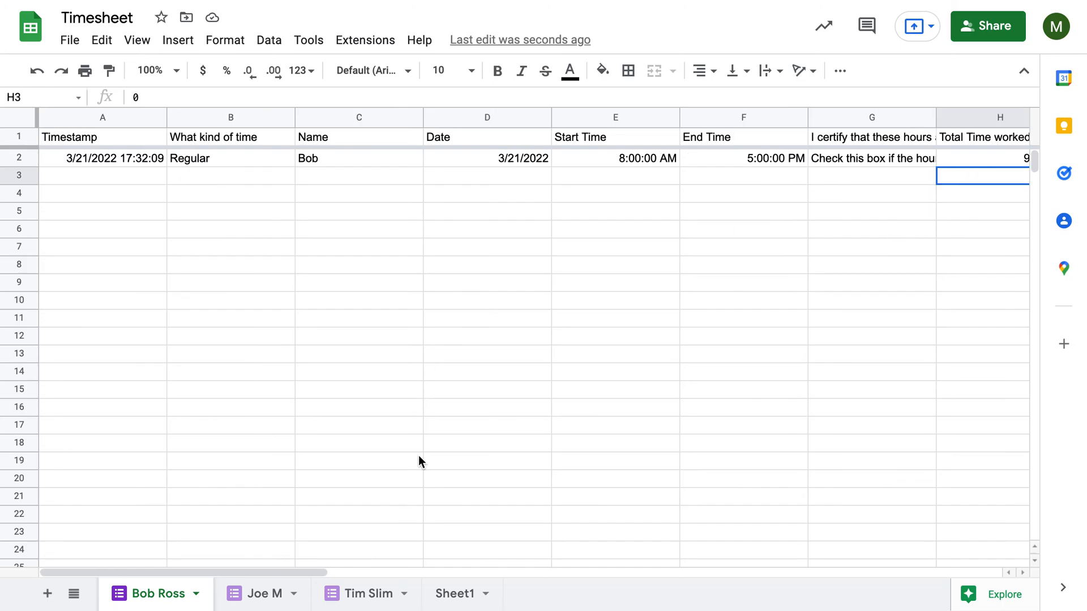
{"action": "mouse_move", "coordinate": [663, 167]}
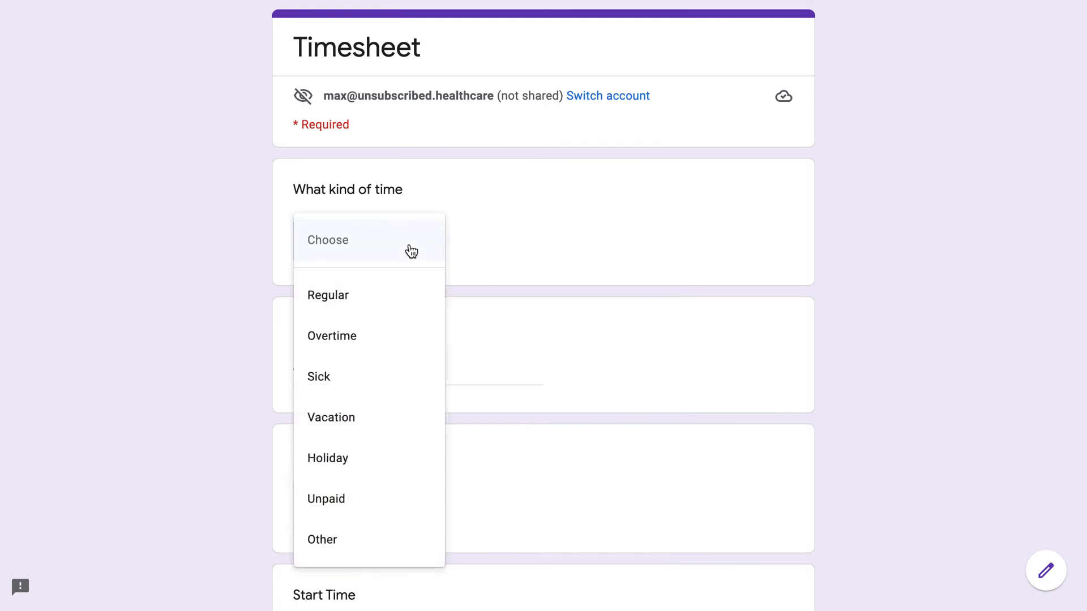
{"action": "mouse_move", "coordinate": [379, 345]}
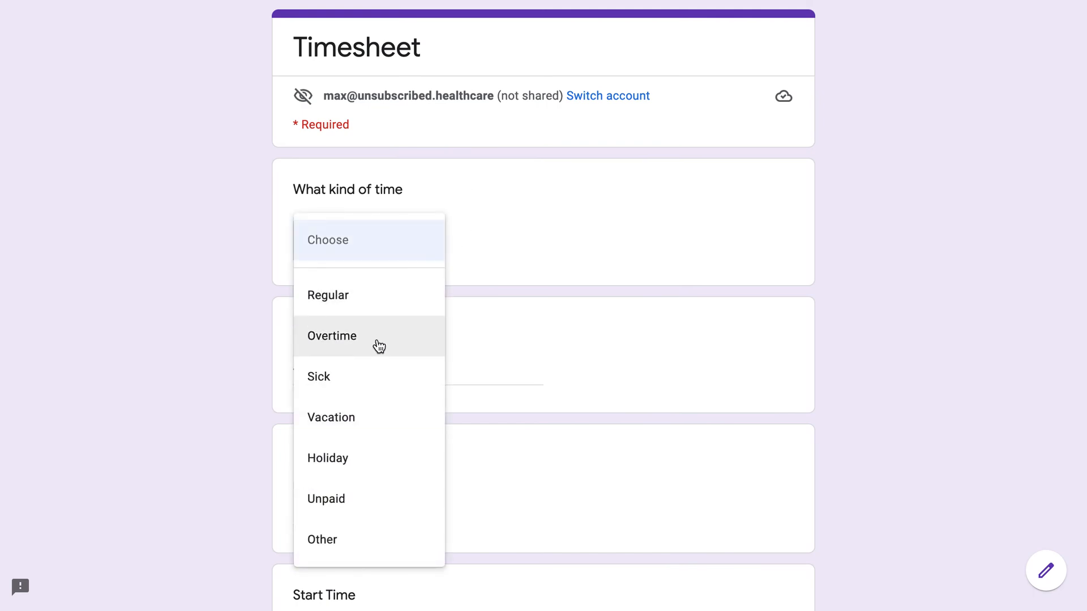
Fill the form as Regular time for BOB starting at 08:00 AM on 03/20/2022
{"action": "left_click", "coordinate": [328, 294]}
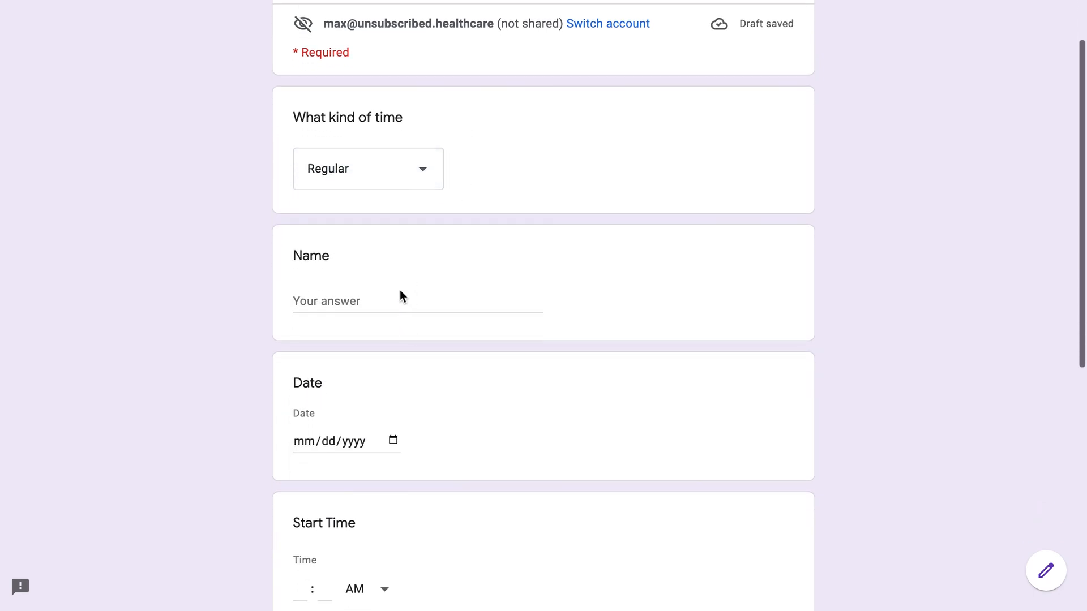
{"action": "type", "text": "BOB"}
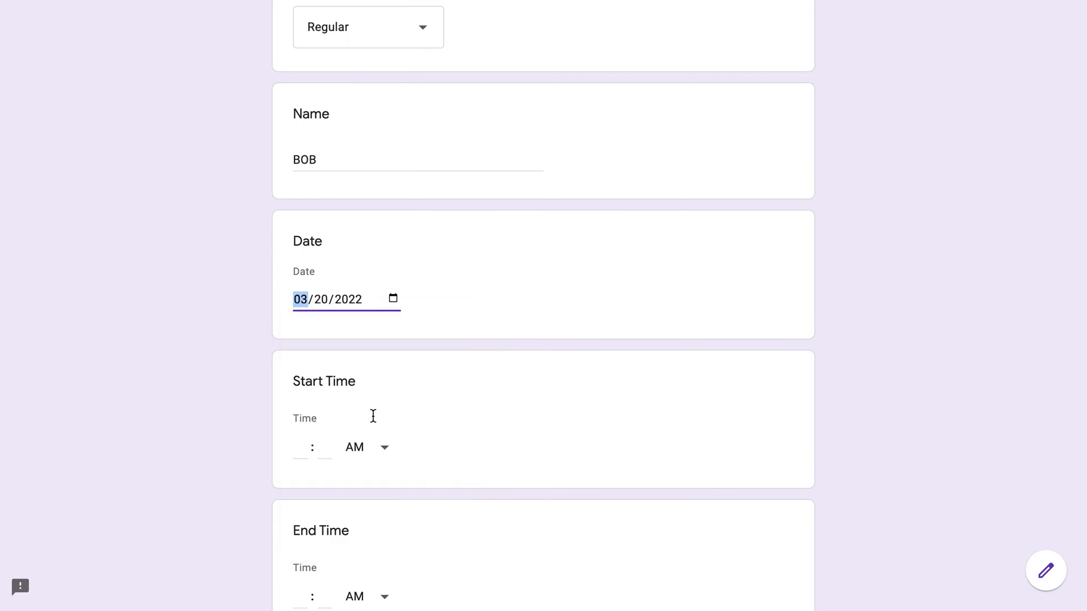
{"action": "scroll", "scroll_direction": "down", "scroll_amount": 3}
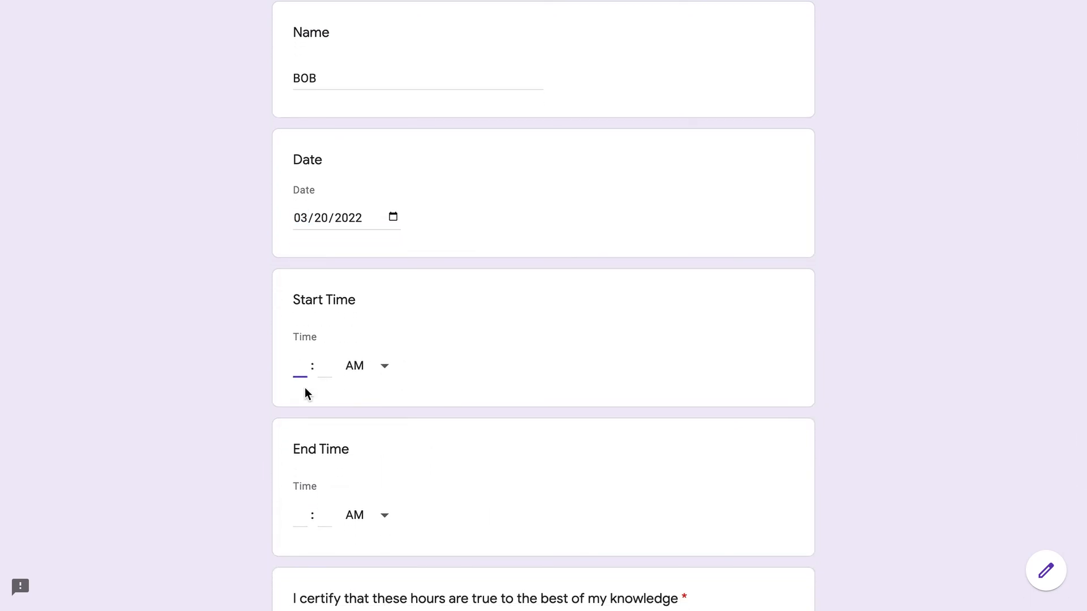
{"action": "type", "text": "08"}
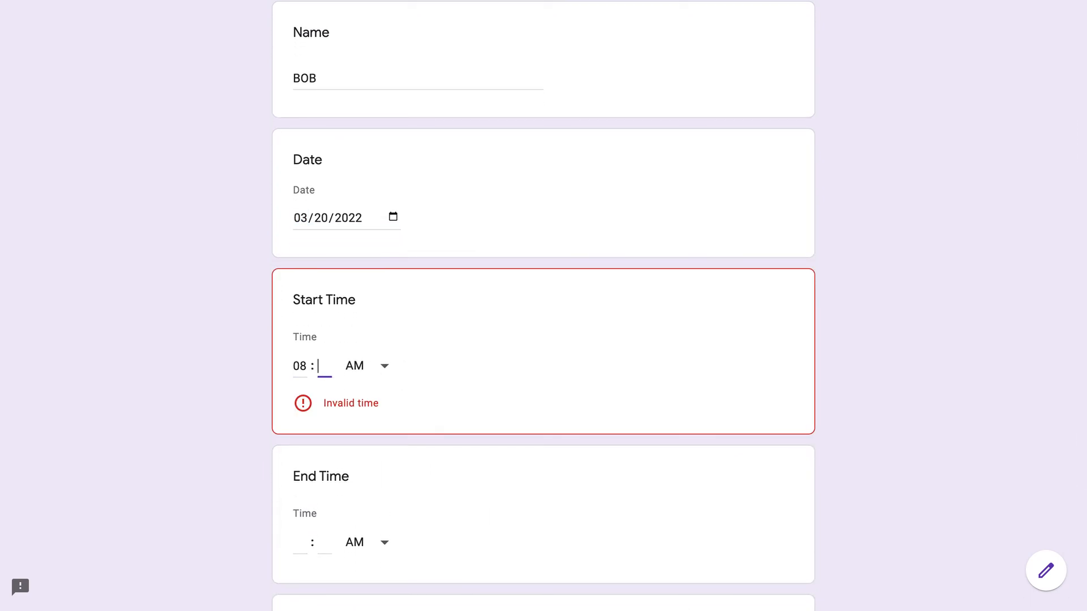
{"action": "type", "text": "00"}
{"action": "left_click", "coordinate": [300, 542]}
{"action": "type", "text": "01"}
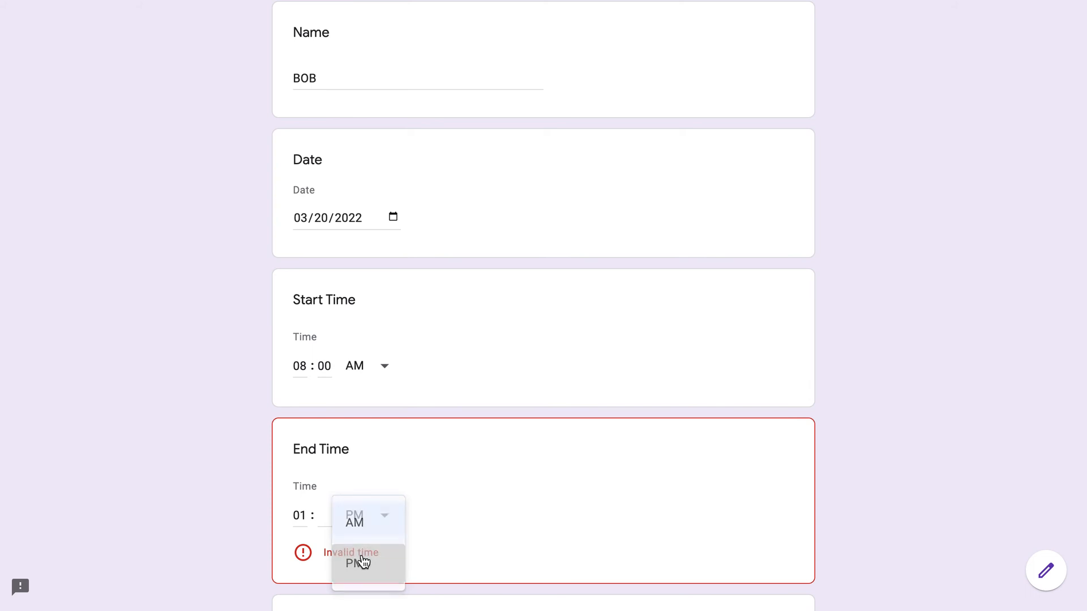
Set the end time to 1:00 PM, certify the hours and submit the response
{"action": "left_click", "coordinate": [355, 563]}
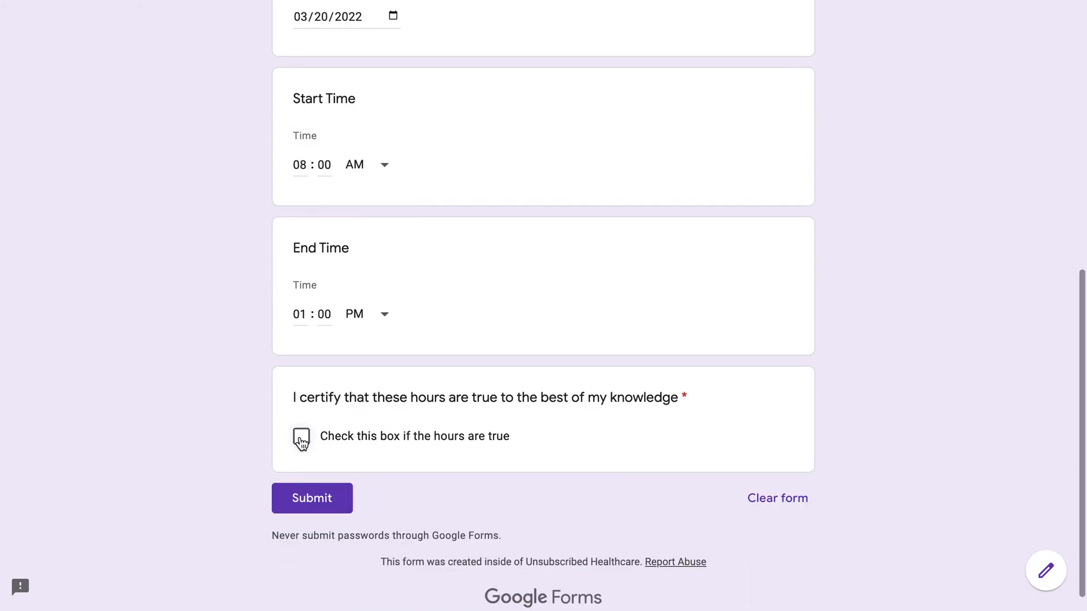
{"action": "left_click", "coordinate": [301, 436]}
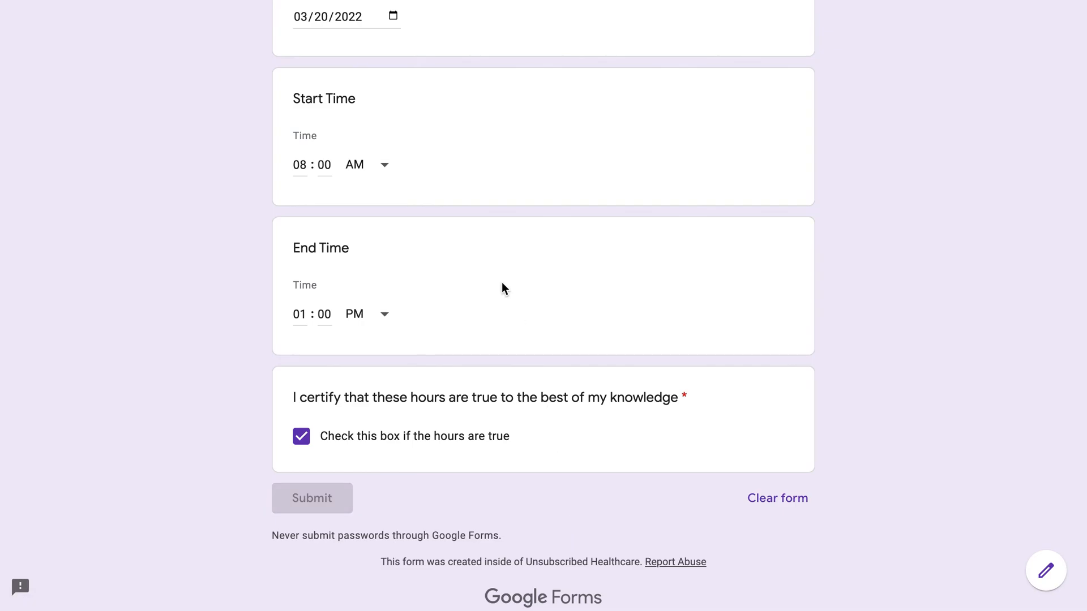
{"action": "left_click", "coordinate": [312, 498]}
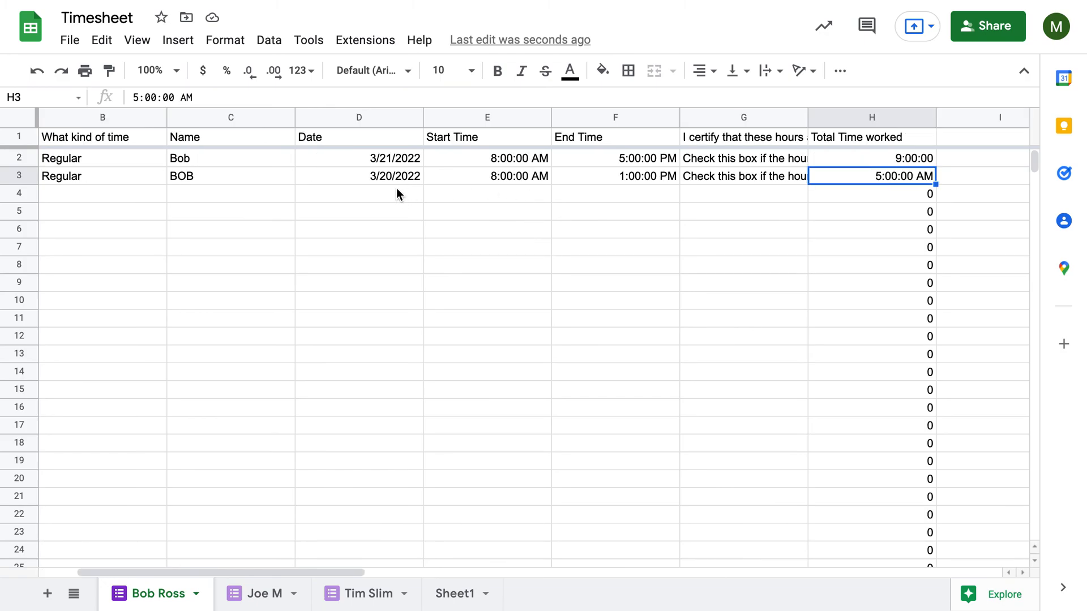
Format column H as Duration so totals read 9:00:00, 5:00:00 and 0:00:00
{"action": "scroll", "scroll_direction": "right", "scroll_amount": 3}
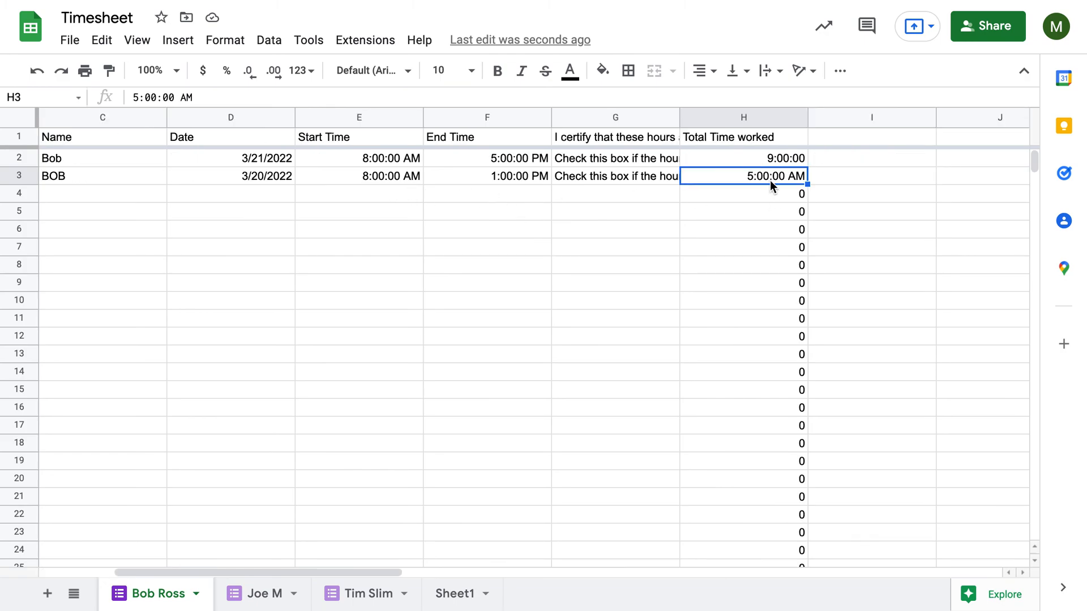
{"action": "mouse_move", "coordinate": [754, 117]}
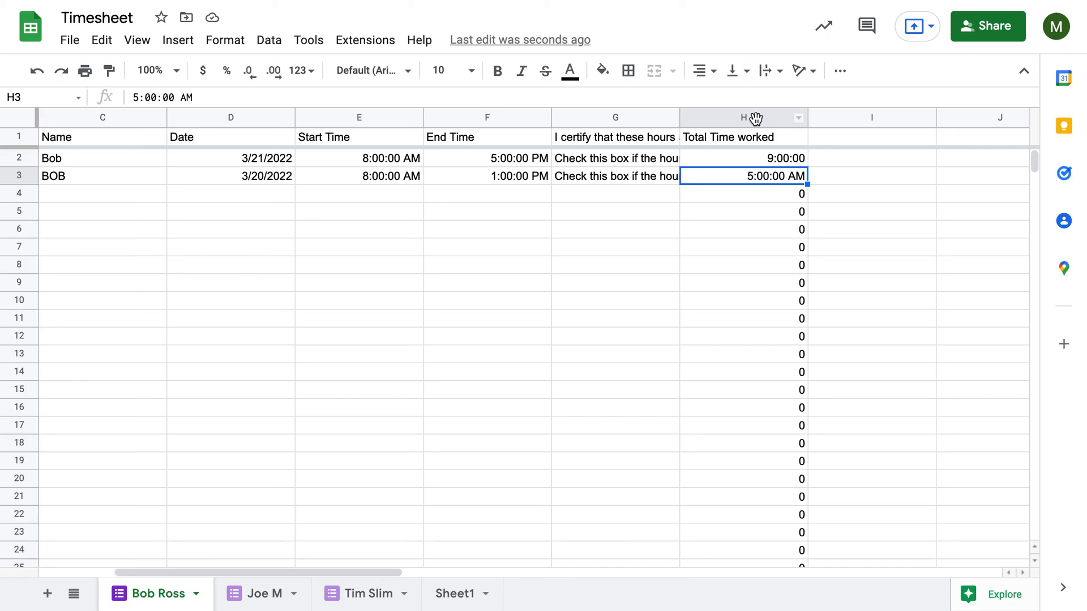
{"action": "left_click", "coordinate": [224, 39]}
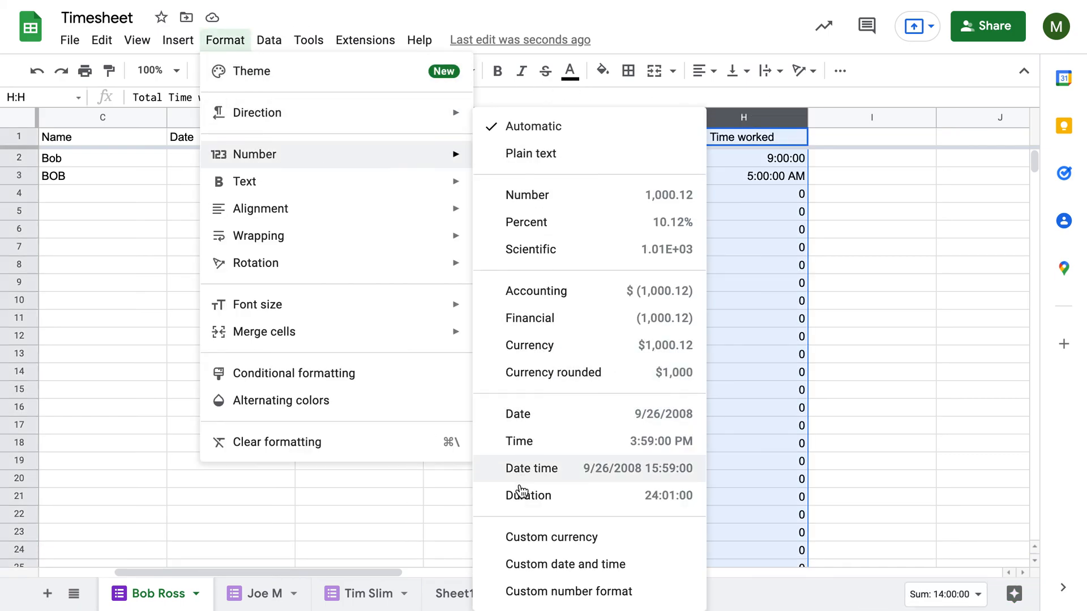
{"action": "left_click", "coordinate": [529, 495]}
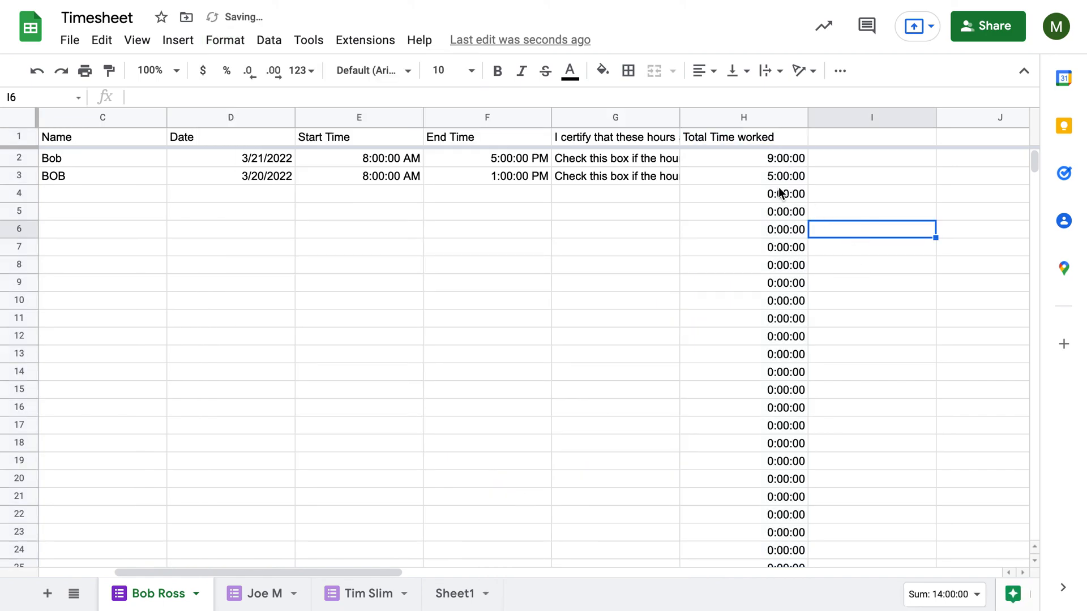
{"action": "left_click", "coordinate": [742, 175]}
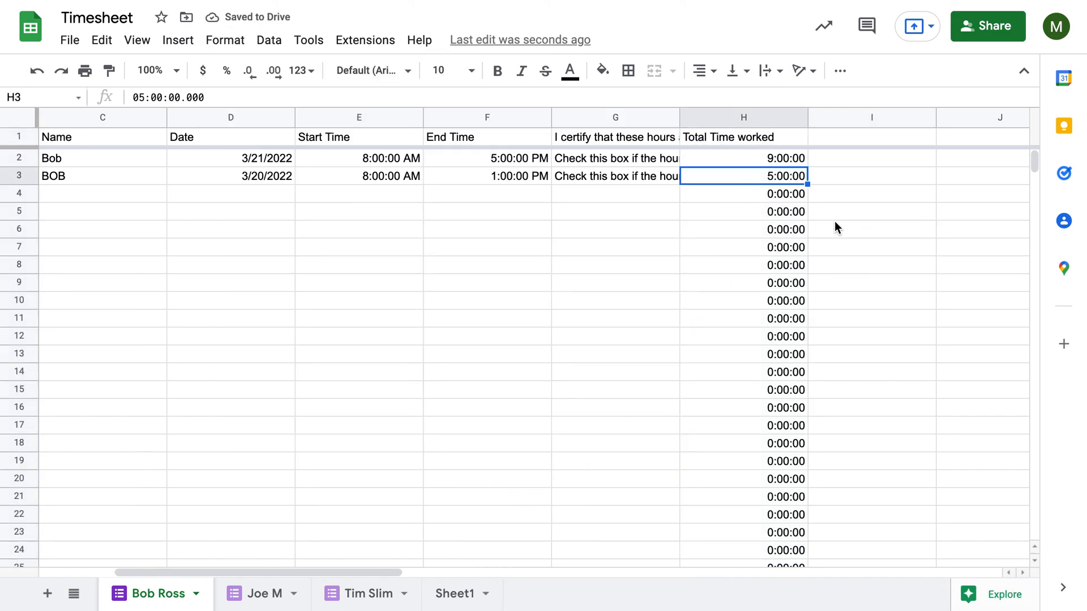
{"action": "mouse_move", "coordinate": [686, 242]}
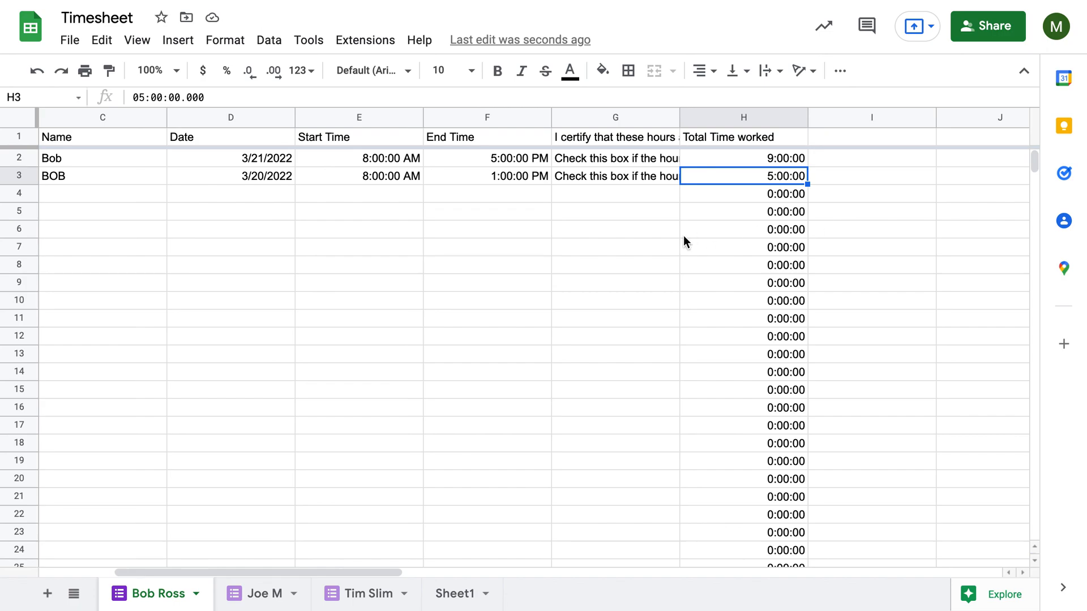
{"action": "mouse_move", "coordinate": [689, 238]}
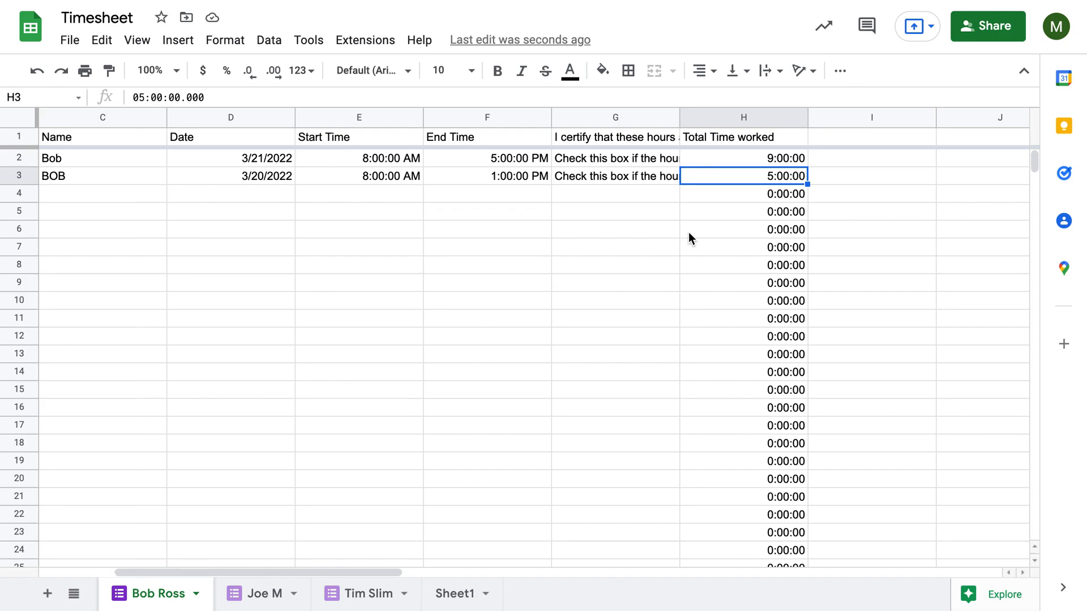
{"action": "mouse_move", "coordinate": [614, 195]}
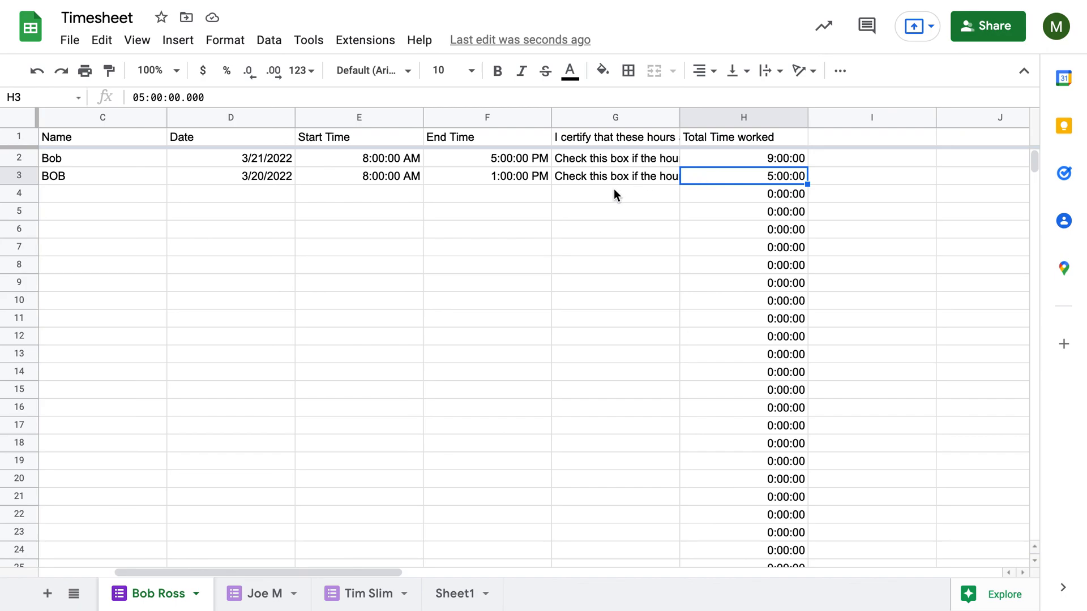
{"action": "scroll", "scroll_direction": "left", "scroll_amount": 3}
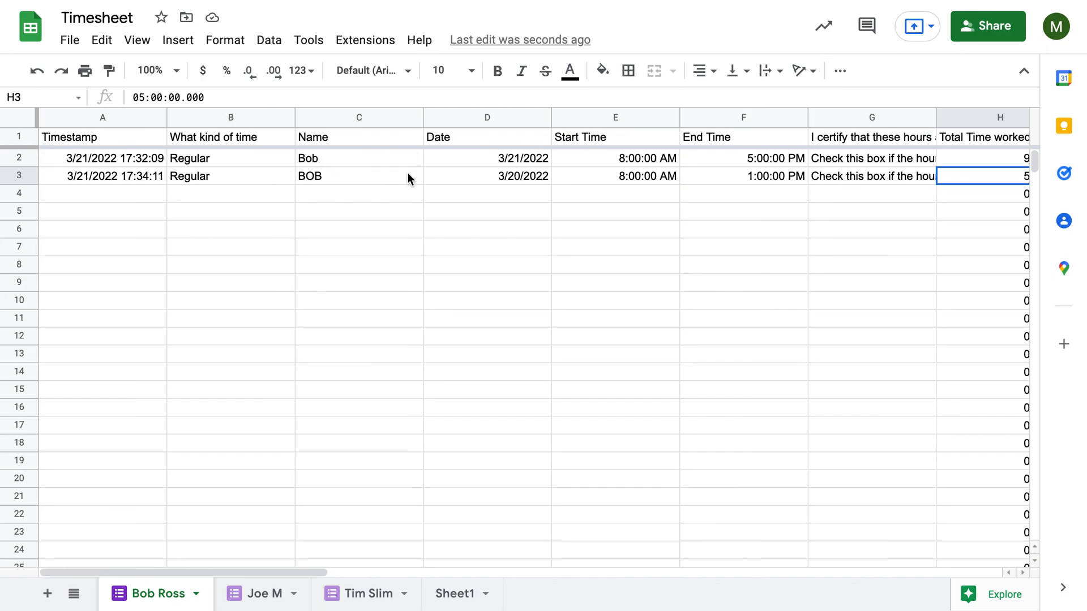
{"action": "mouse_move", "coordinate": [344, 117]}
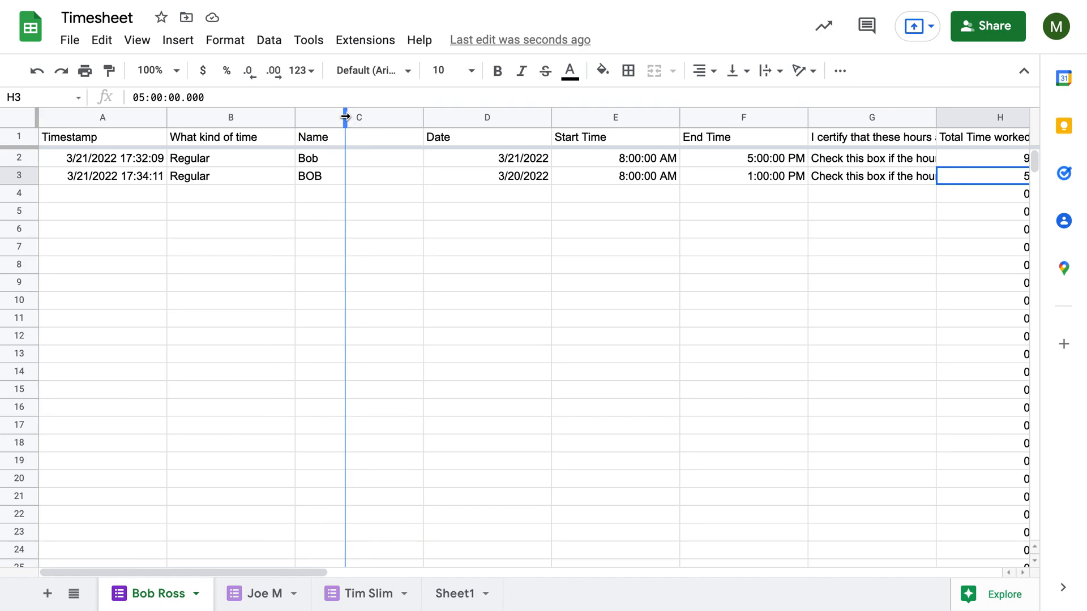